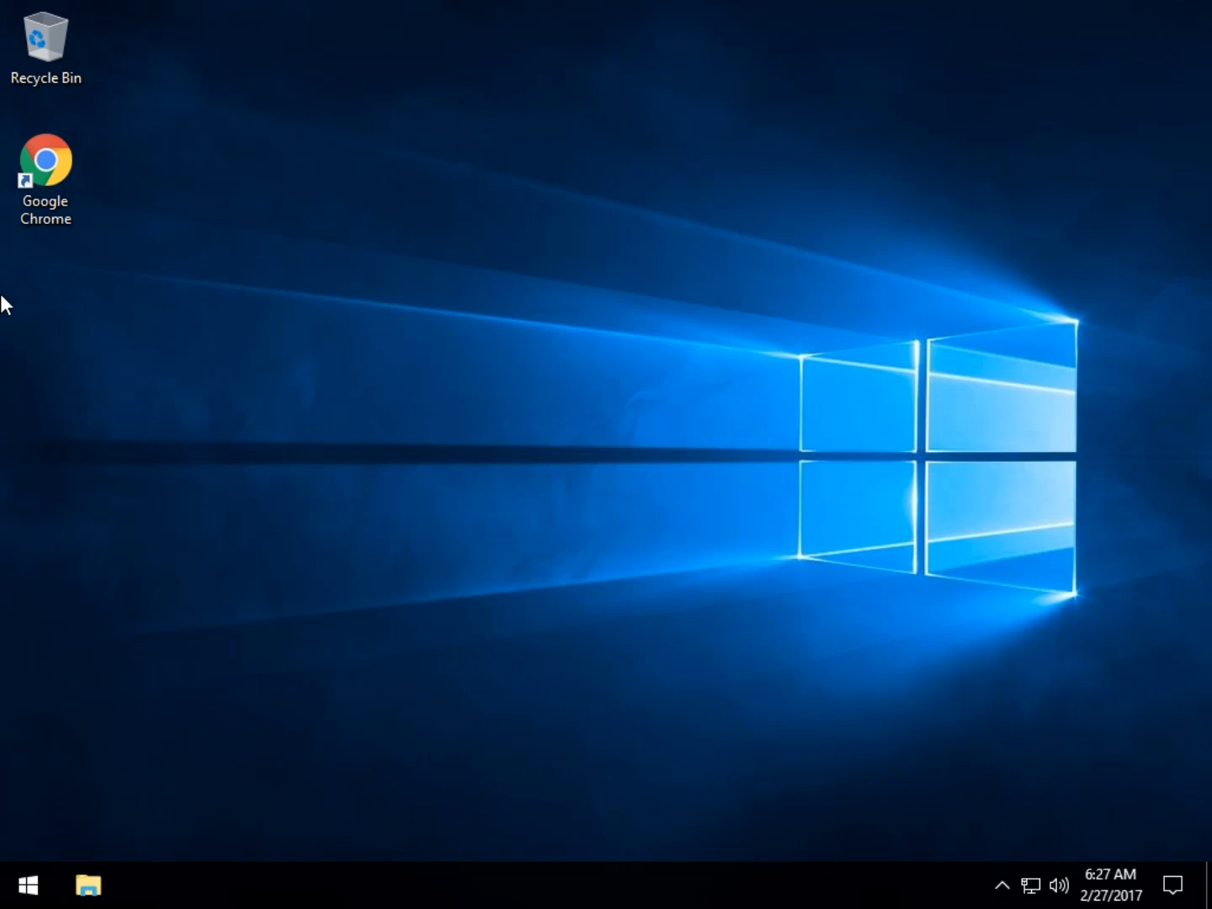
mouse_move(329, 429)
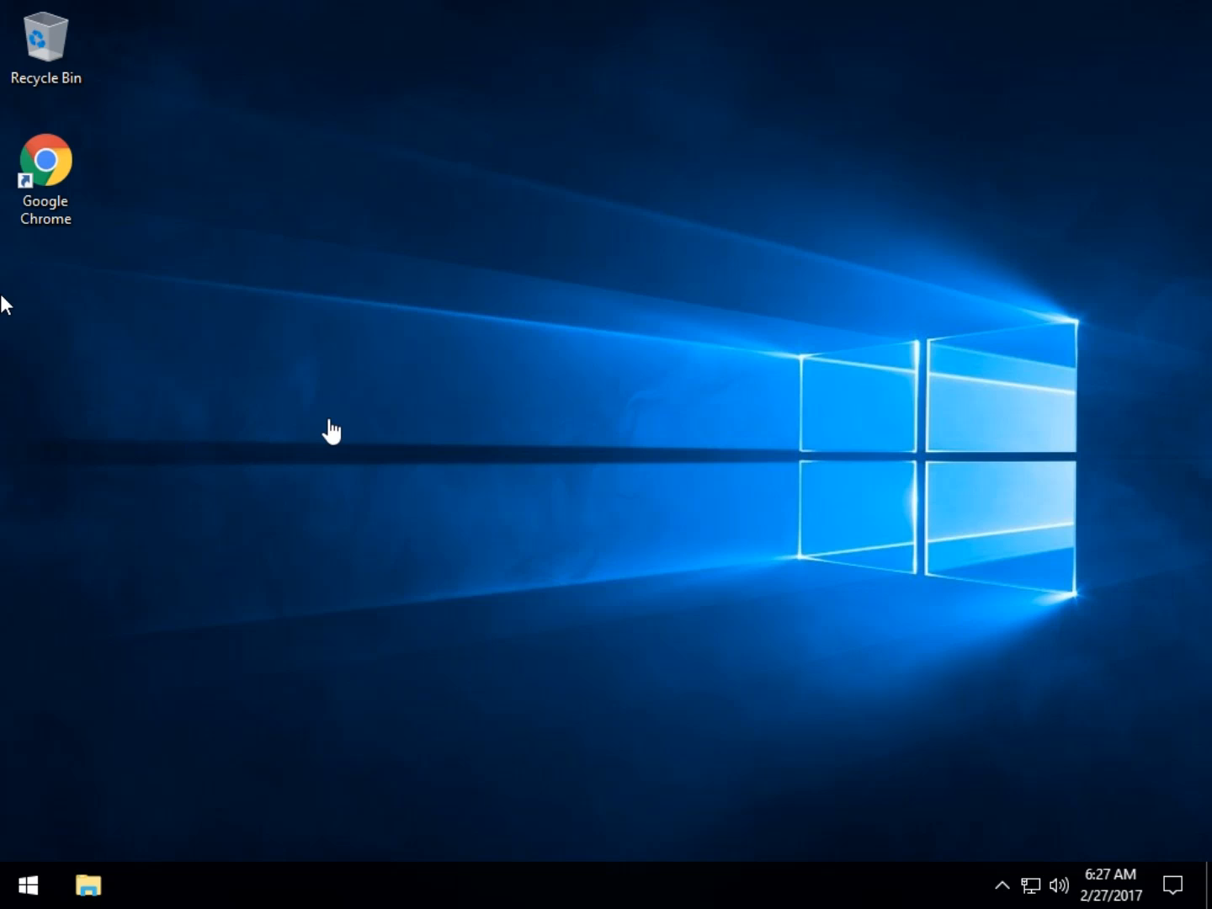
mouse_move(330, 432)
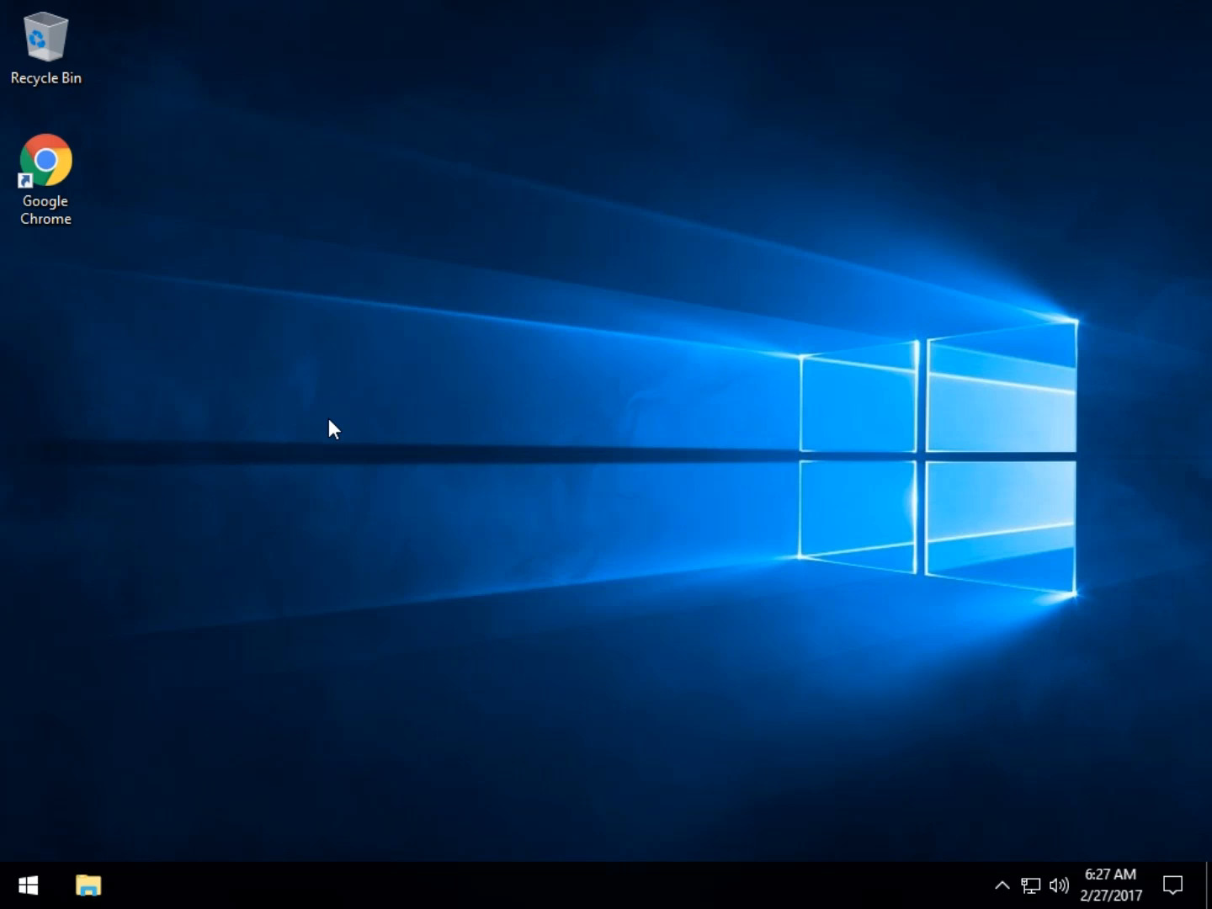
Launch an elevated Administrator Command Prompt from the Start quick links, approving the UAC prompt
right_click(32, 881)
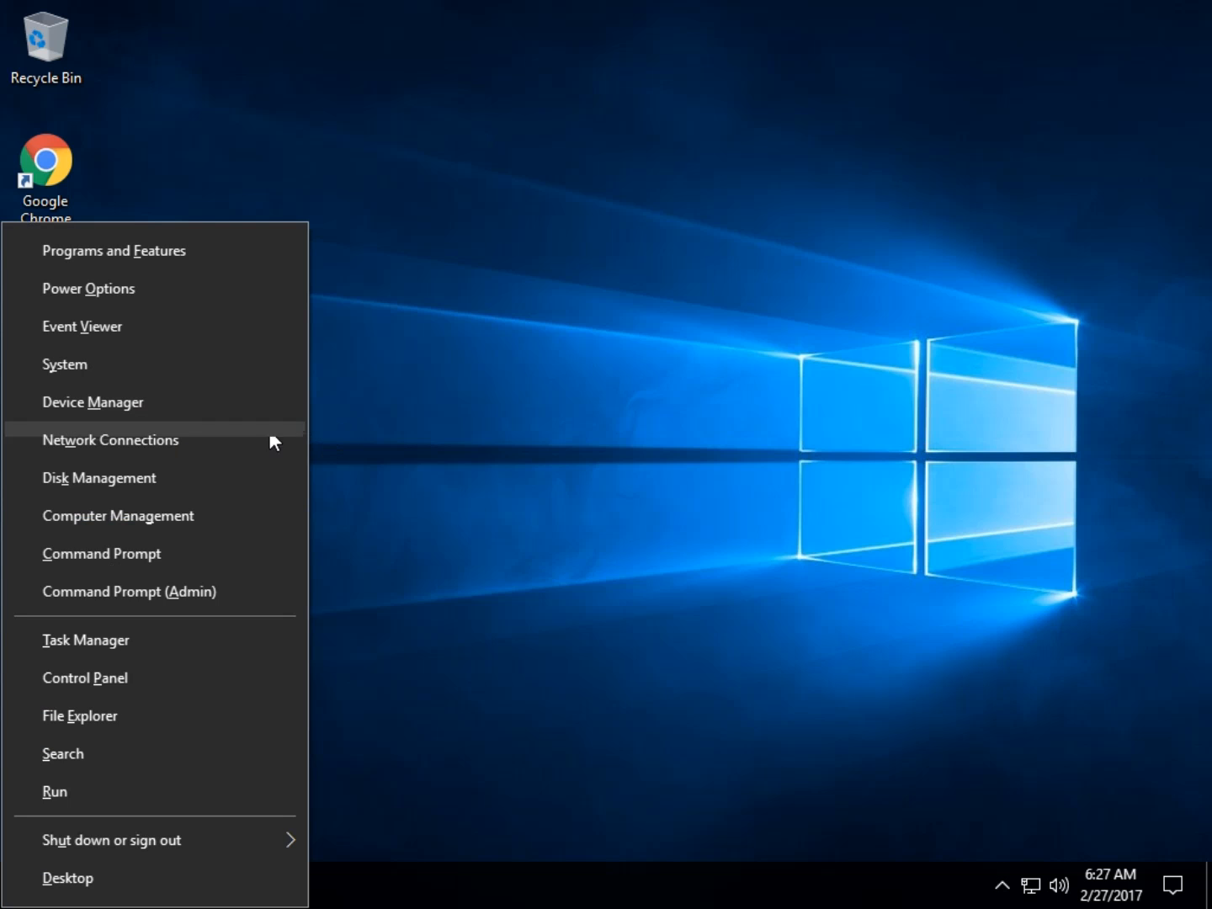
click(128, 593)
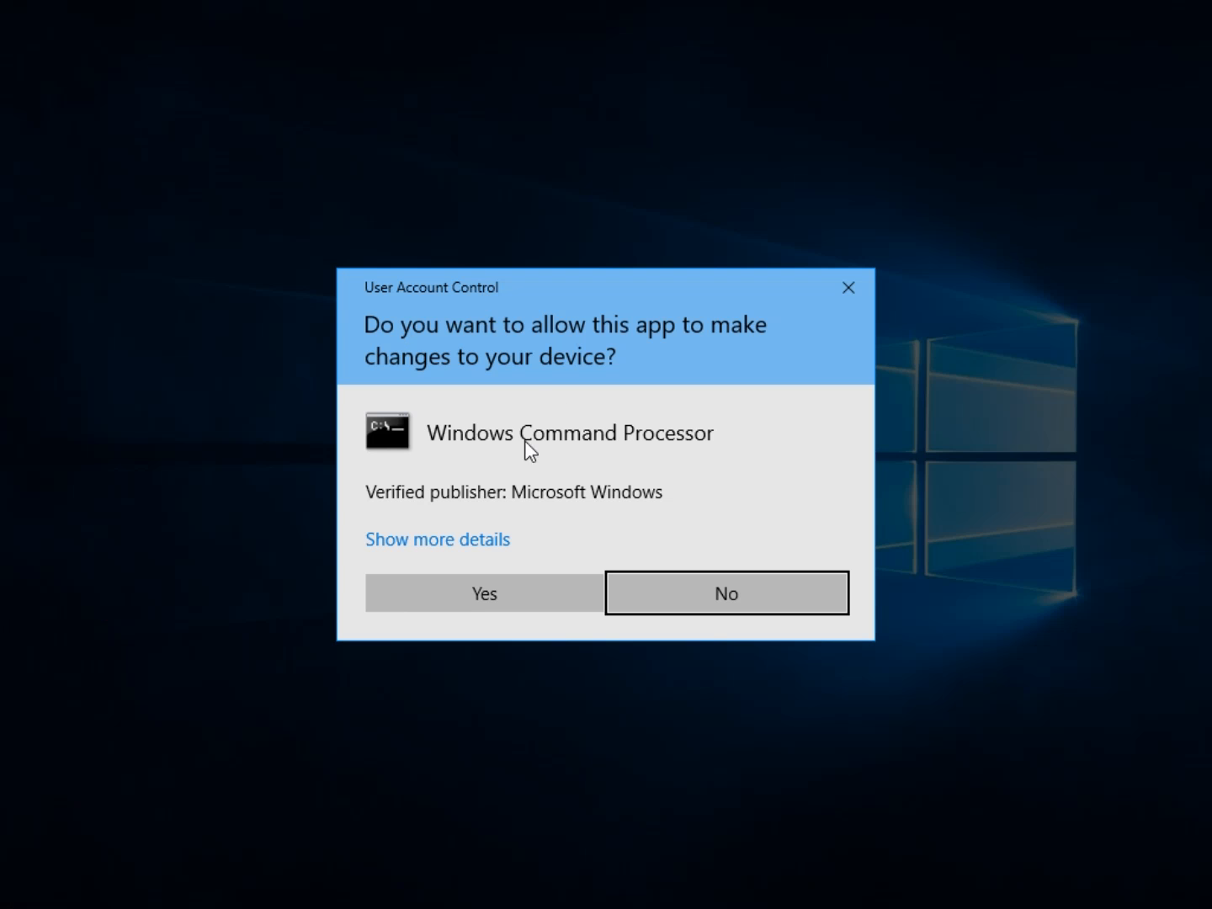
click(483, 593)
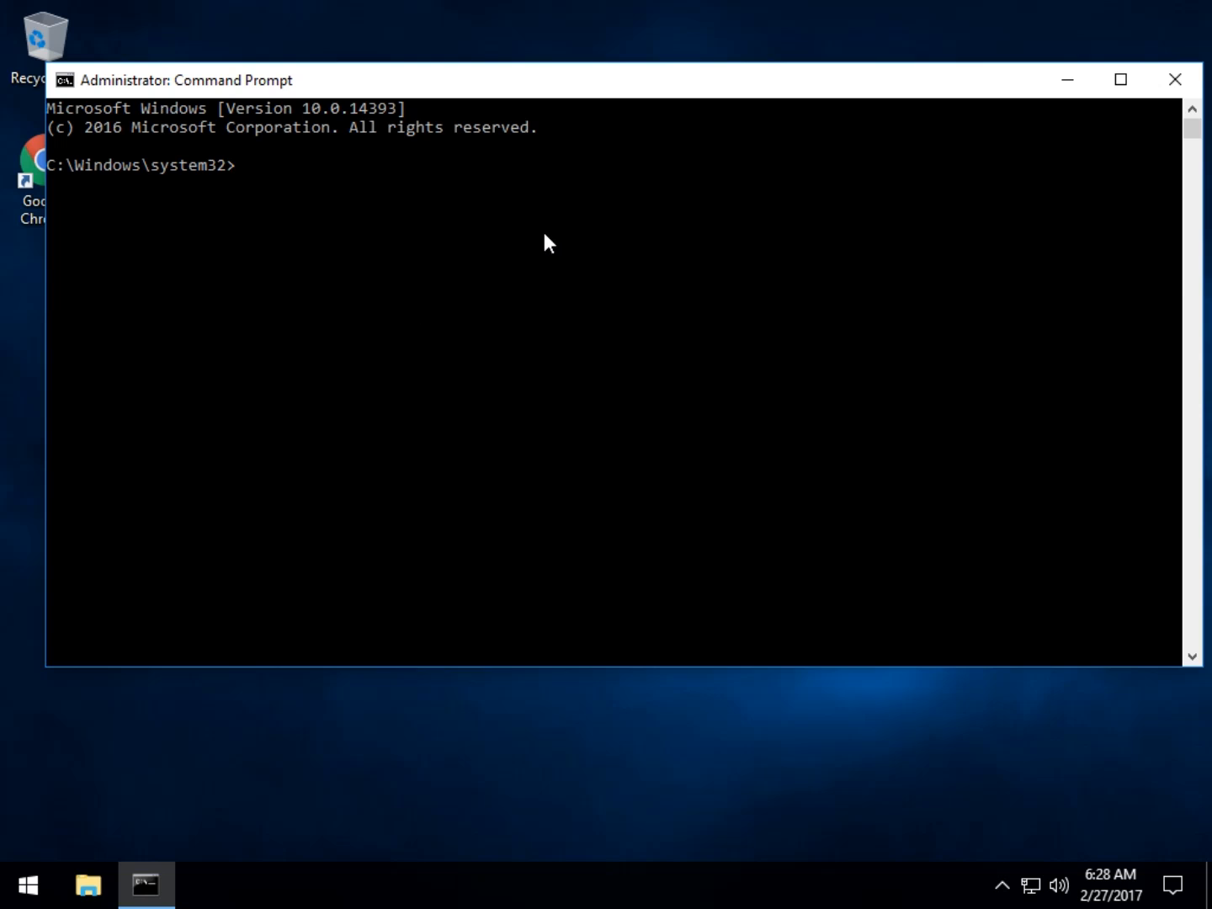
Run slmgr.vbs /? and advance through the first Windows Script Host help pages
text(slm)
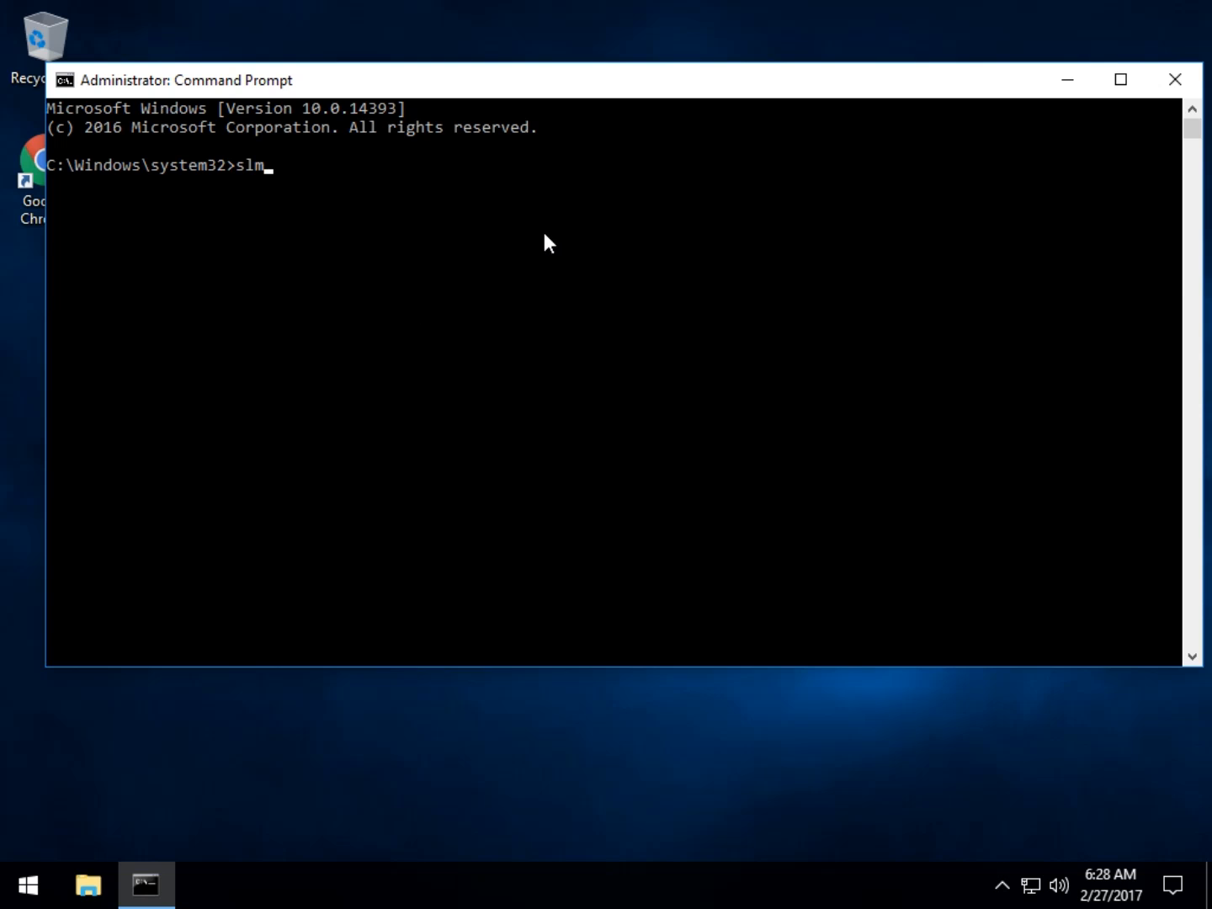
text(gr.)
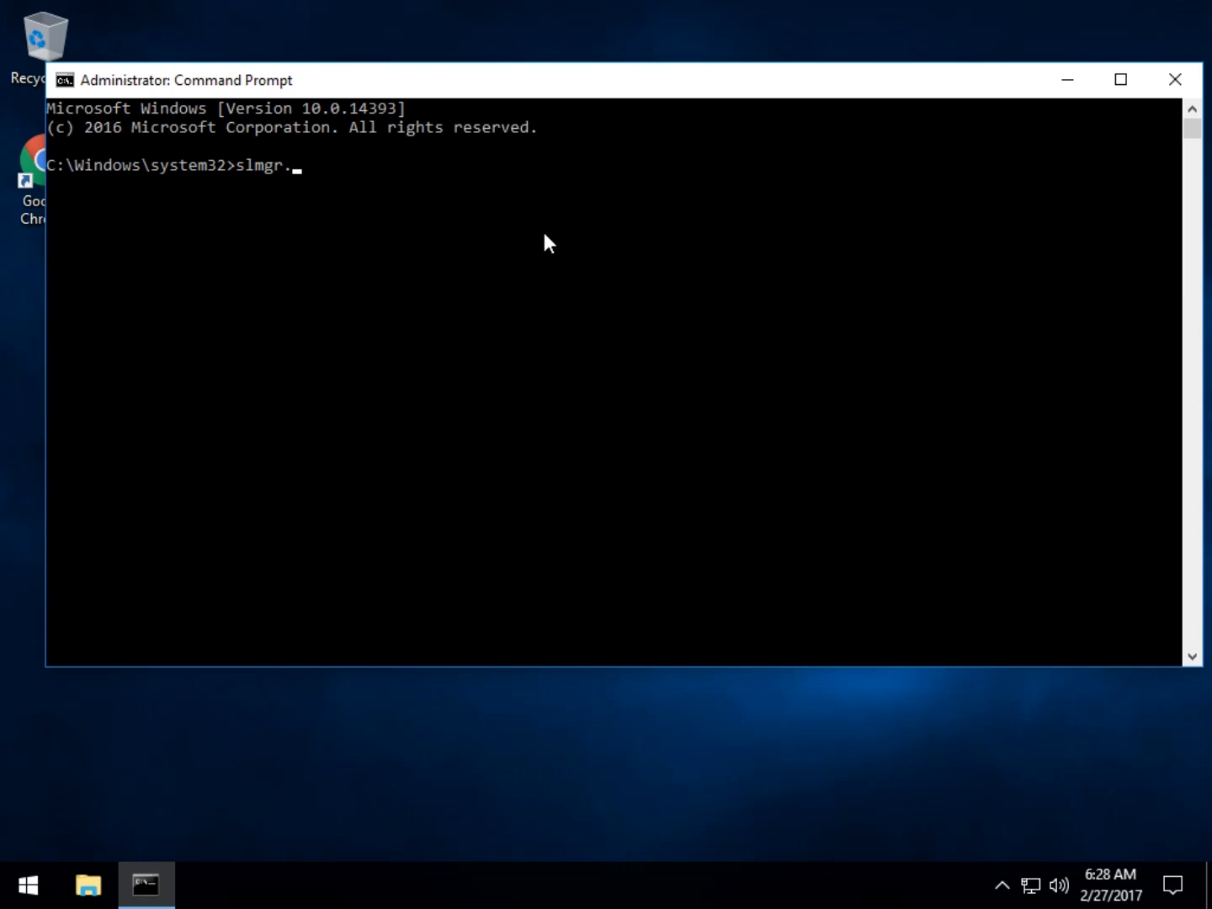
text(vbs -)
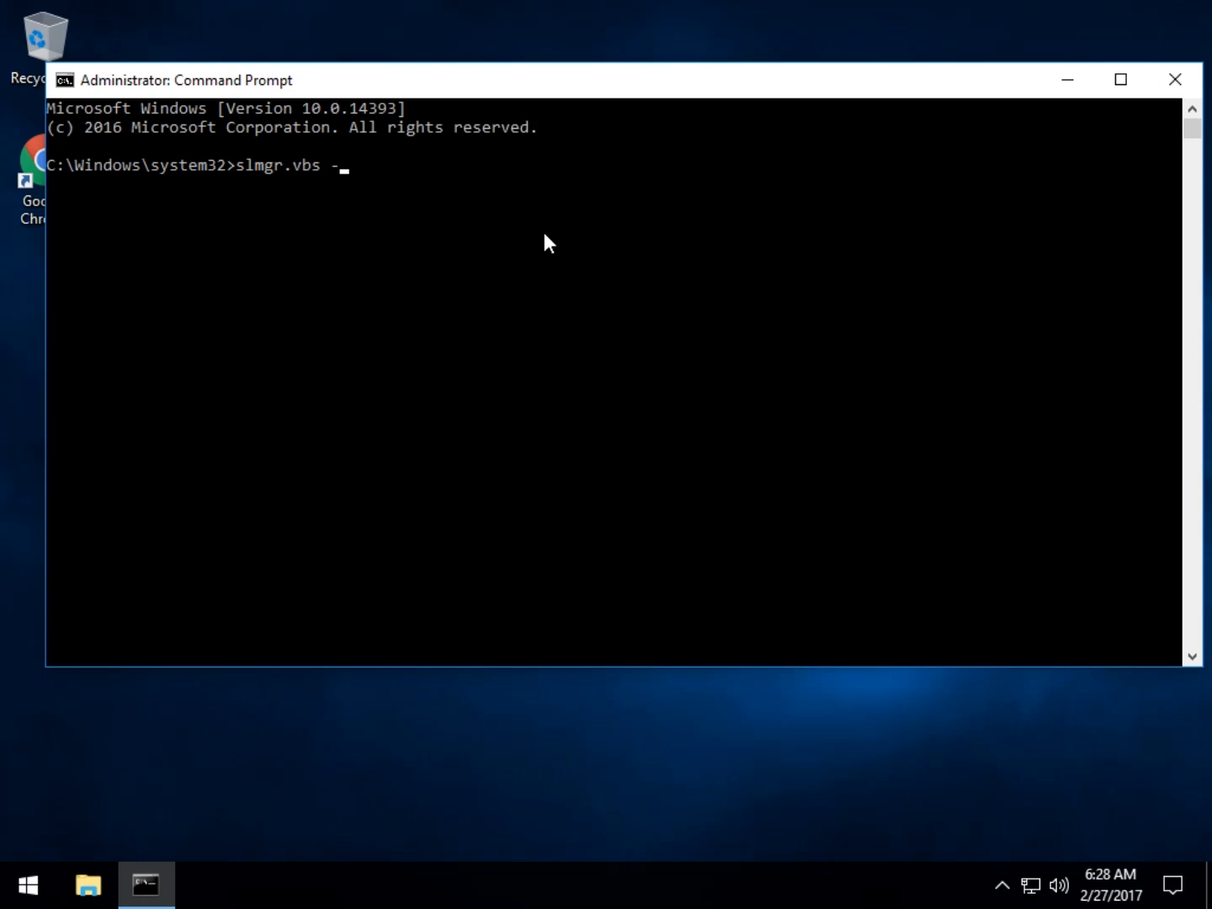
key(Backspace)
text(/?)
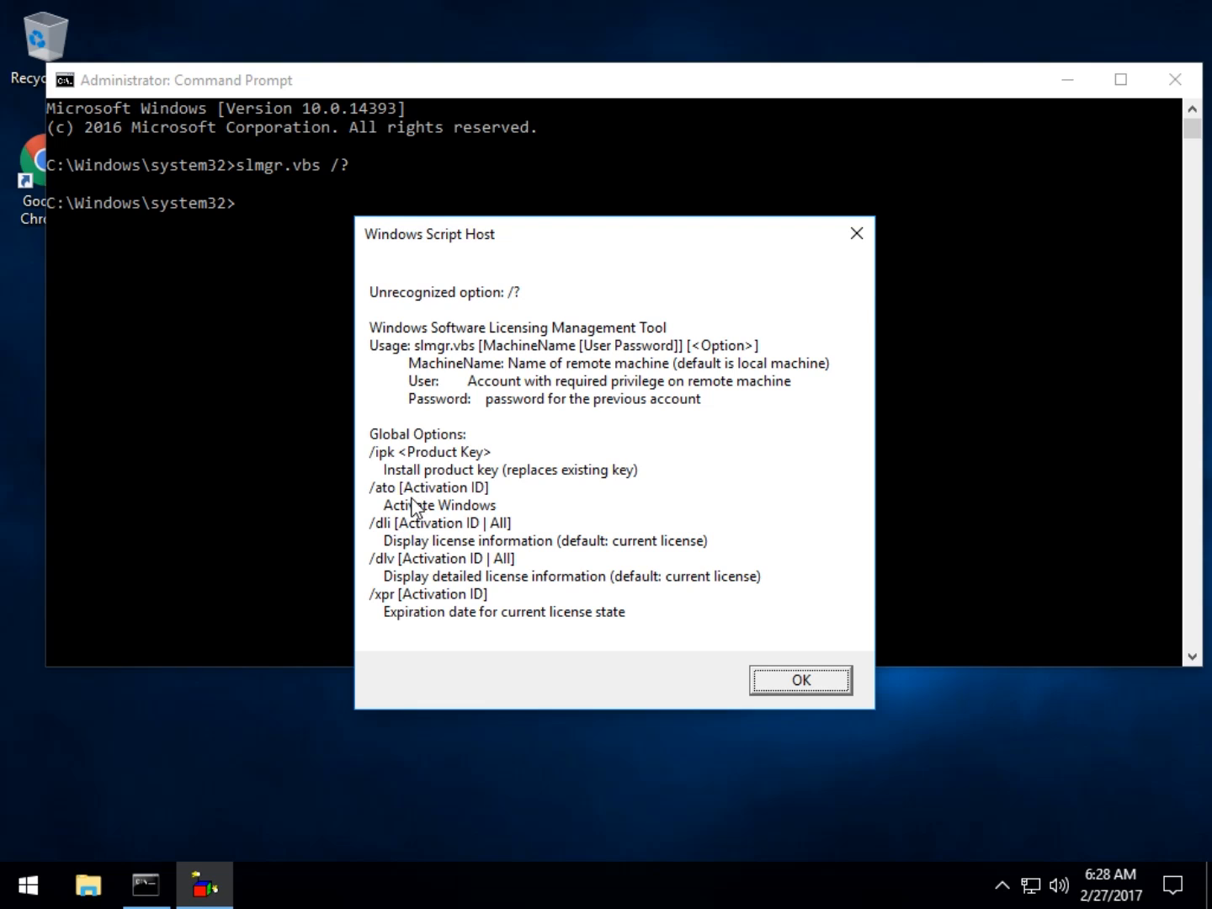
mouse_move(417, 537)
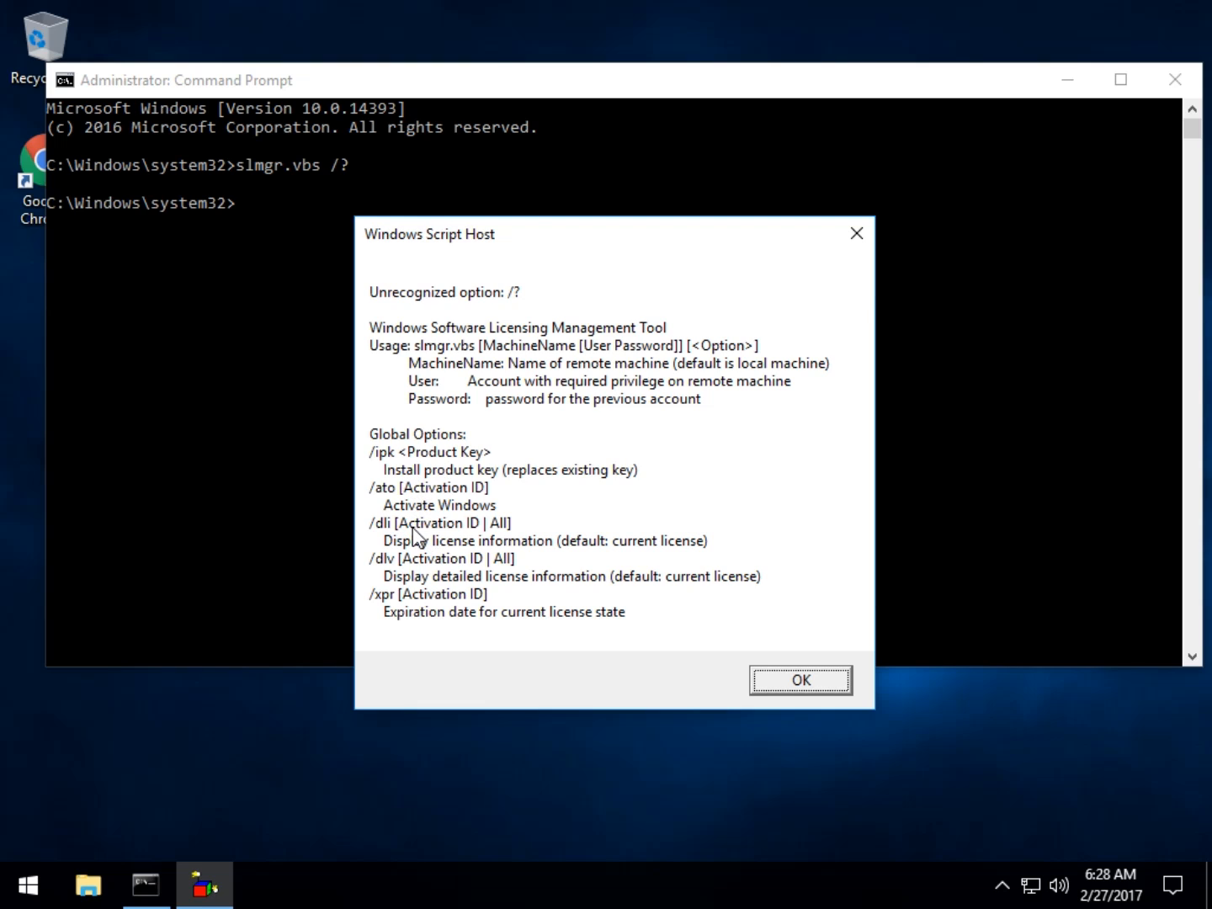
mouse_move(428, 475)
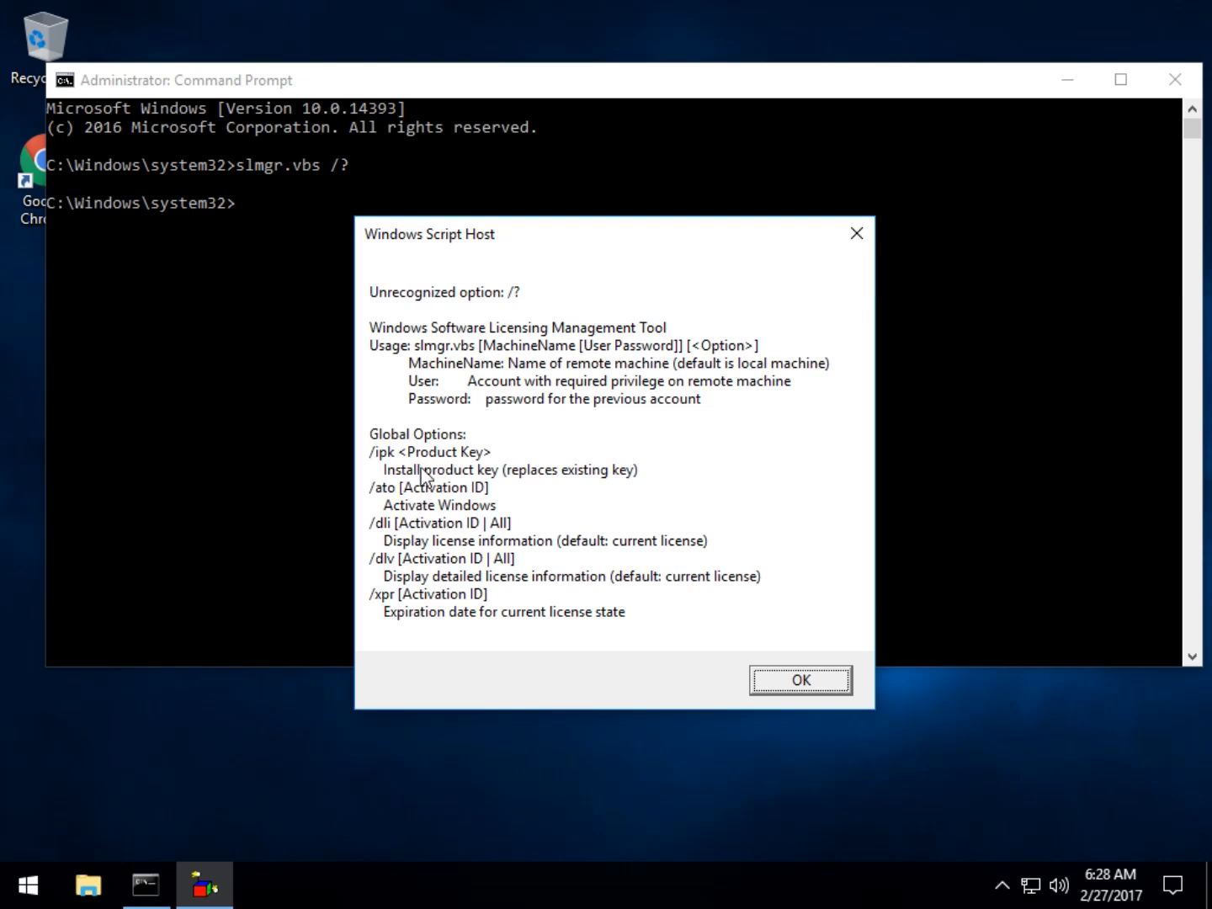
mouse_move(522, 589)
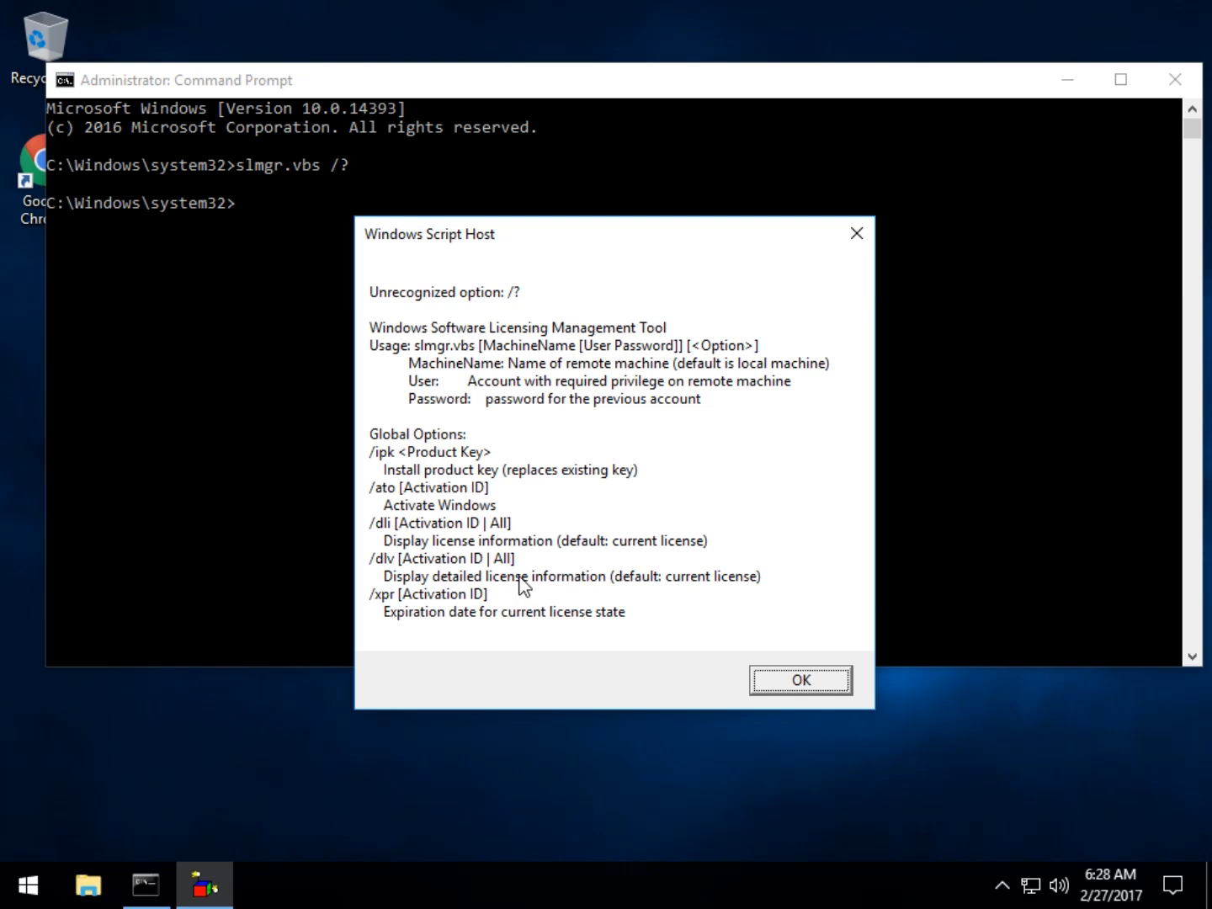
mouse_move(792, 701)
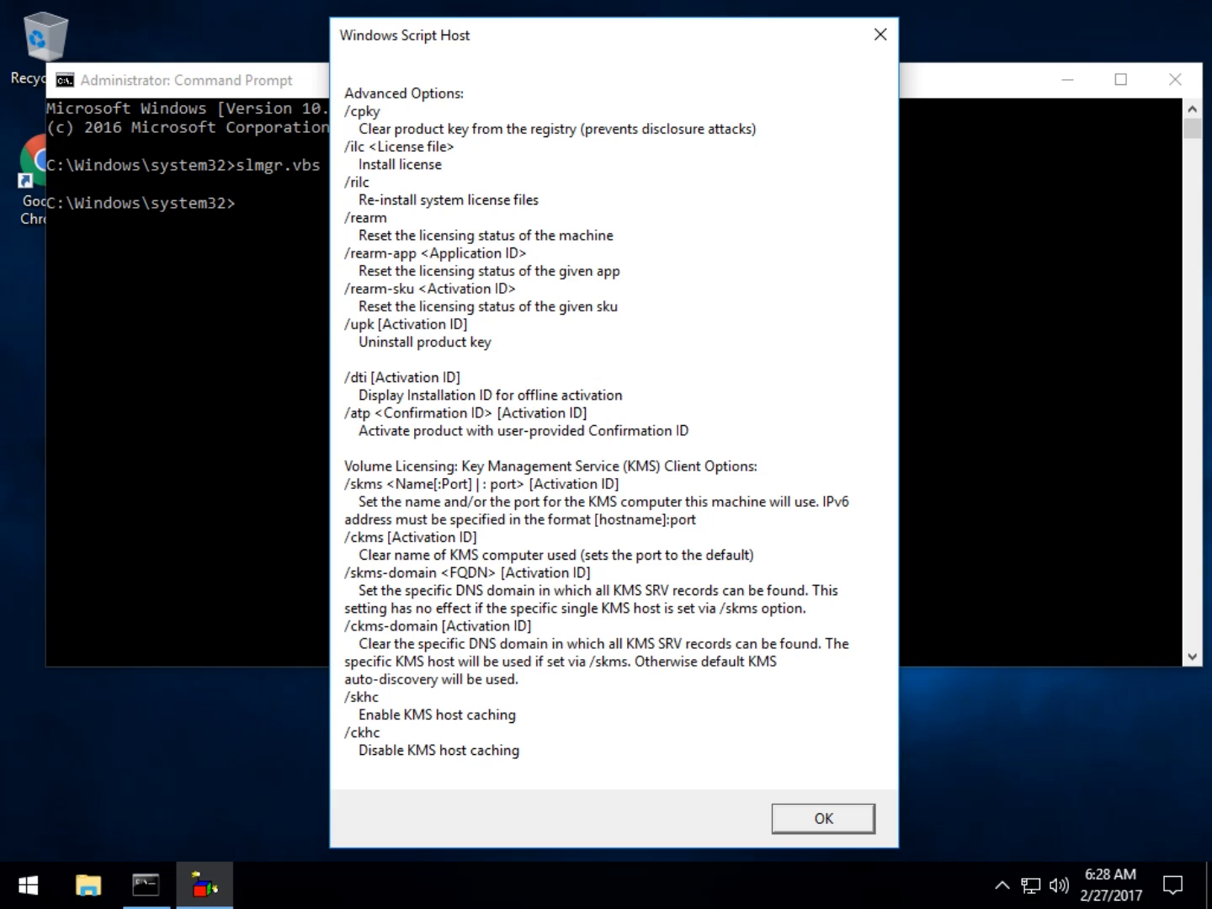
mouse_move(481, 490)
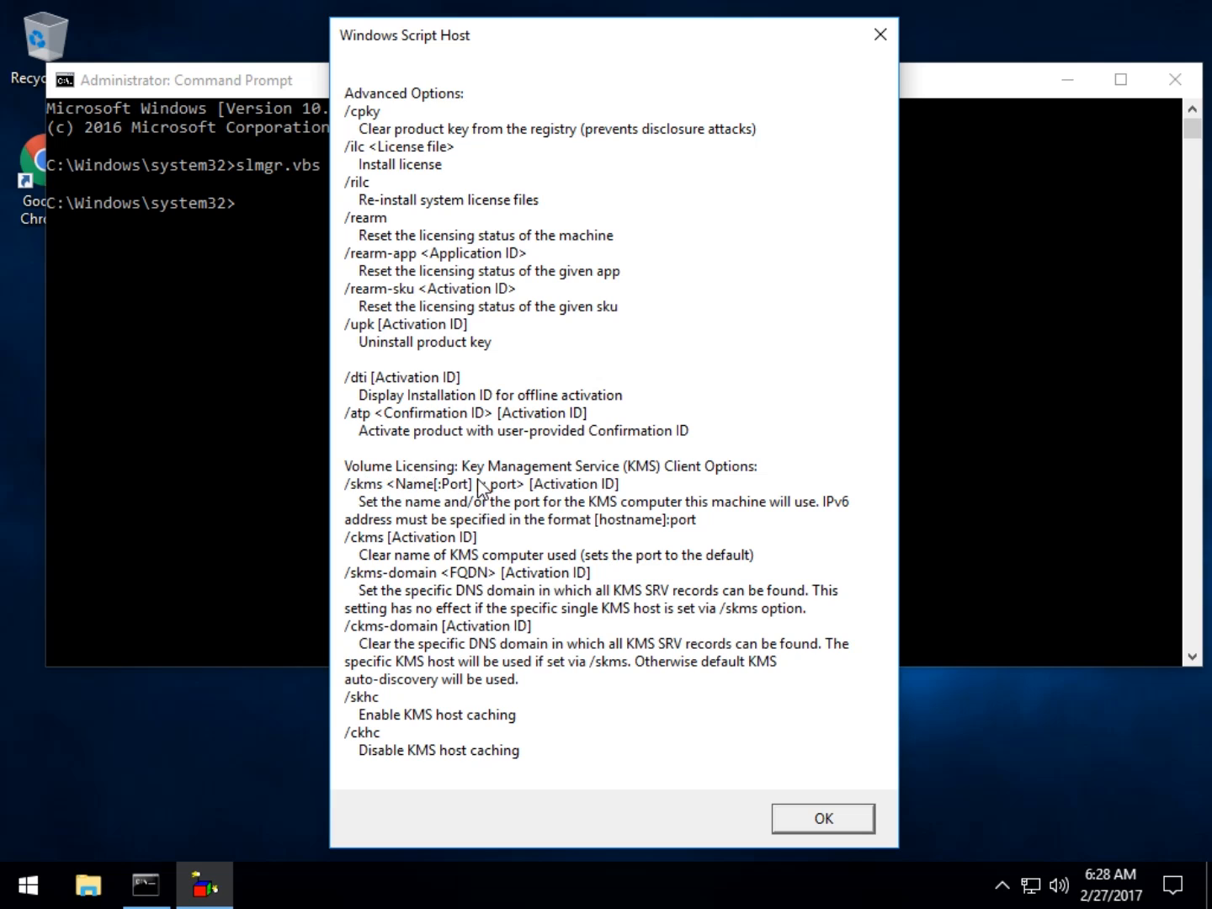
mouse_move(431, 628)
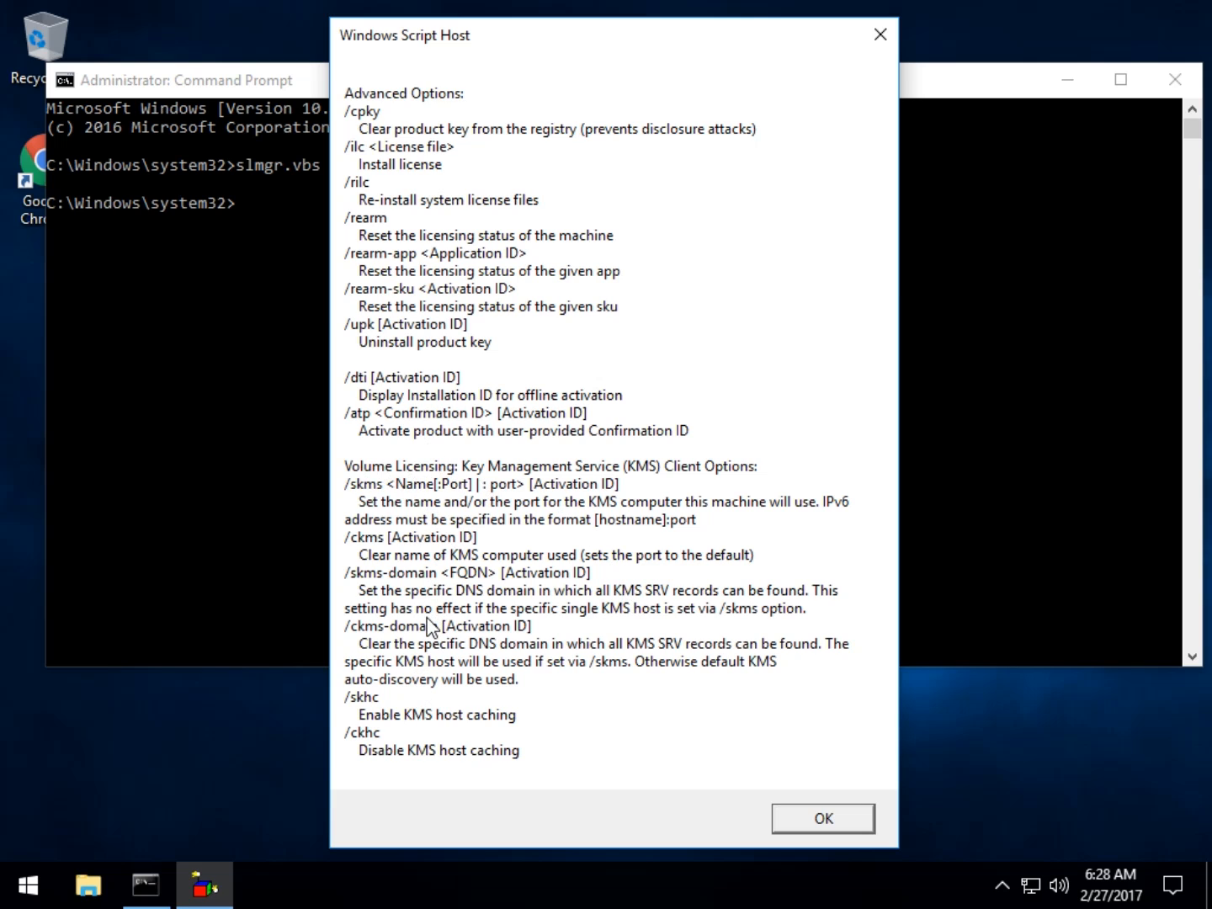
mouse_move(359, 295)
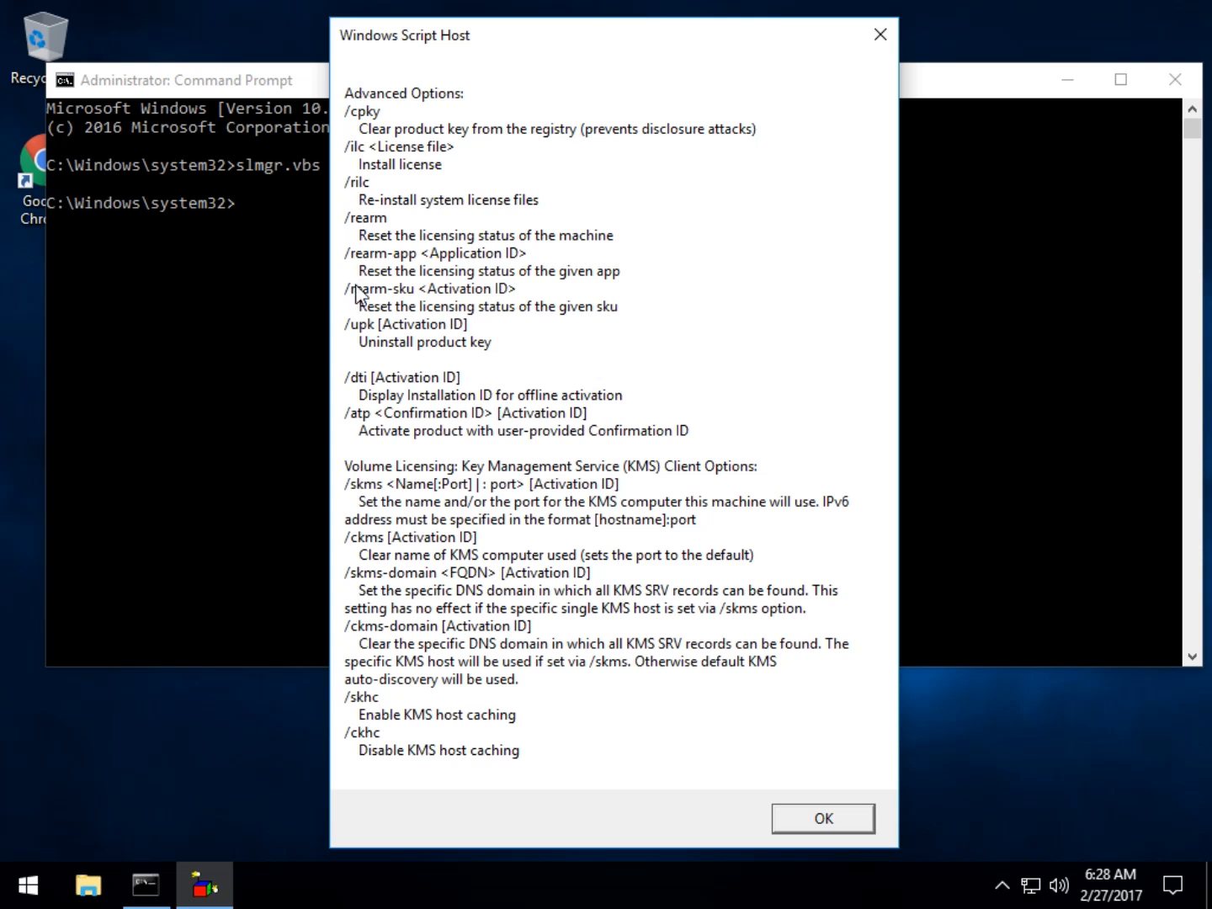
mouse_move(394, 140)
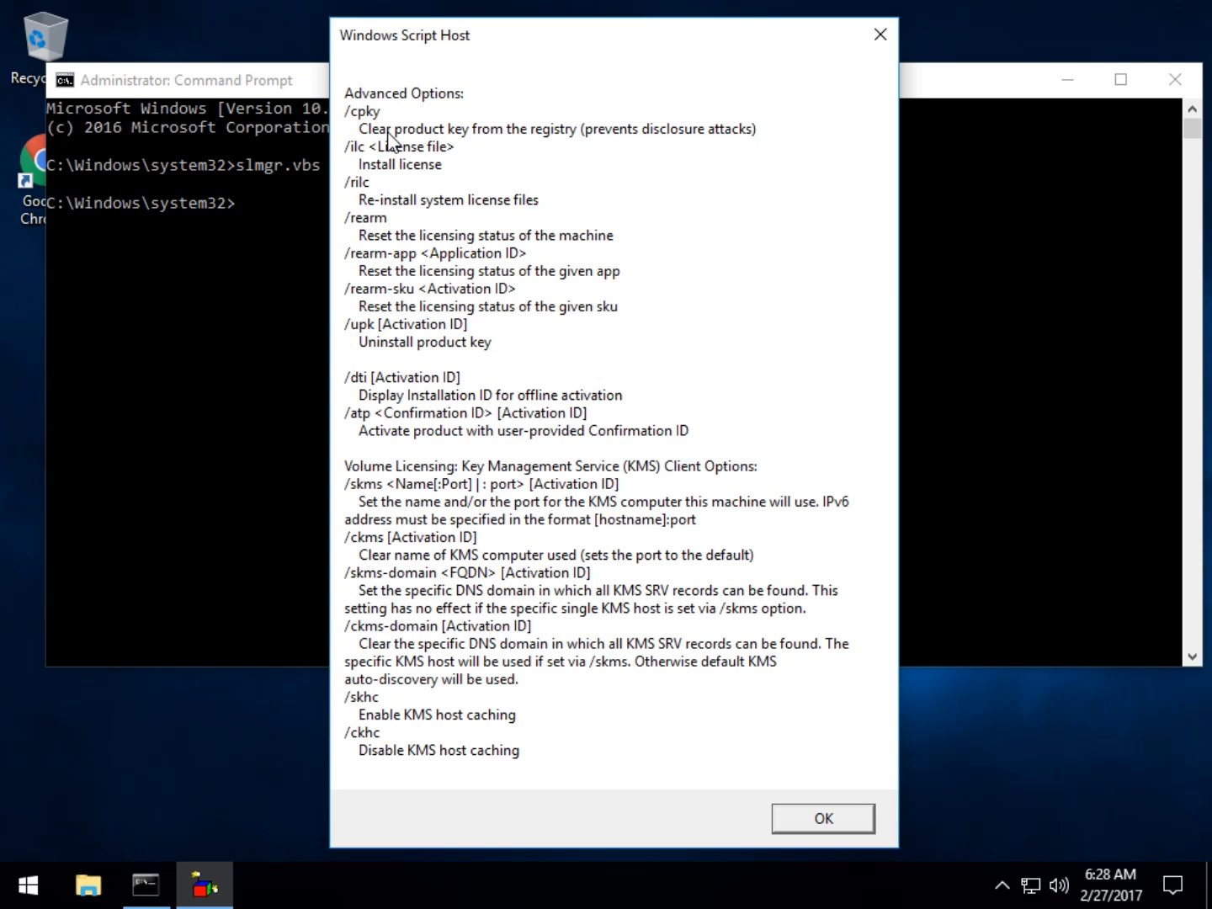
mouse_move(366, 373)
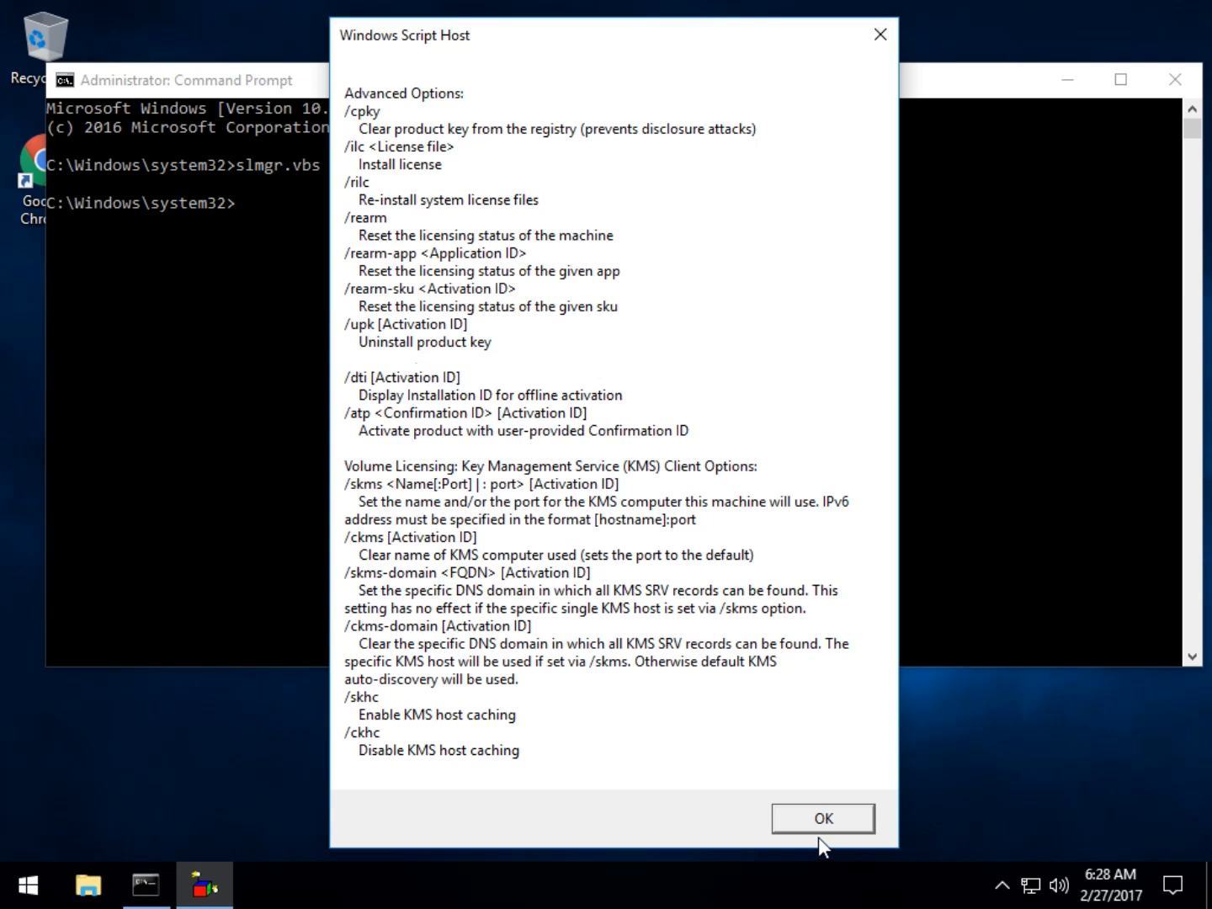
click(822, 819)
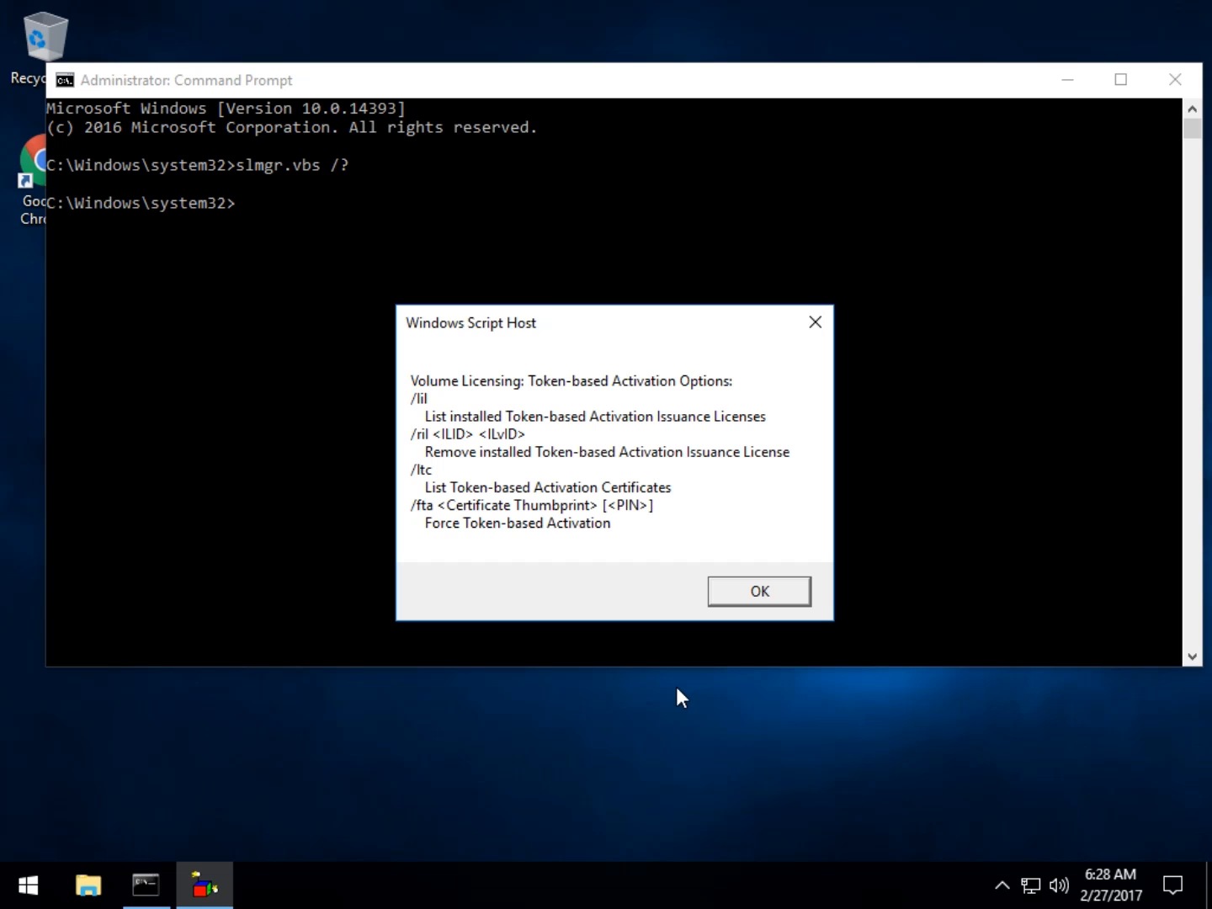
Dismiss the Token-based Activation and KMS Options help pages, returning to the prompt
click(760, 591)
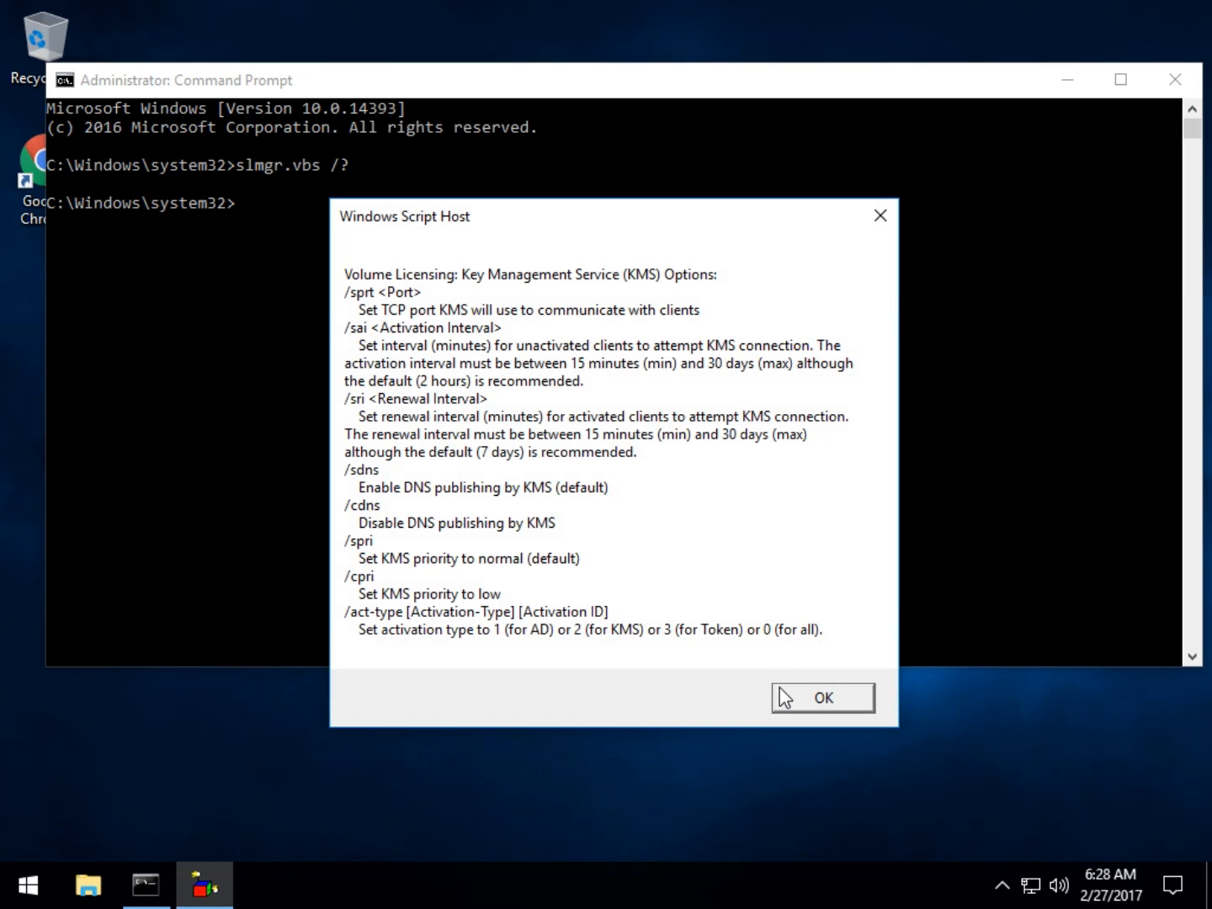
click(824, 697)
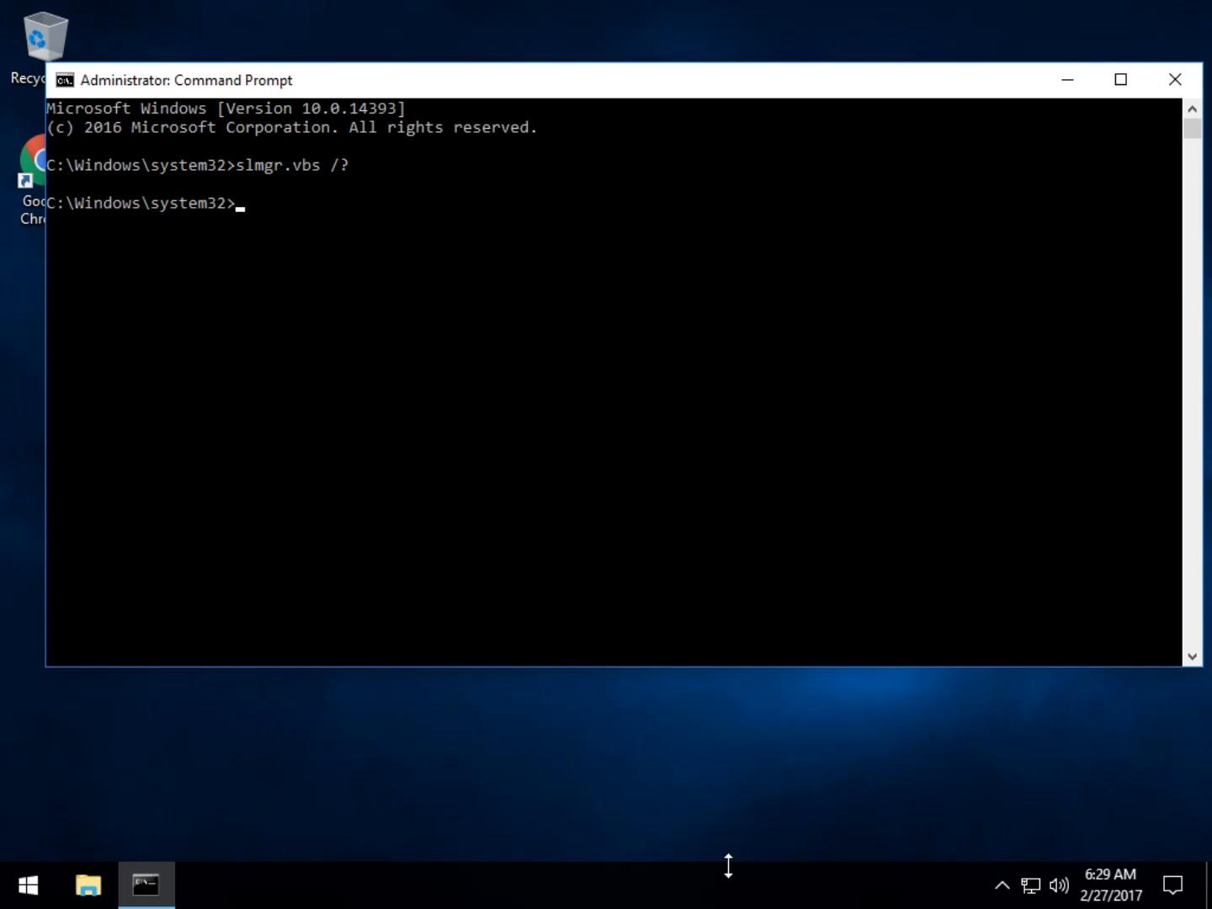
right_click(960, 886)
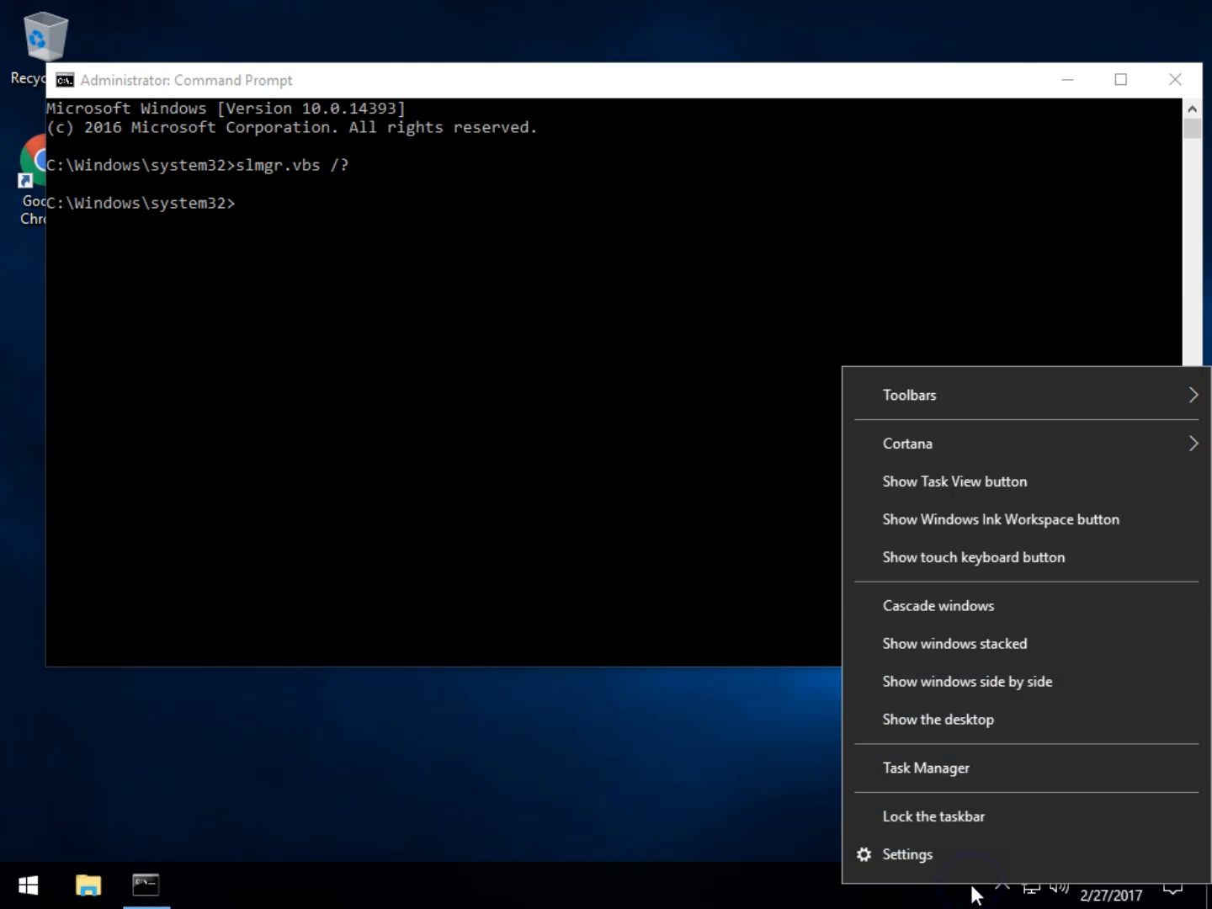
Review the Taskbar settings page, locked until Windows is activated, then close Settings
click(913, 855)
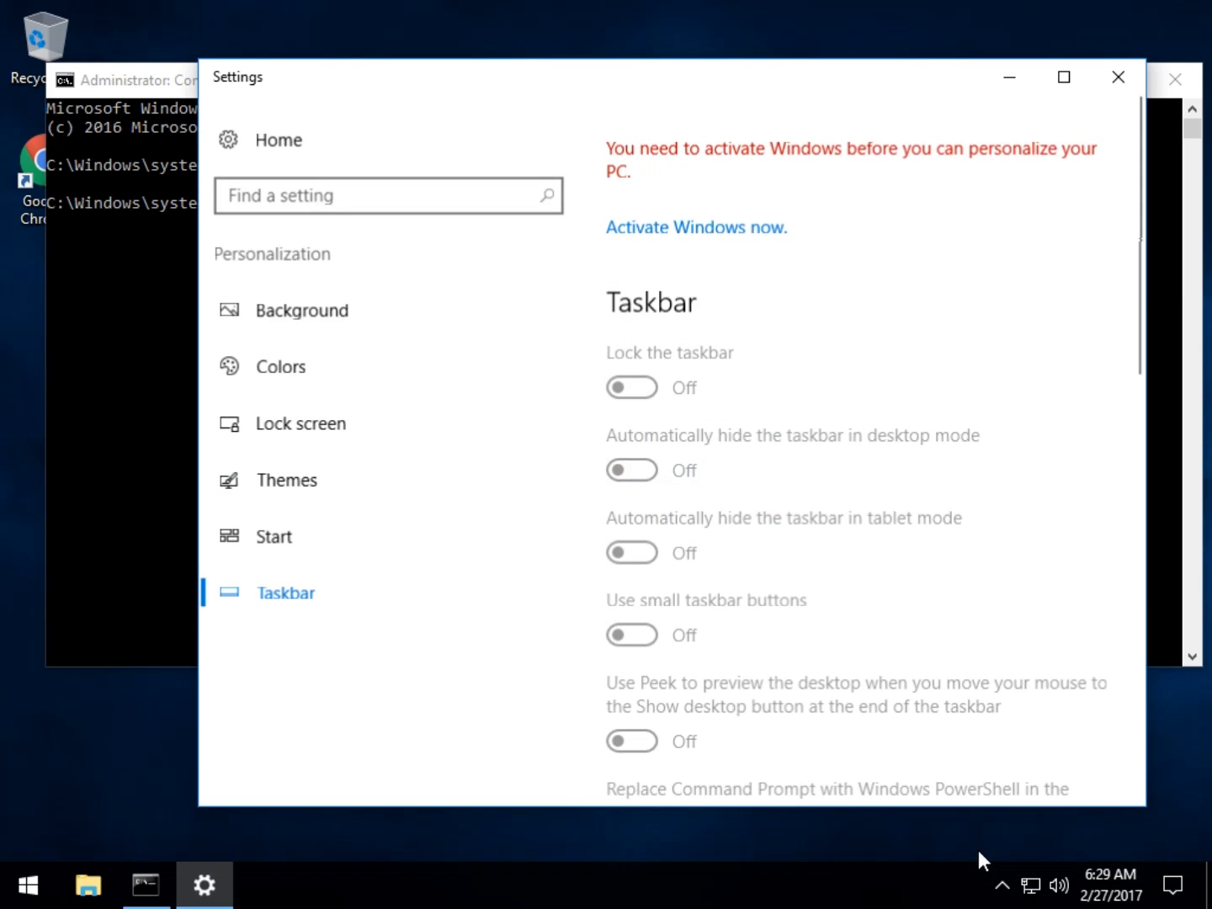
mouse_move(947, 160)
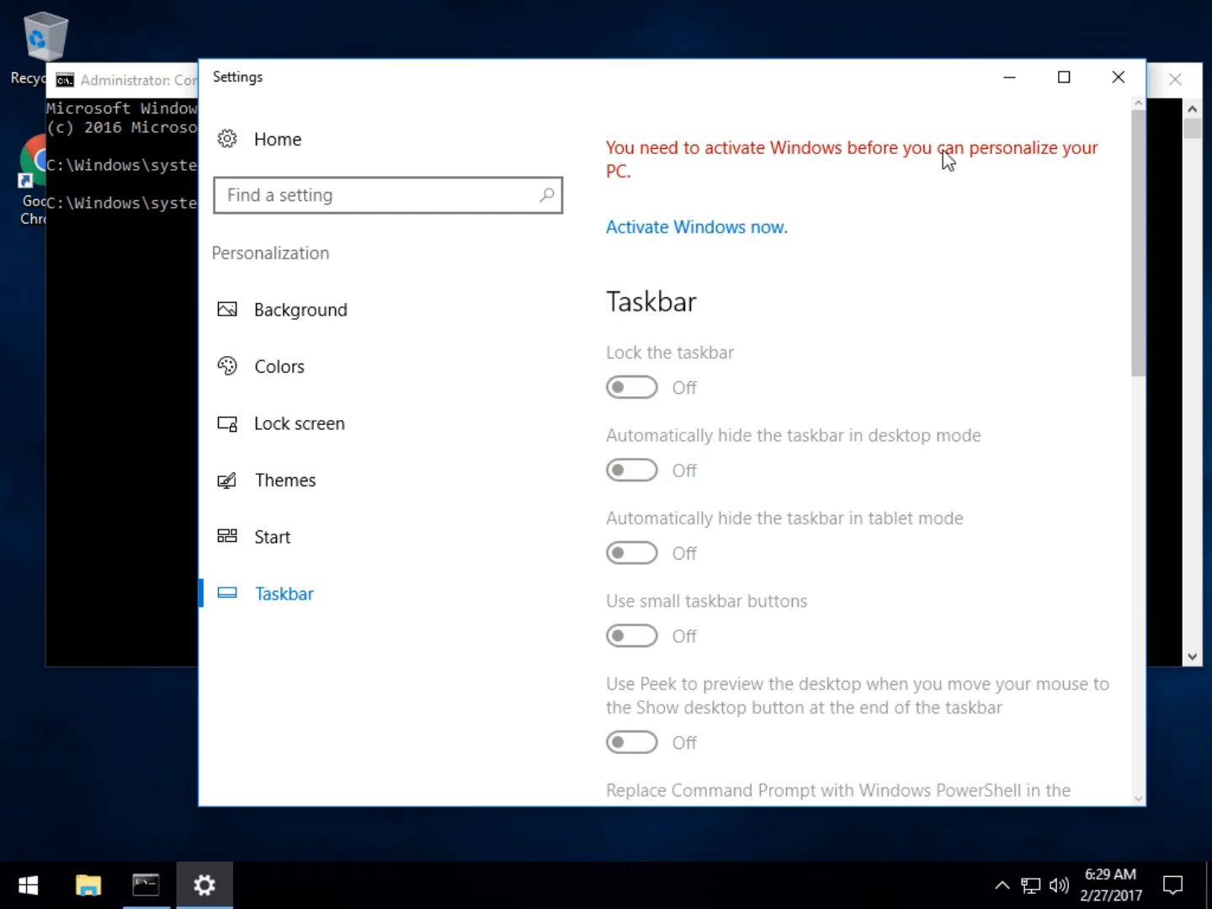
mouse_move(697, 646)
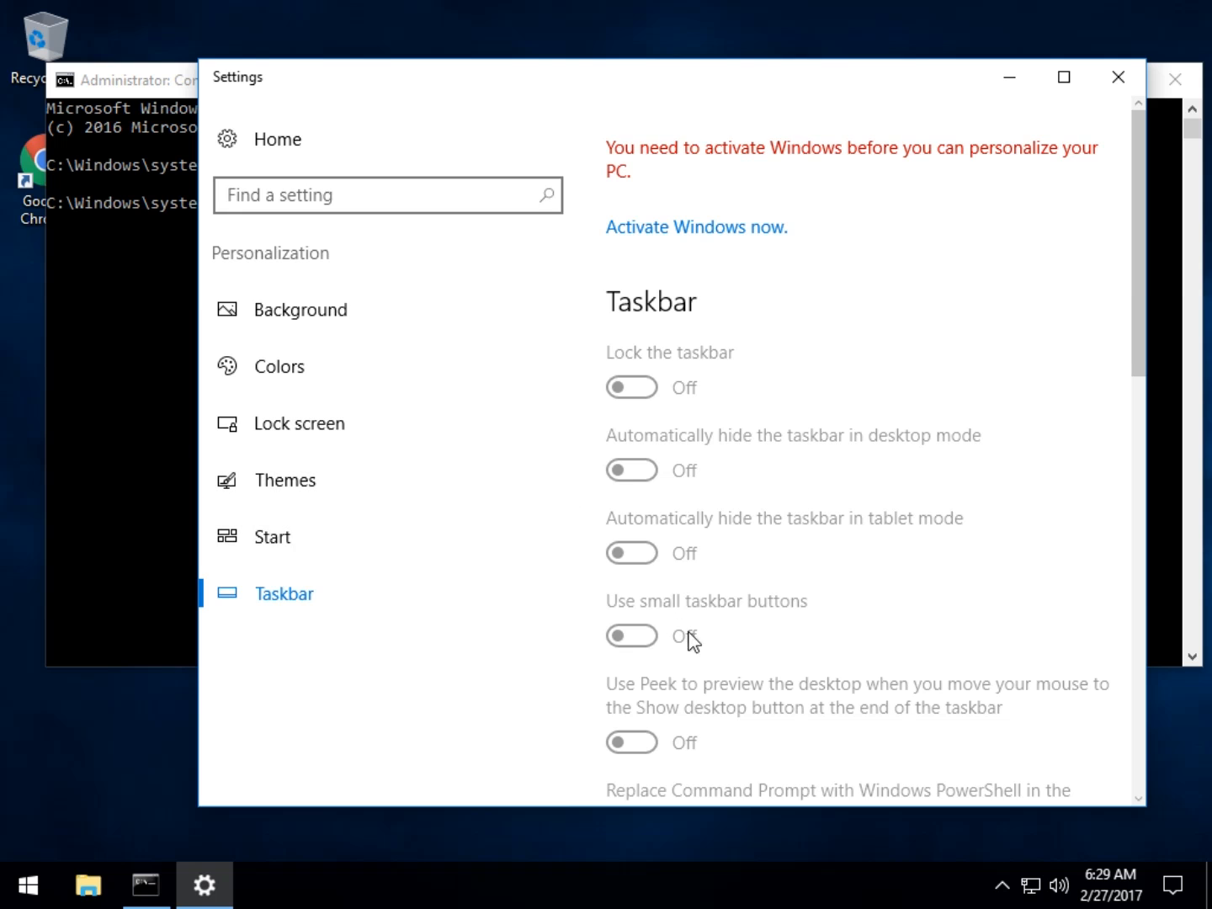
scroll(down, 3)
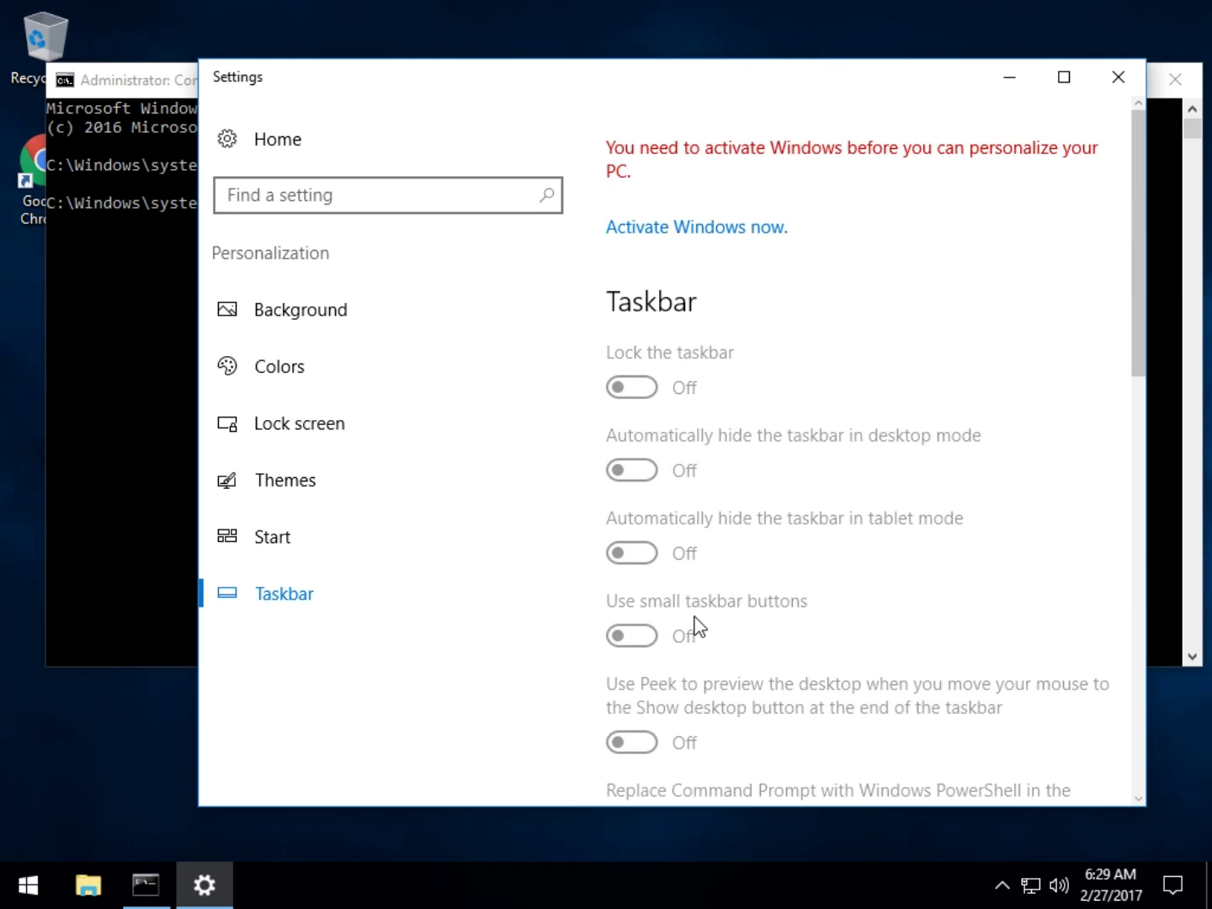
mouse_move(1114, 77)
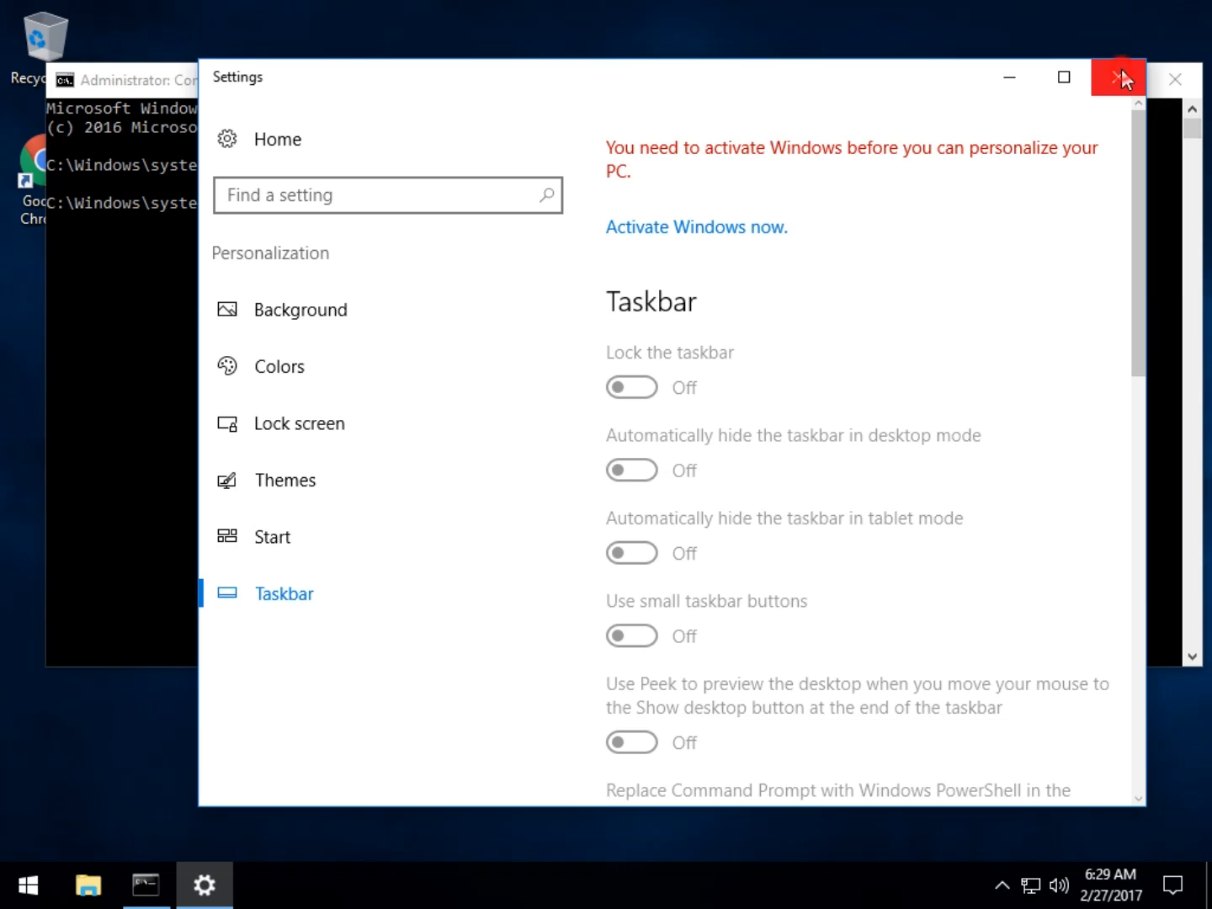
click(1116, 77)
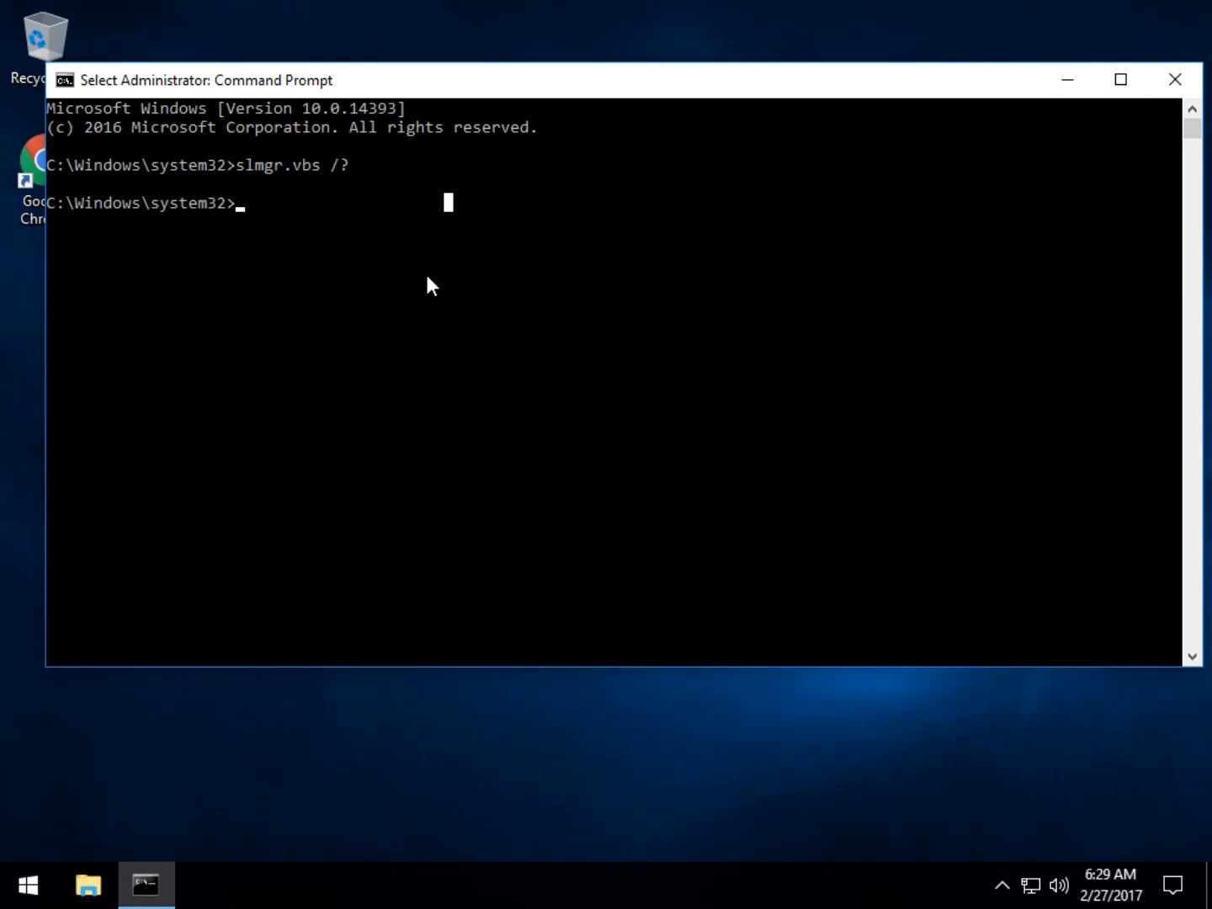
Run slmgr.vbs /rearm, acknowledge the restart-required message, and bring up the Start menu
text(slmgr.vbs /)
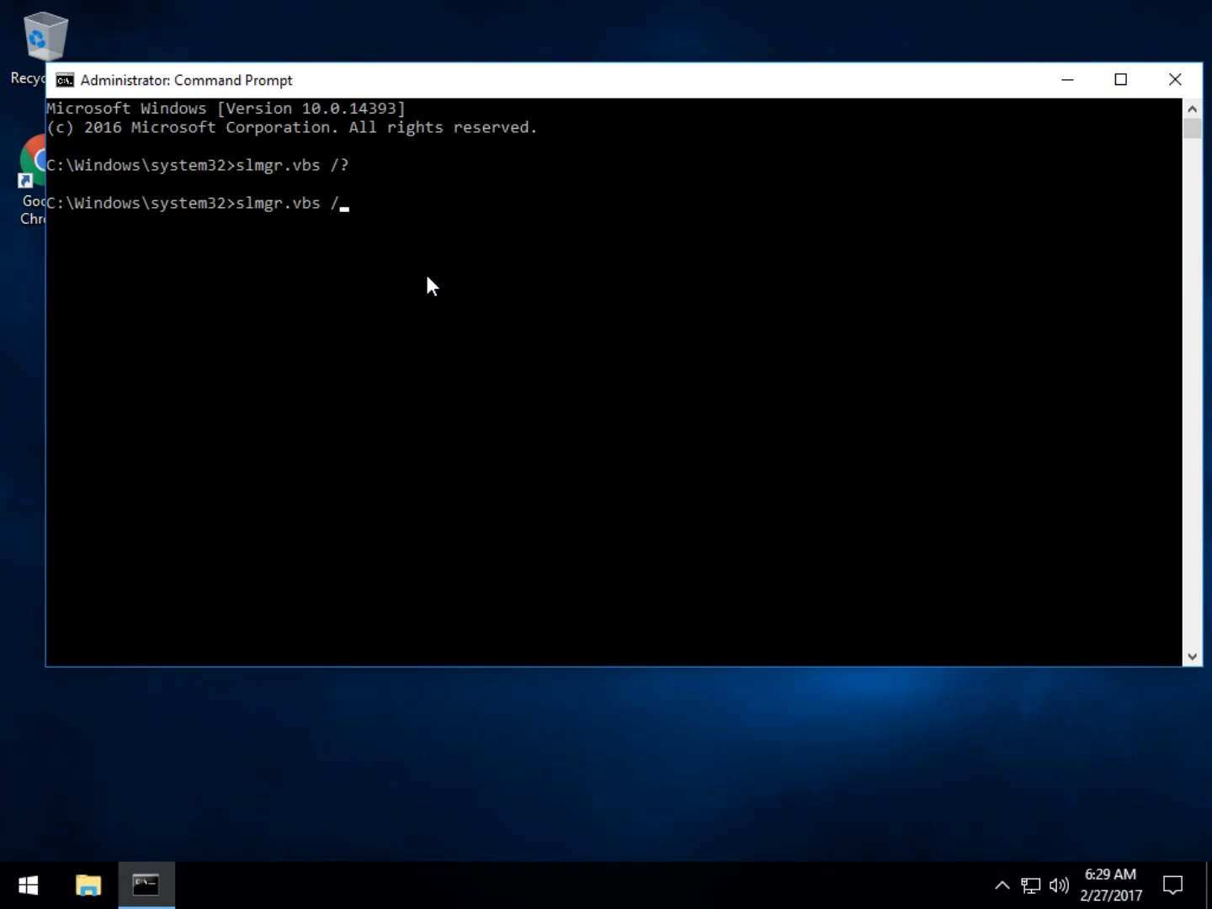
text(rearm)
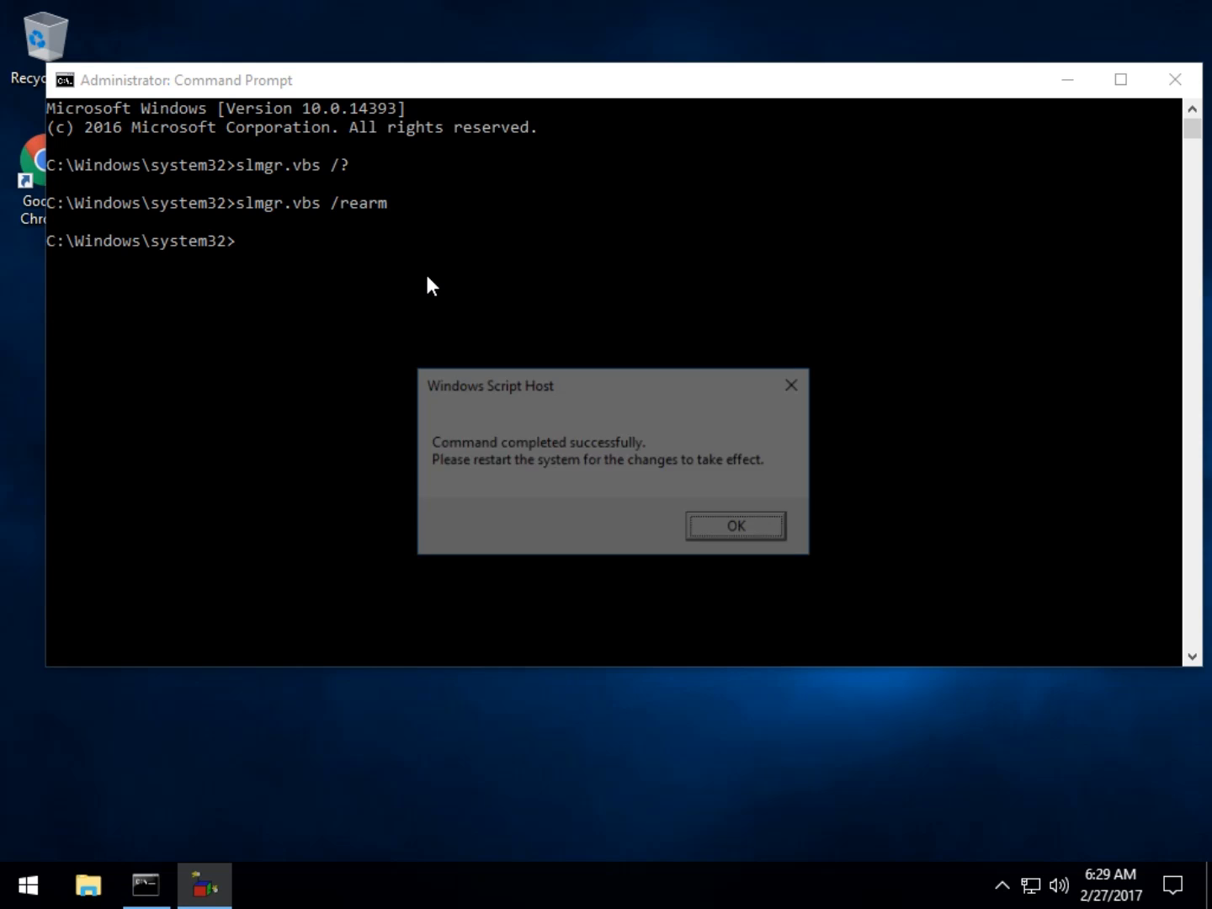
click(721, 530)
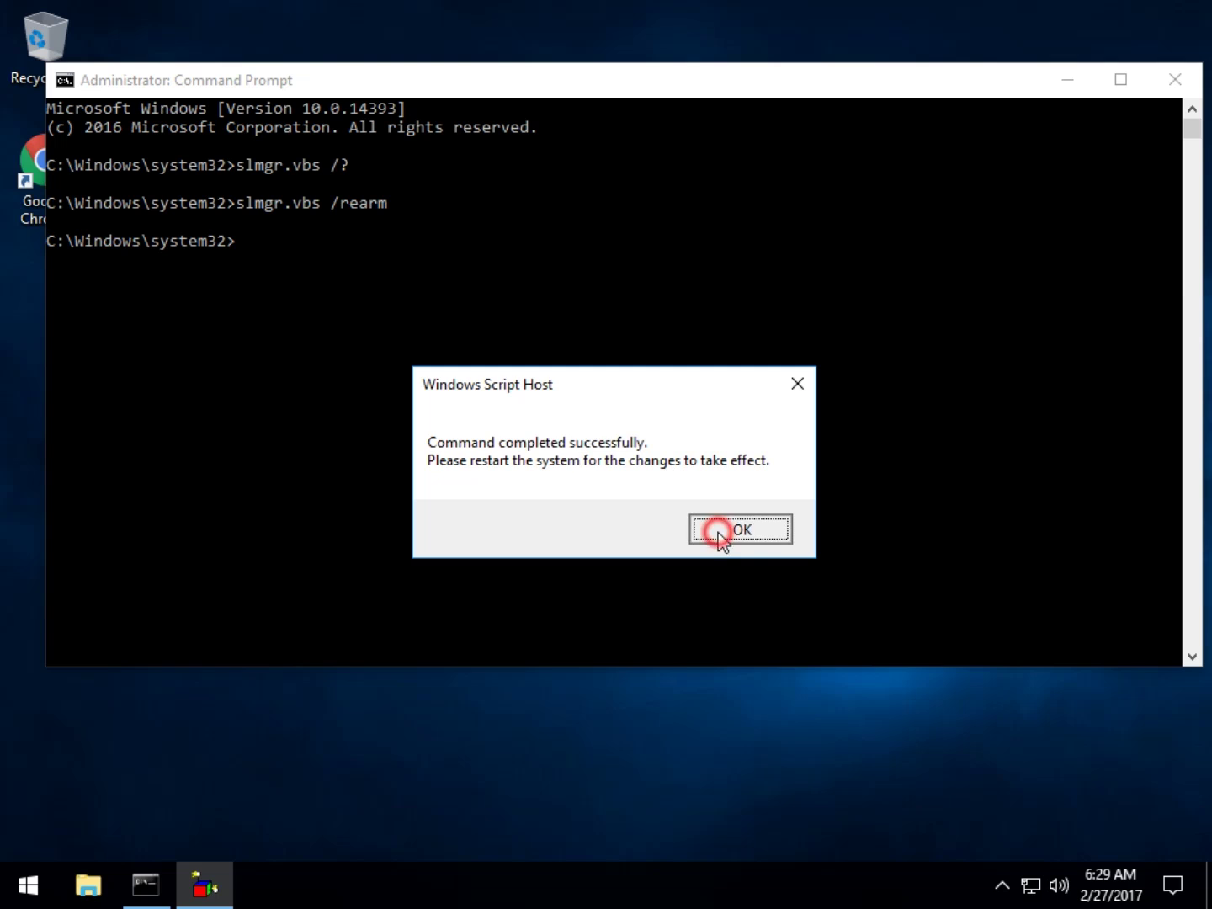
click(720, 530)
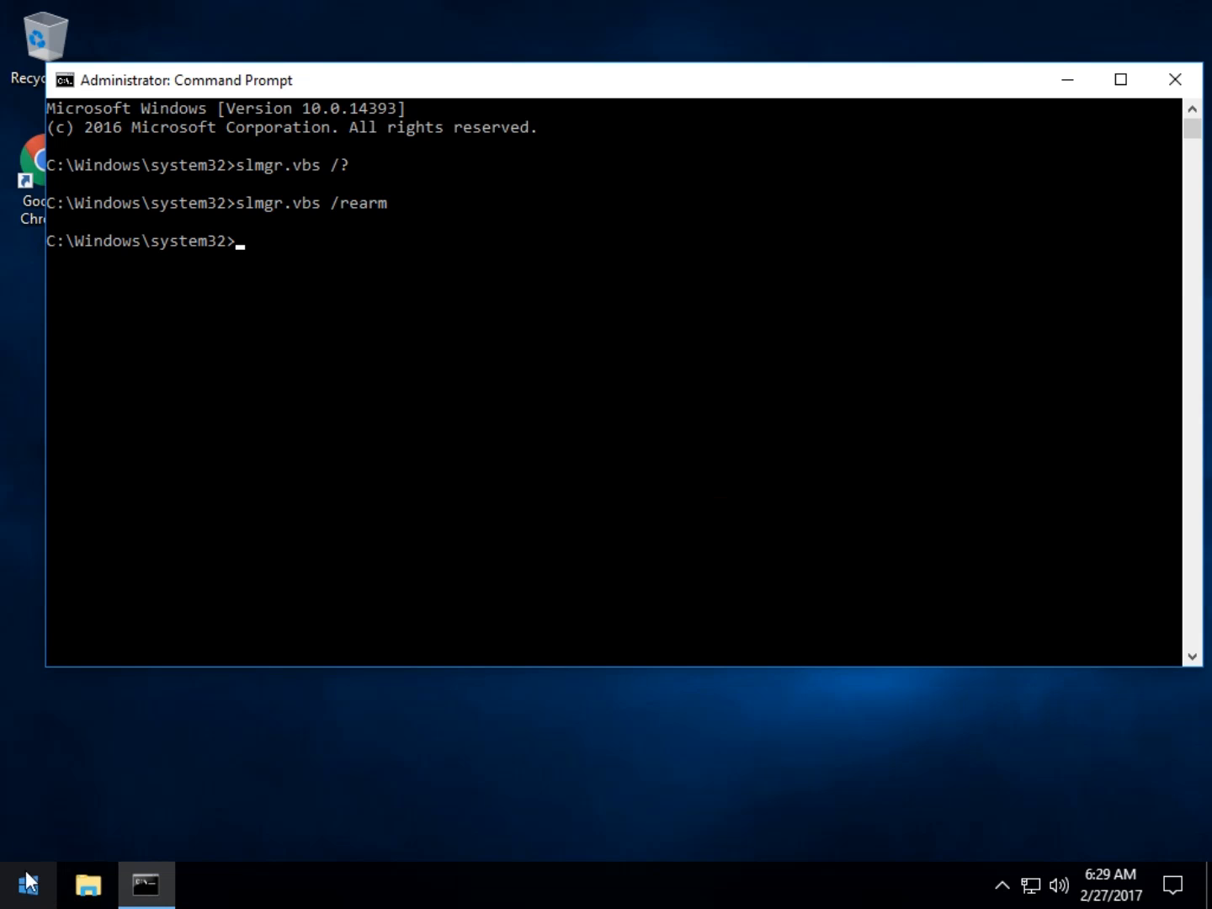
click(27, 881)
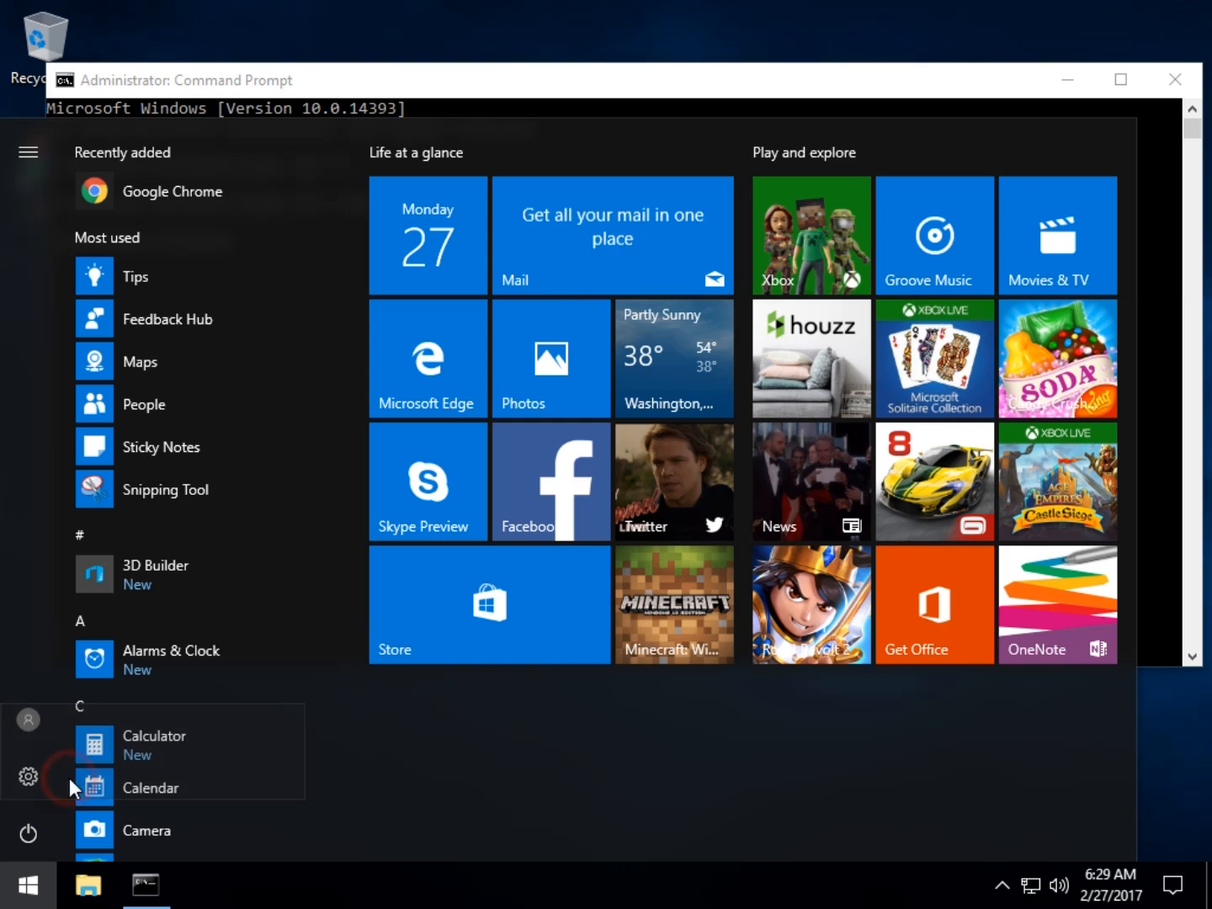
Restart Windows from the Start menu power options so the rearm takes effect
click(27, 830)
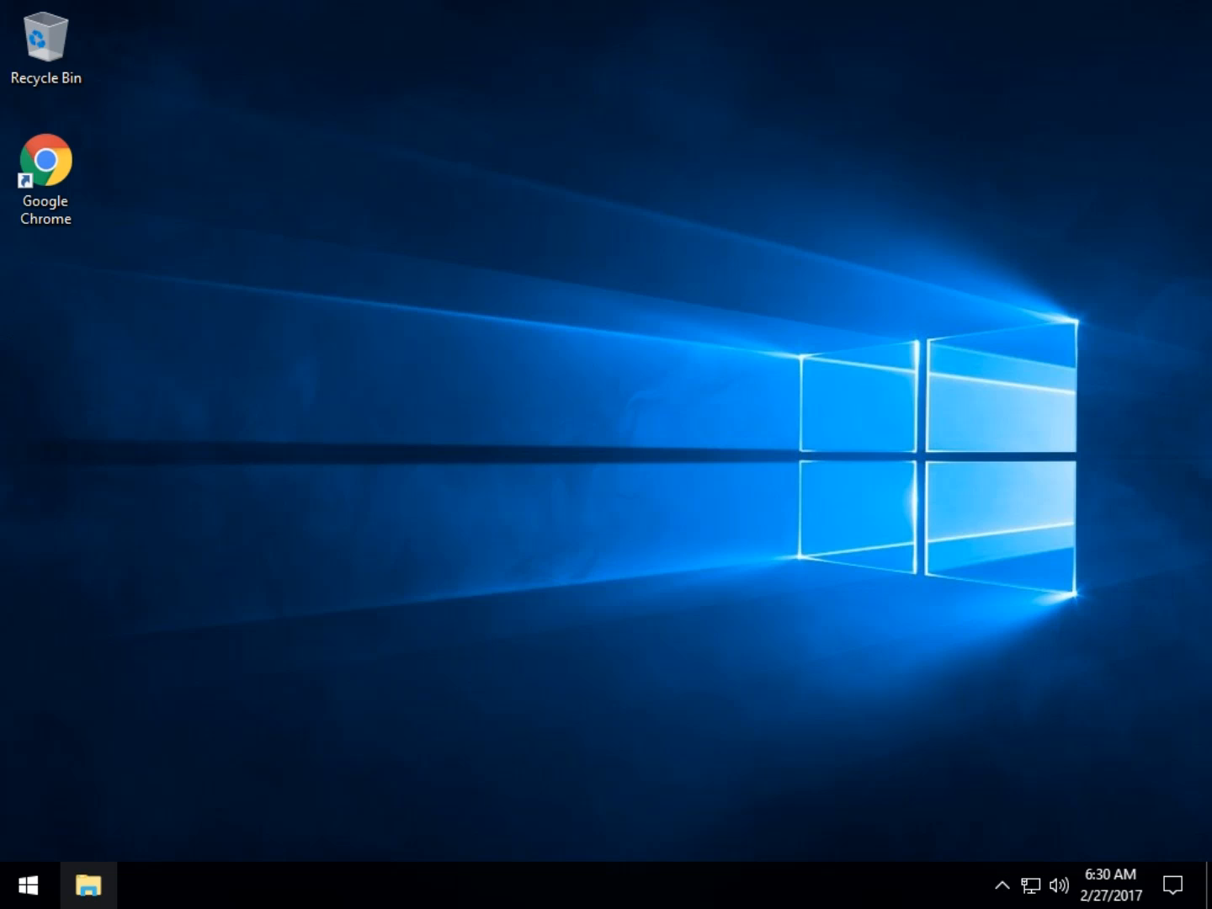
Launch a fresh Administrator Command Prompt after the restart, approving the UAC prompt
right_click(34, 879)
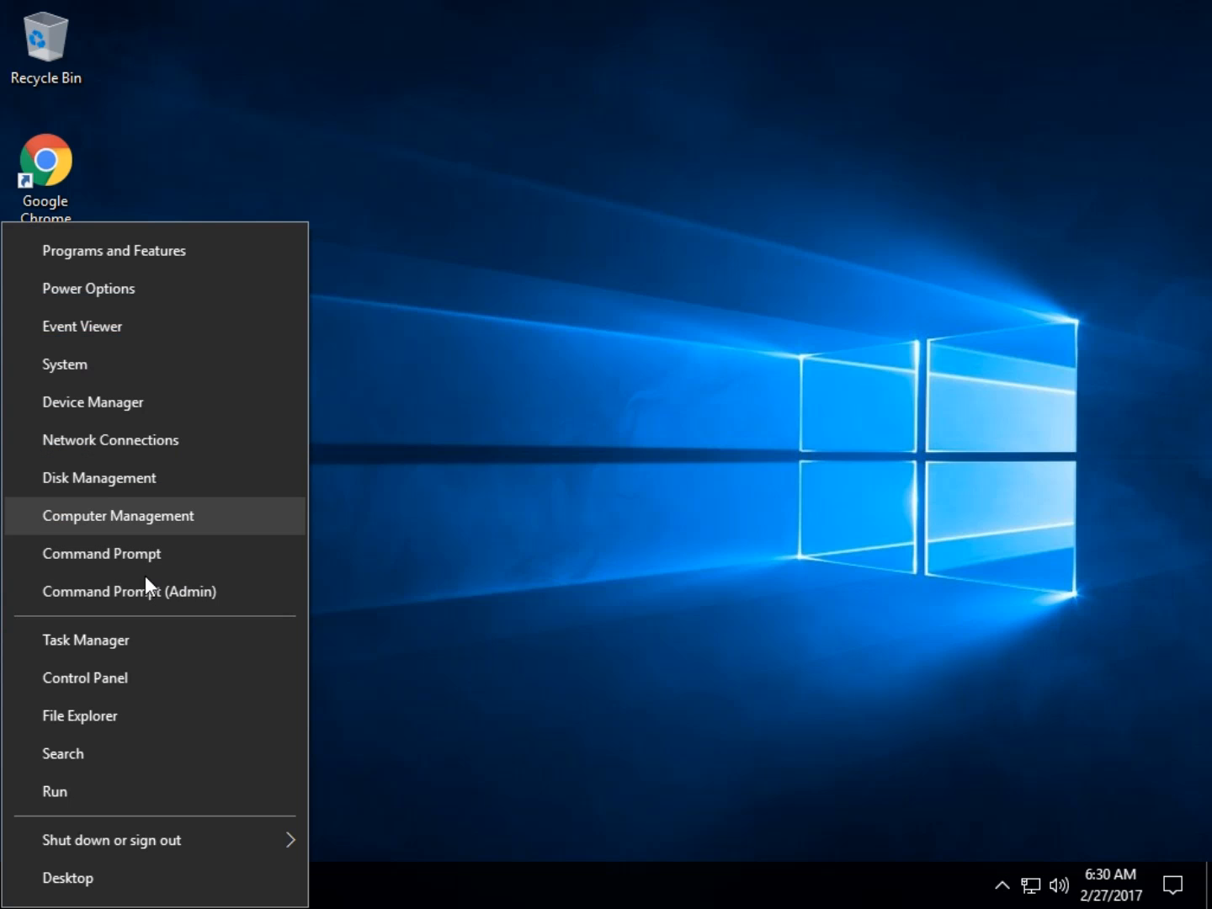
click(128, 591)
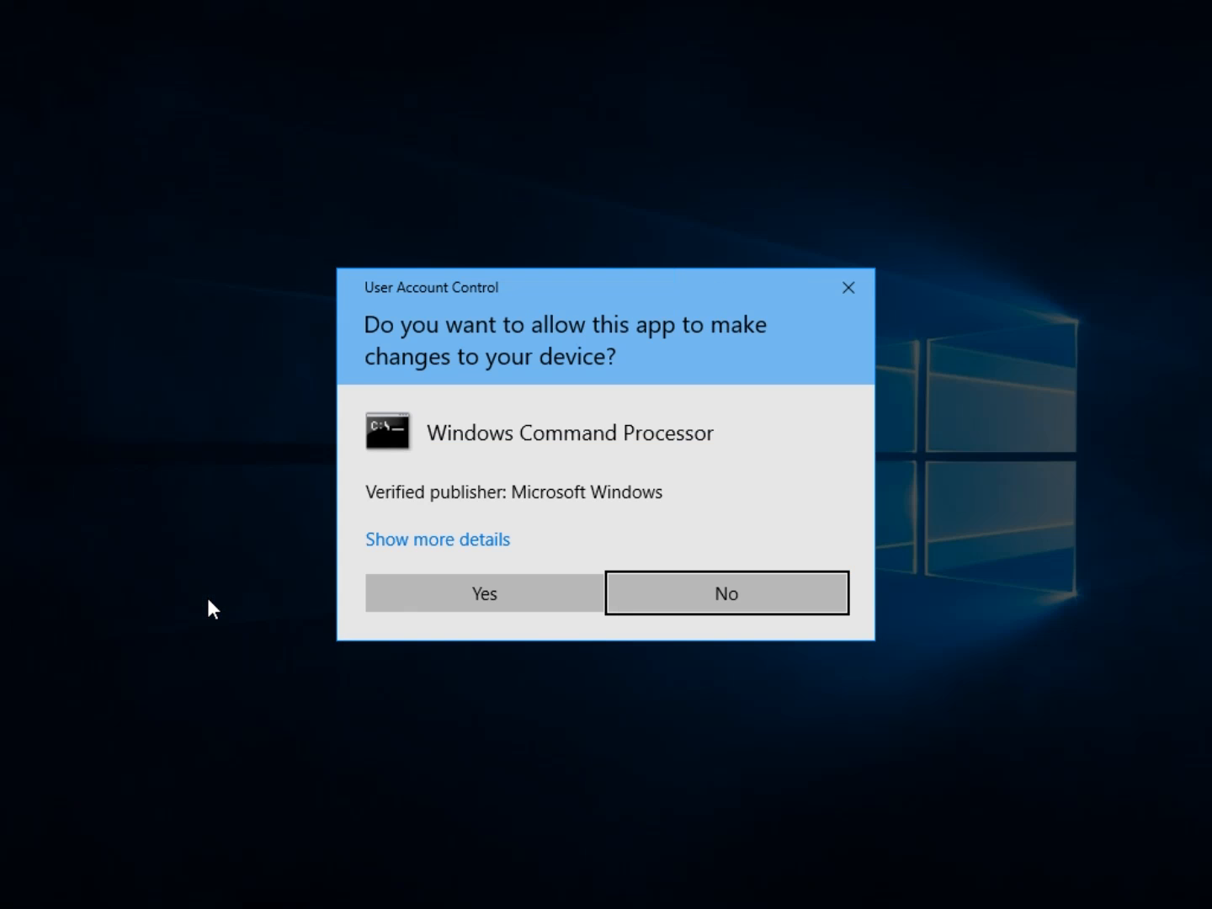
click(483, 593)
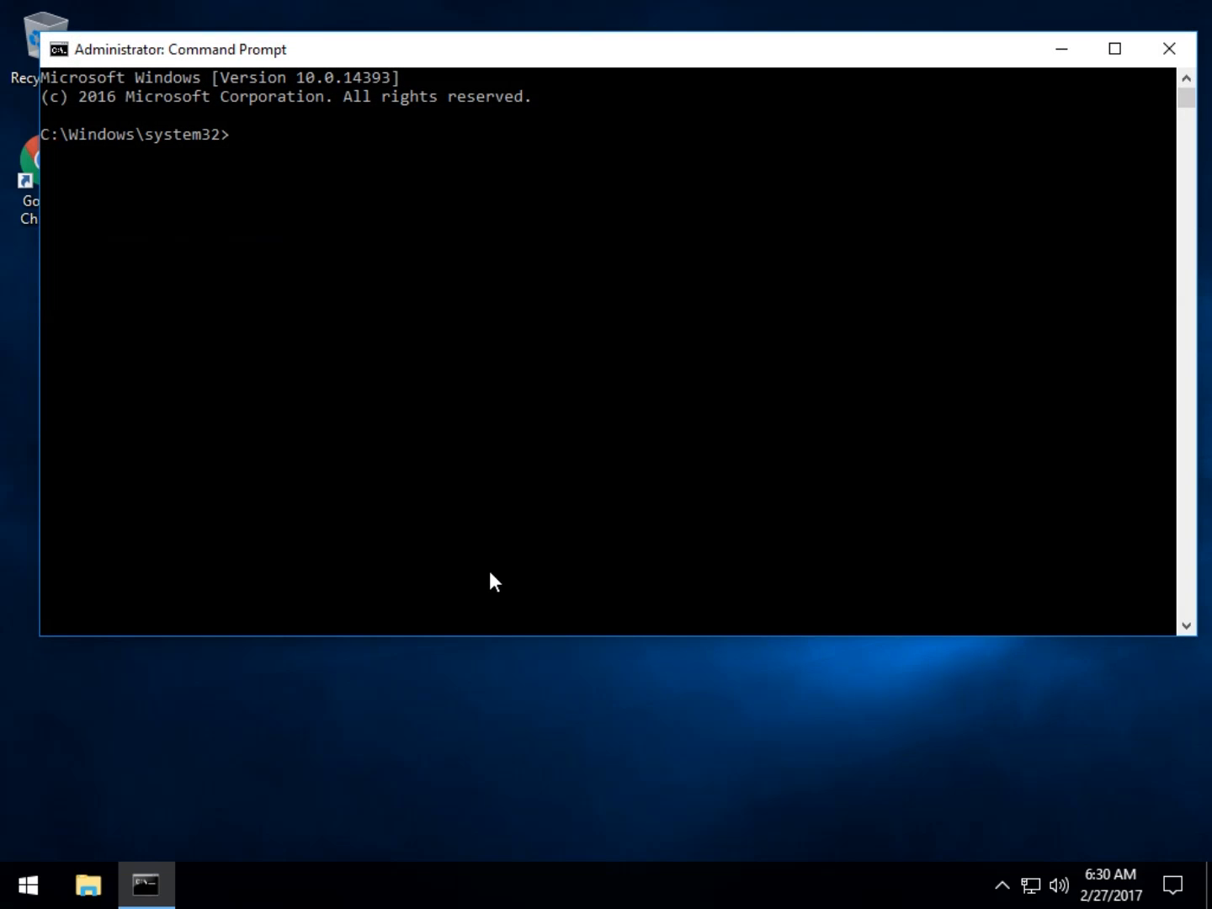
Run slmgr.vbs /xpr, read the Notification-mode status, and dismiss the result
text(slmgr)
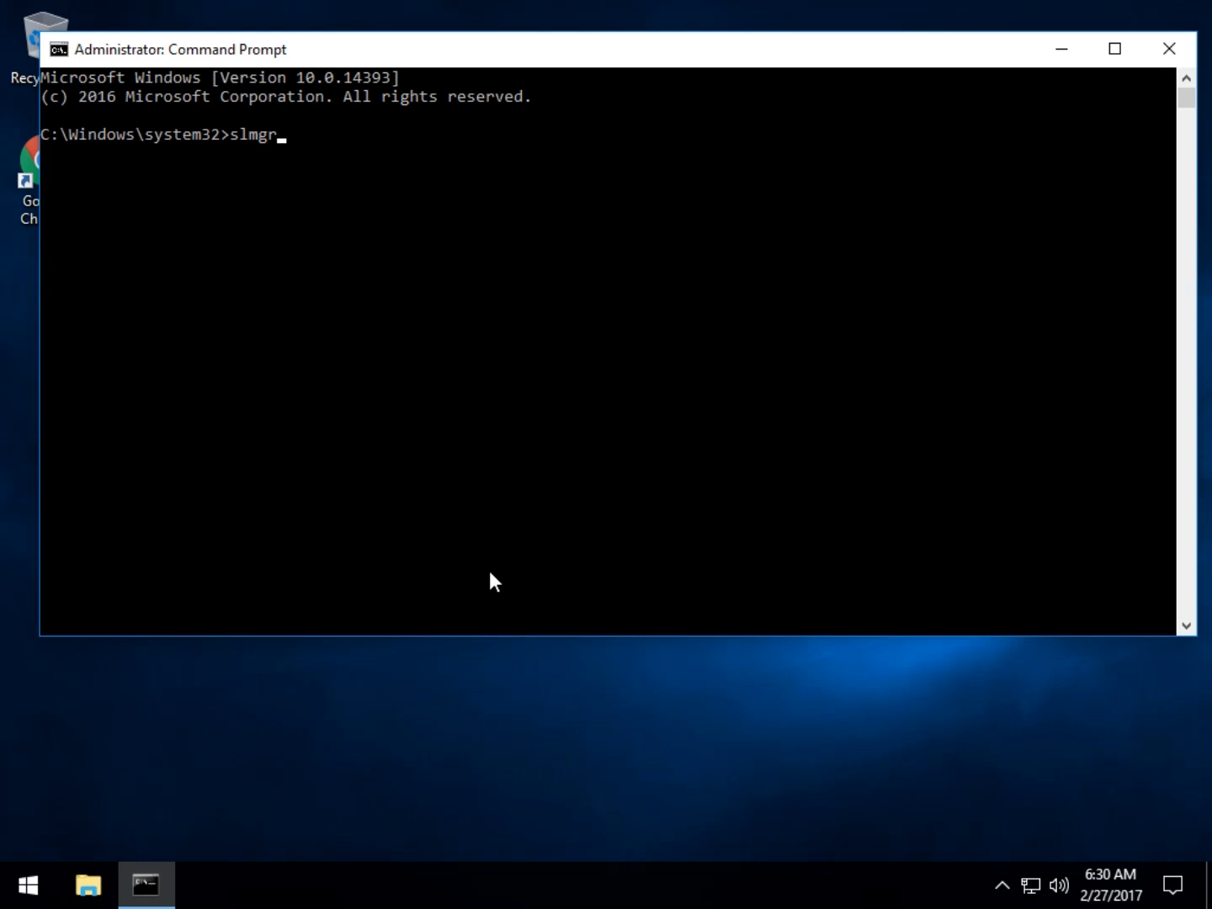
text(.vb)
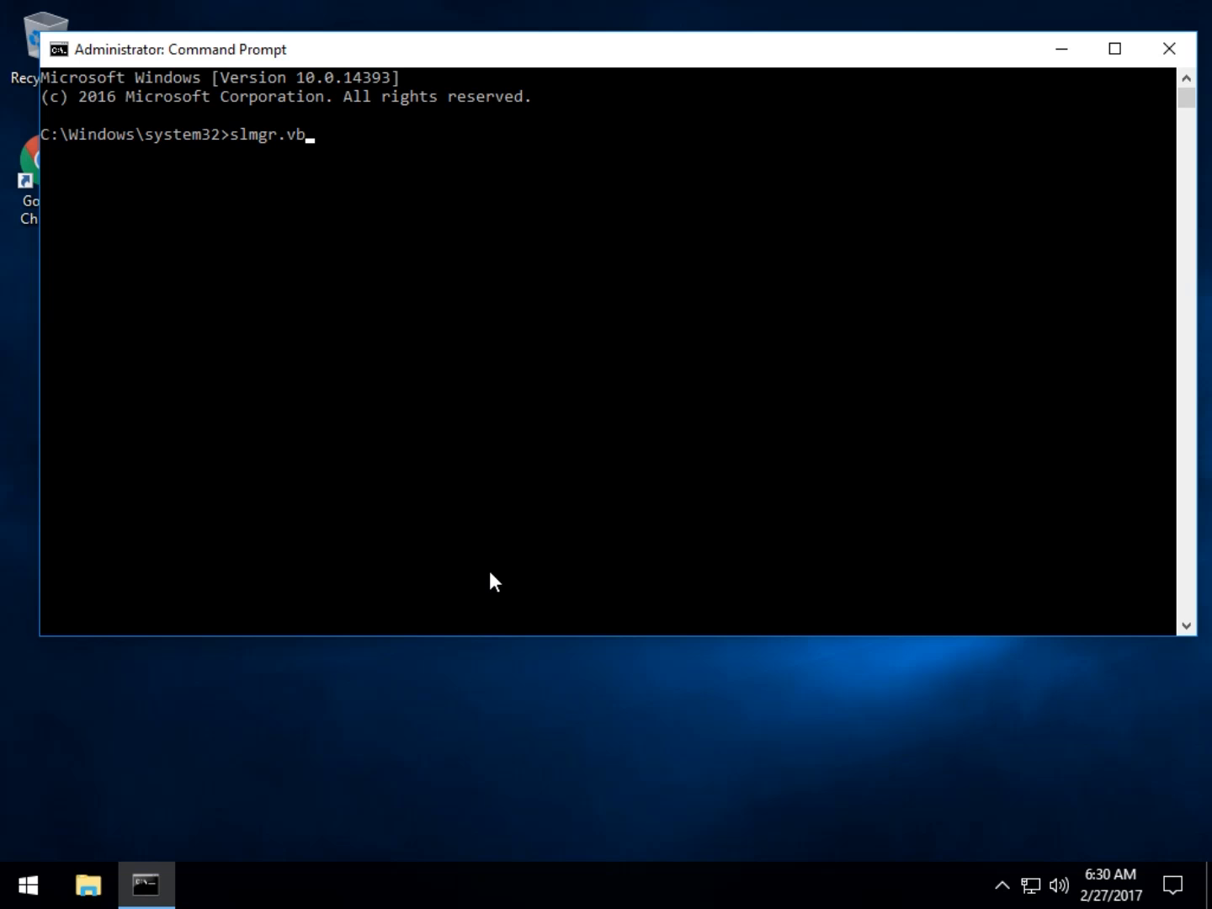
text(s)
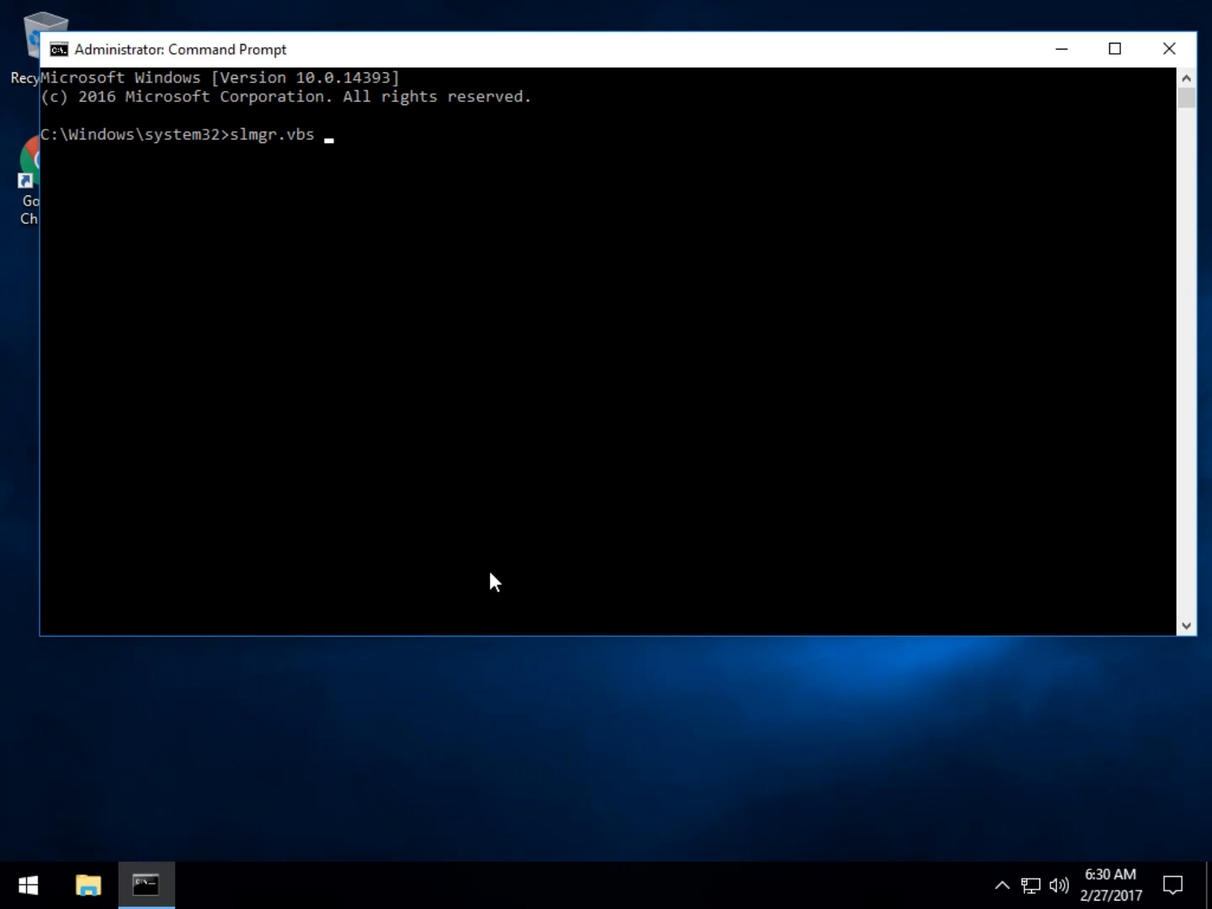
text(/xpr)
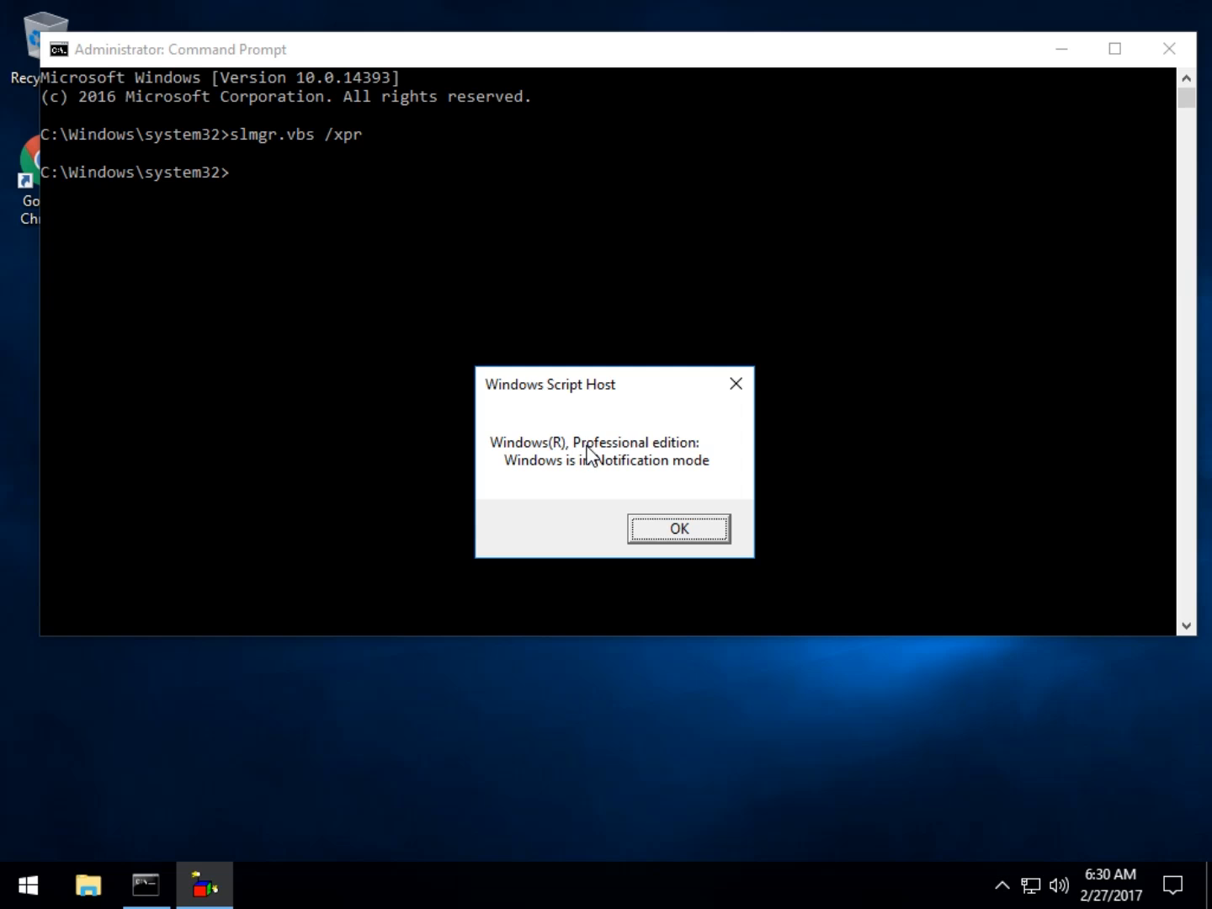
mouse_move(677, 492)
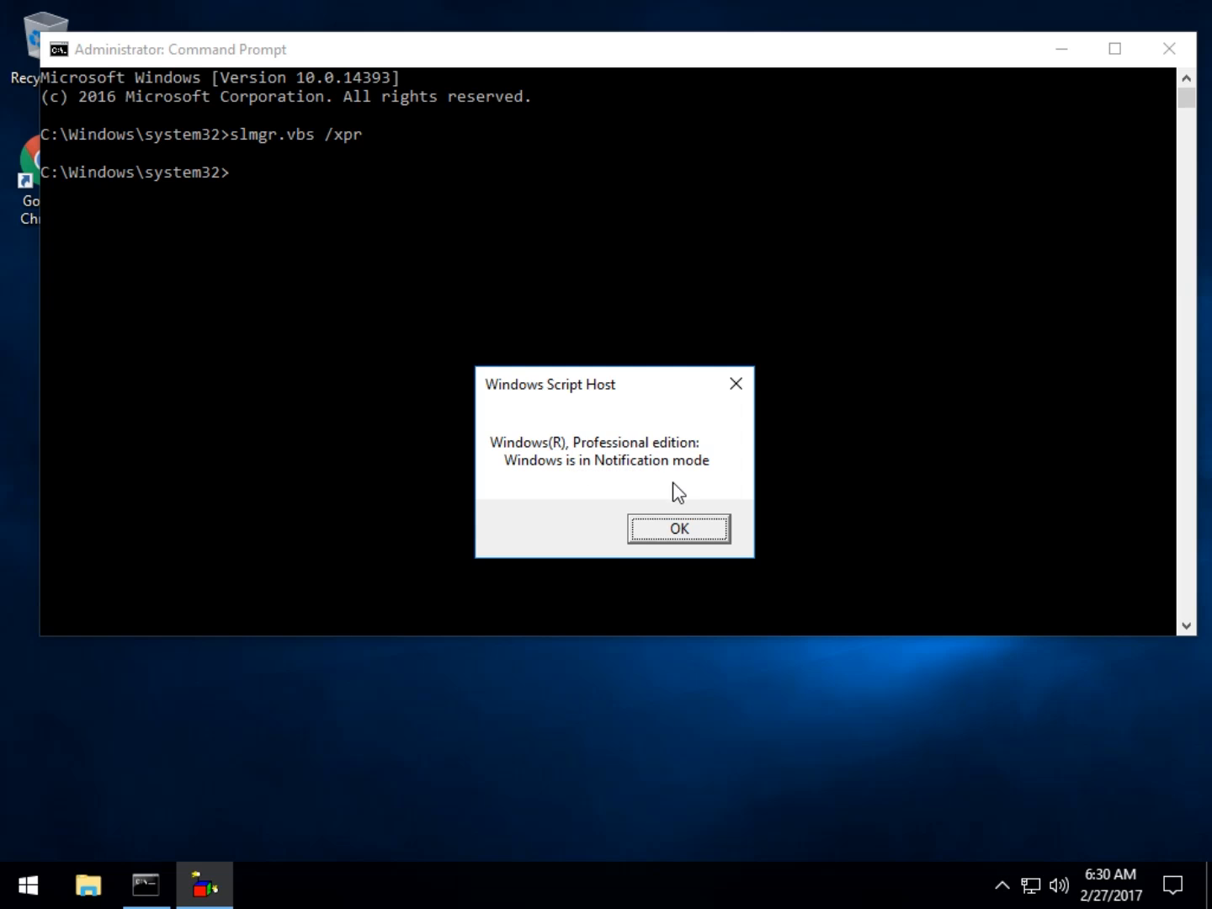
mouse_move(554, 468)
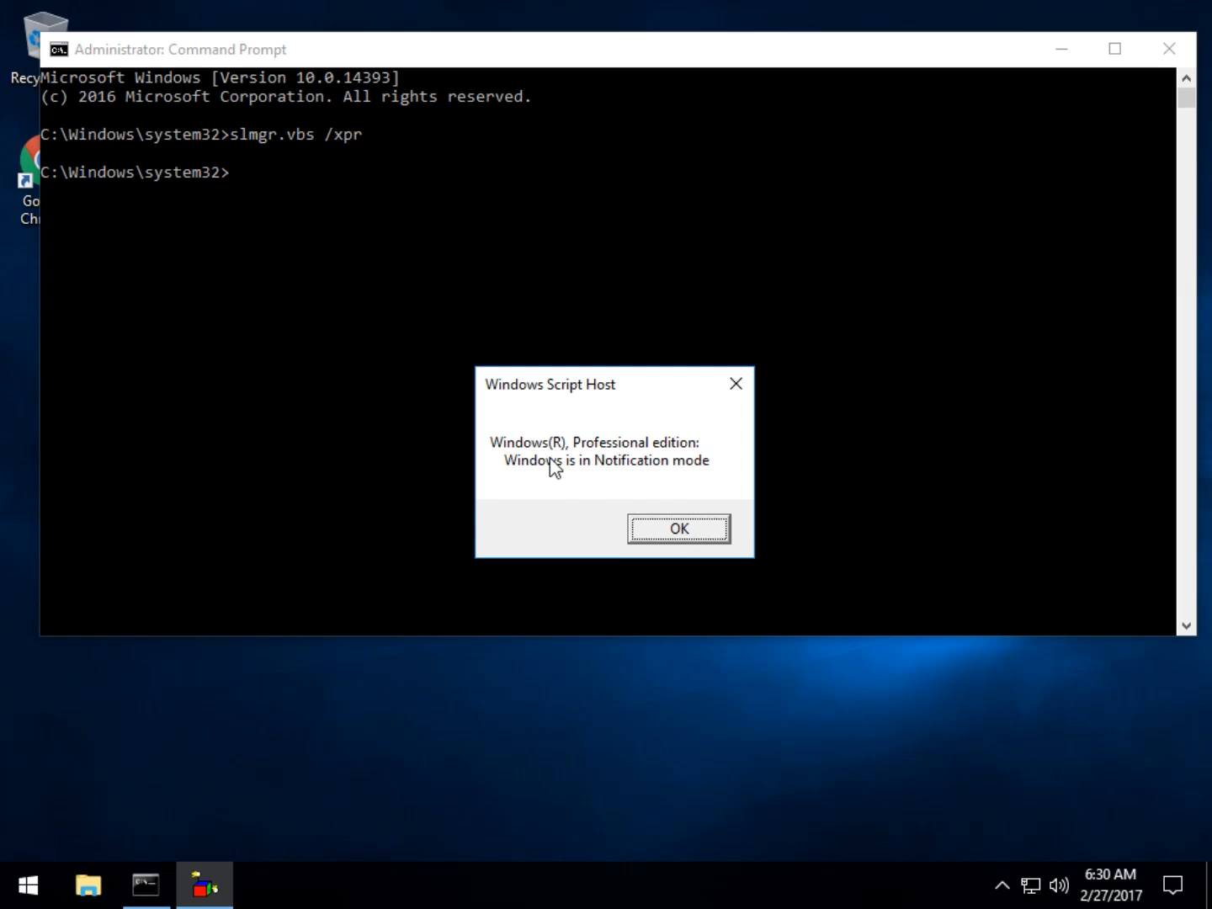
click(679, 529)
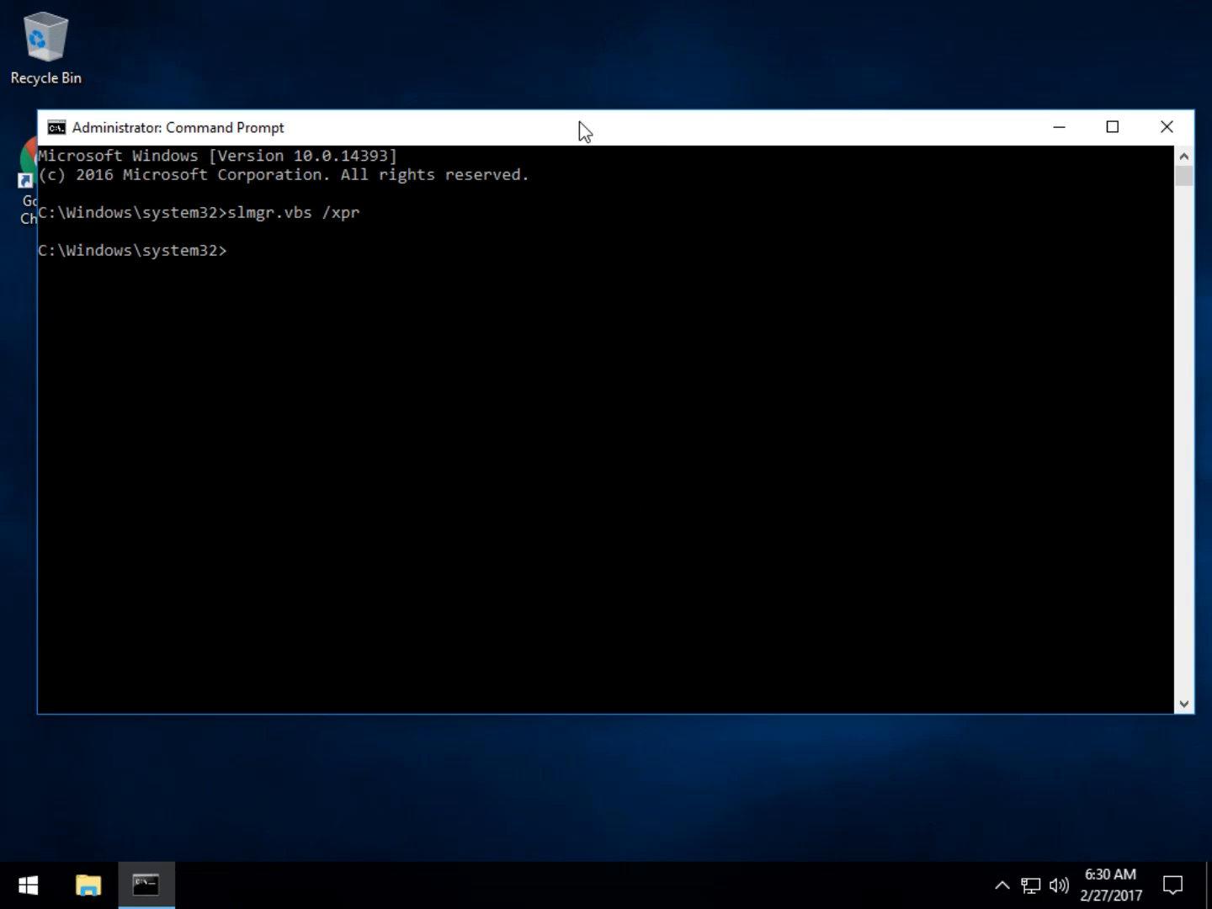
Run slmgr.vbs /? and dismiss the advanced, token-based and KMS options help pages
text(slmgr)
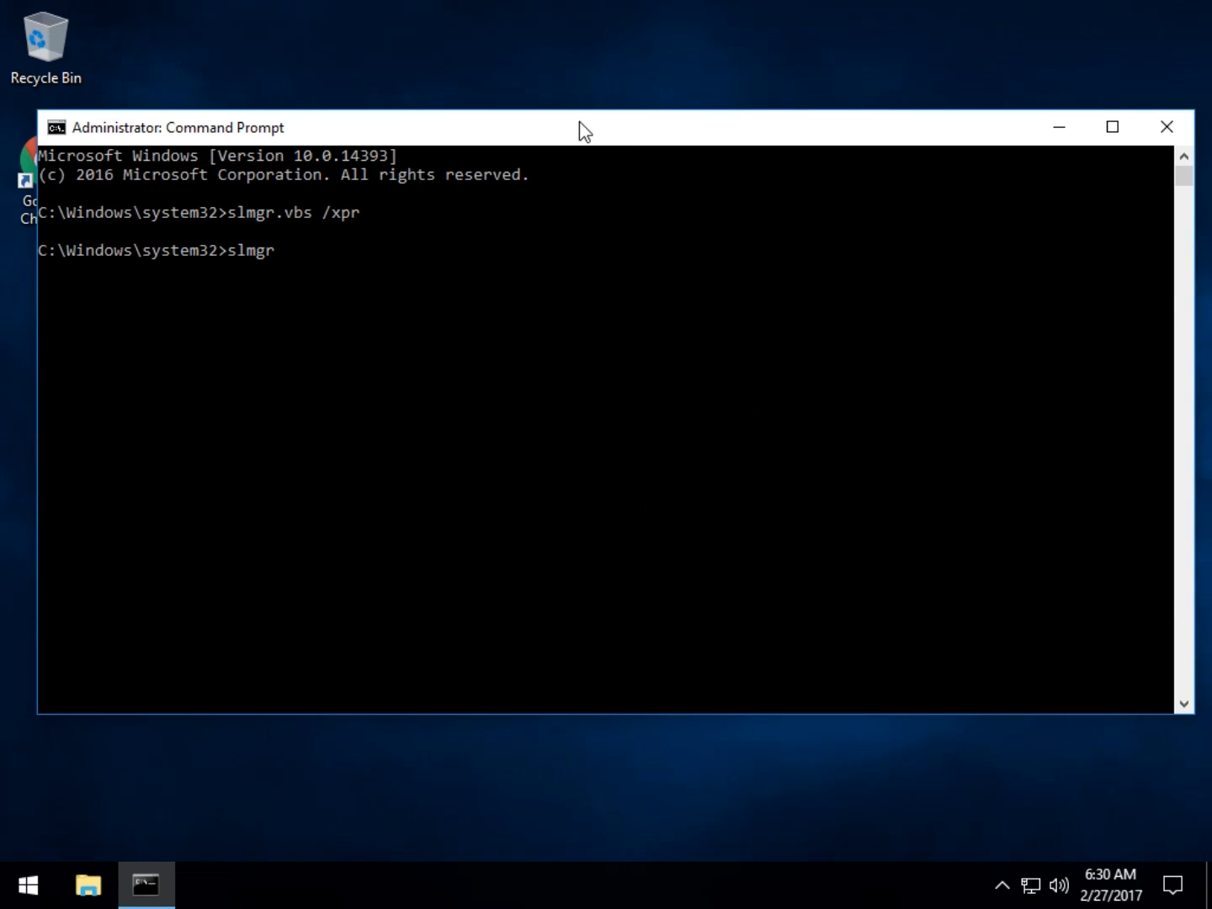
text(.vb)
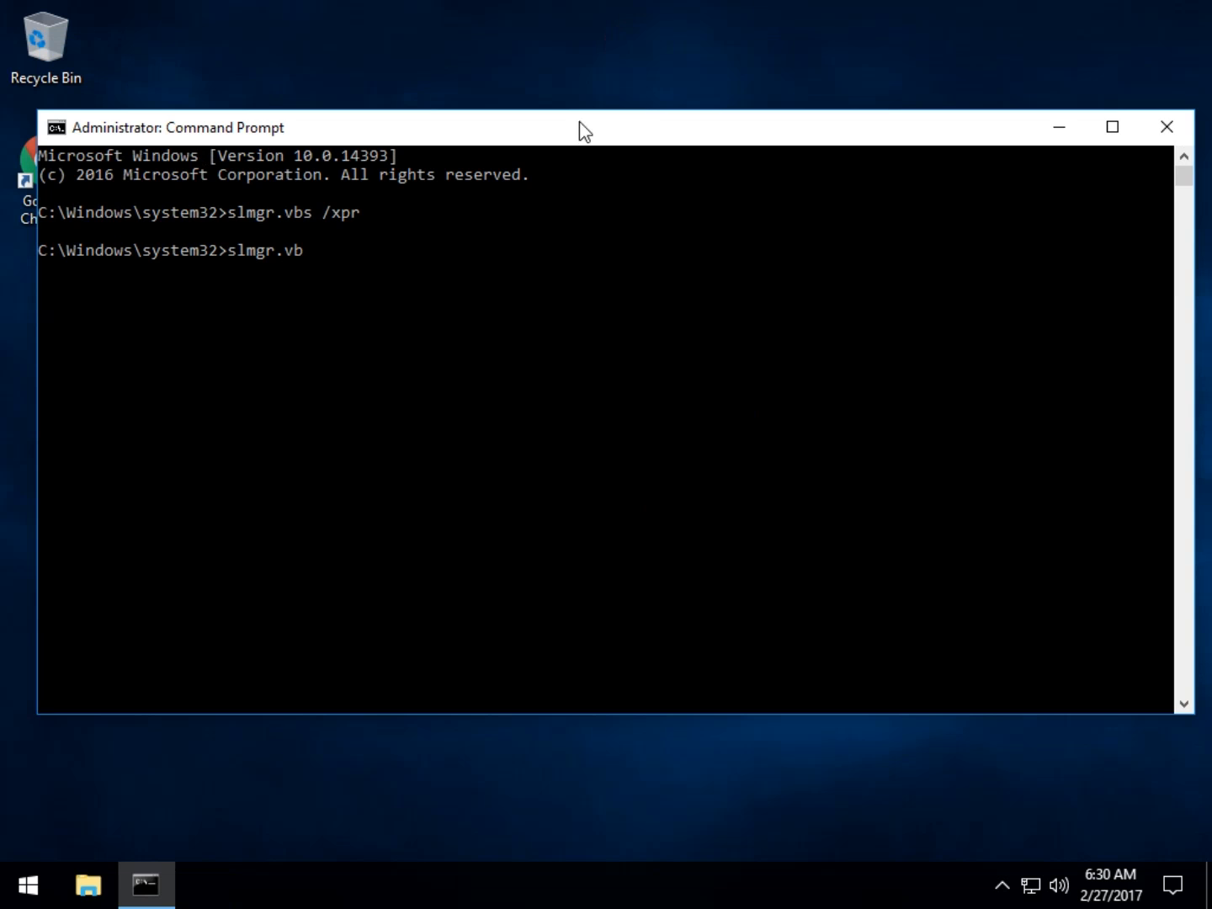
text(s /?)
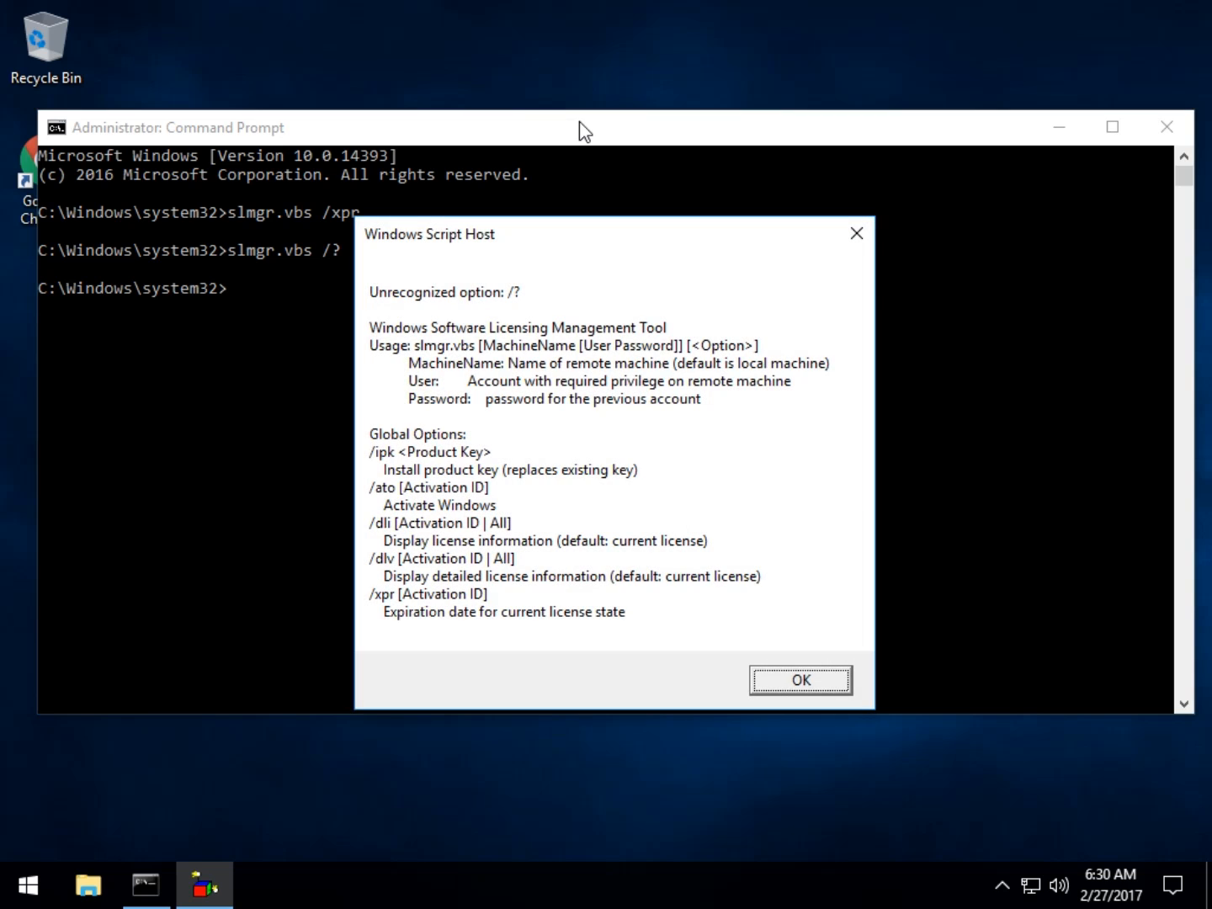
mouse_move(460, 537)
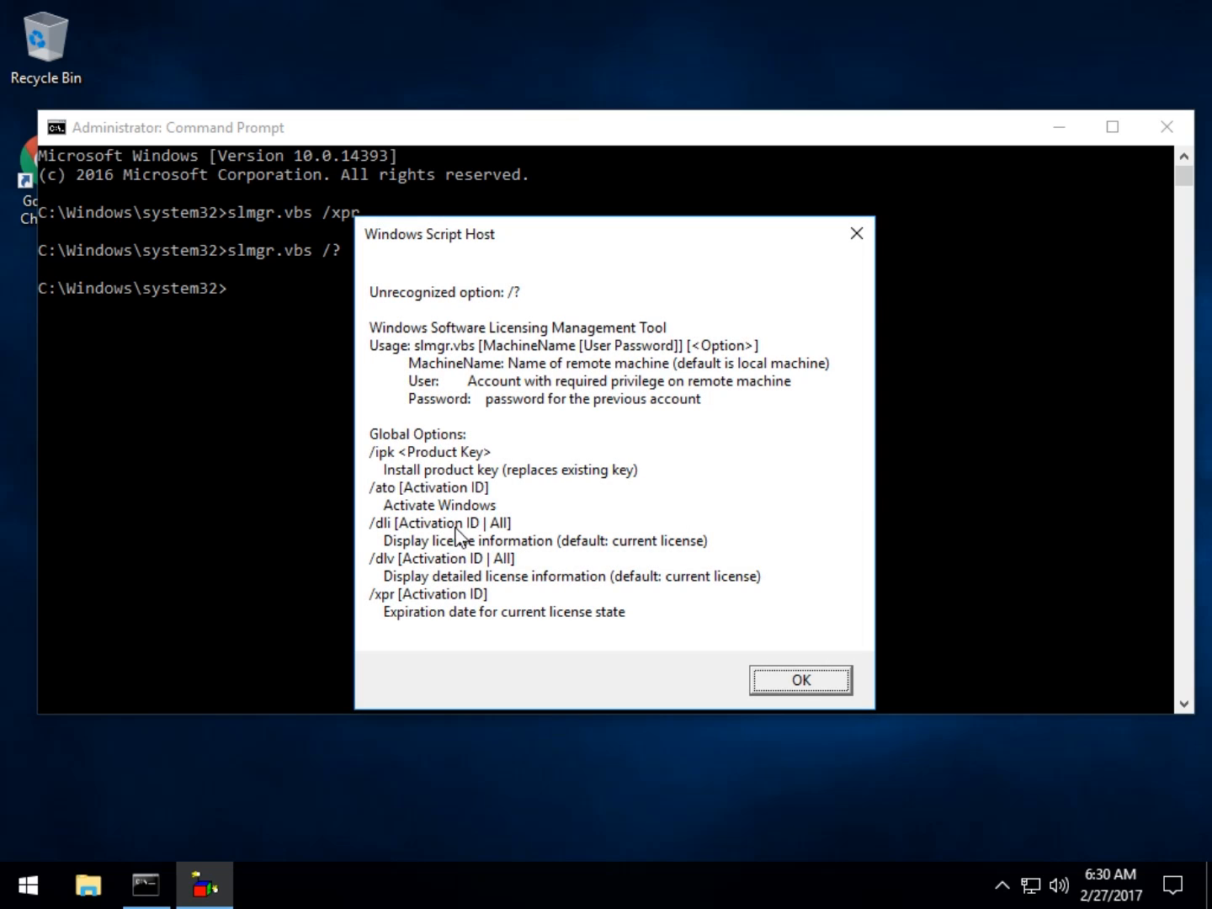
mouse_move(432, 600)
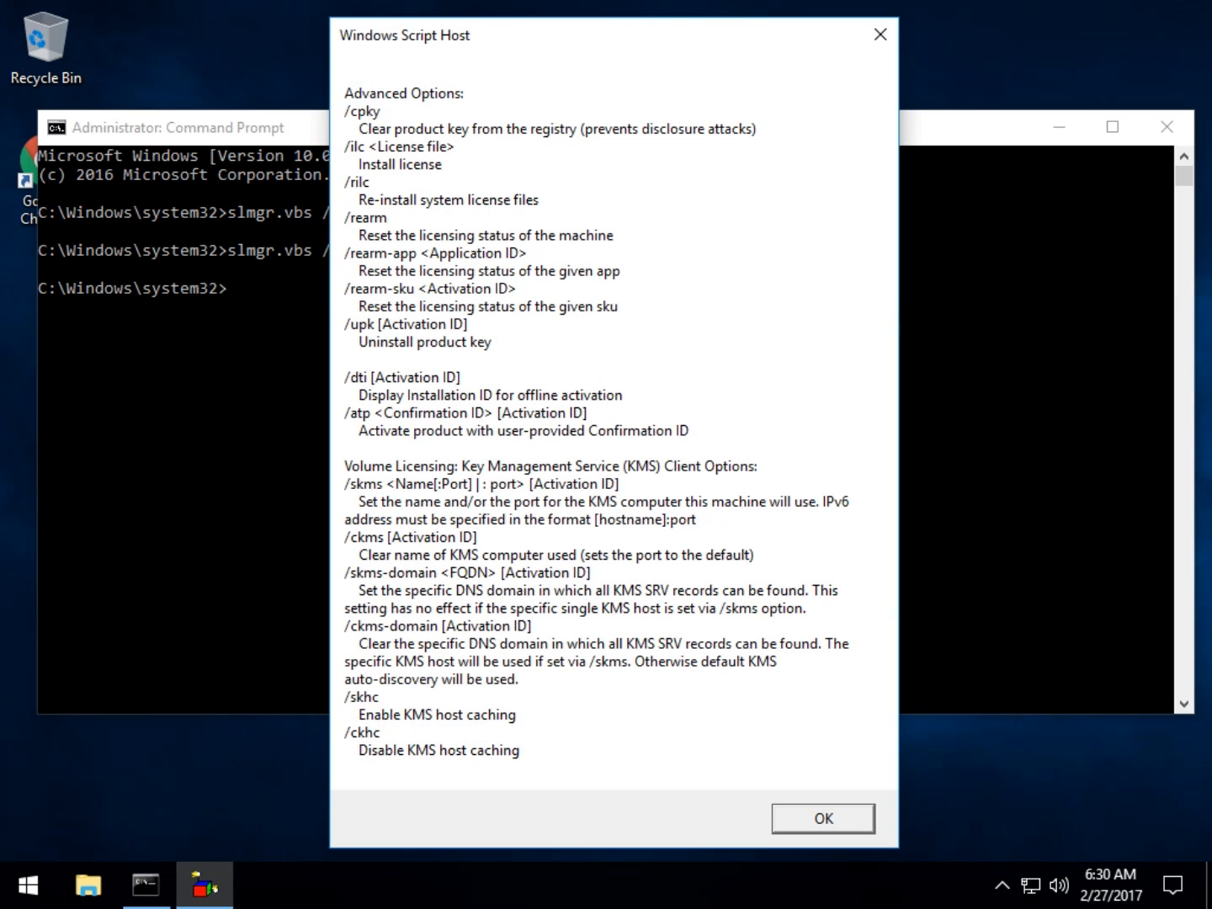
mouse_move(418, 222)
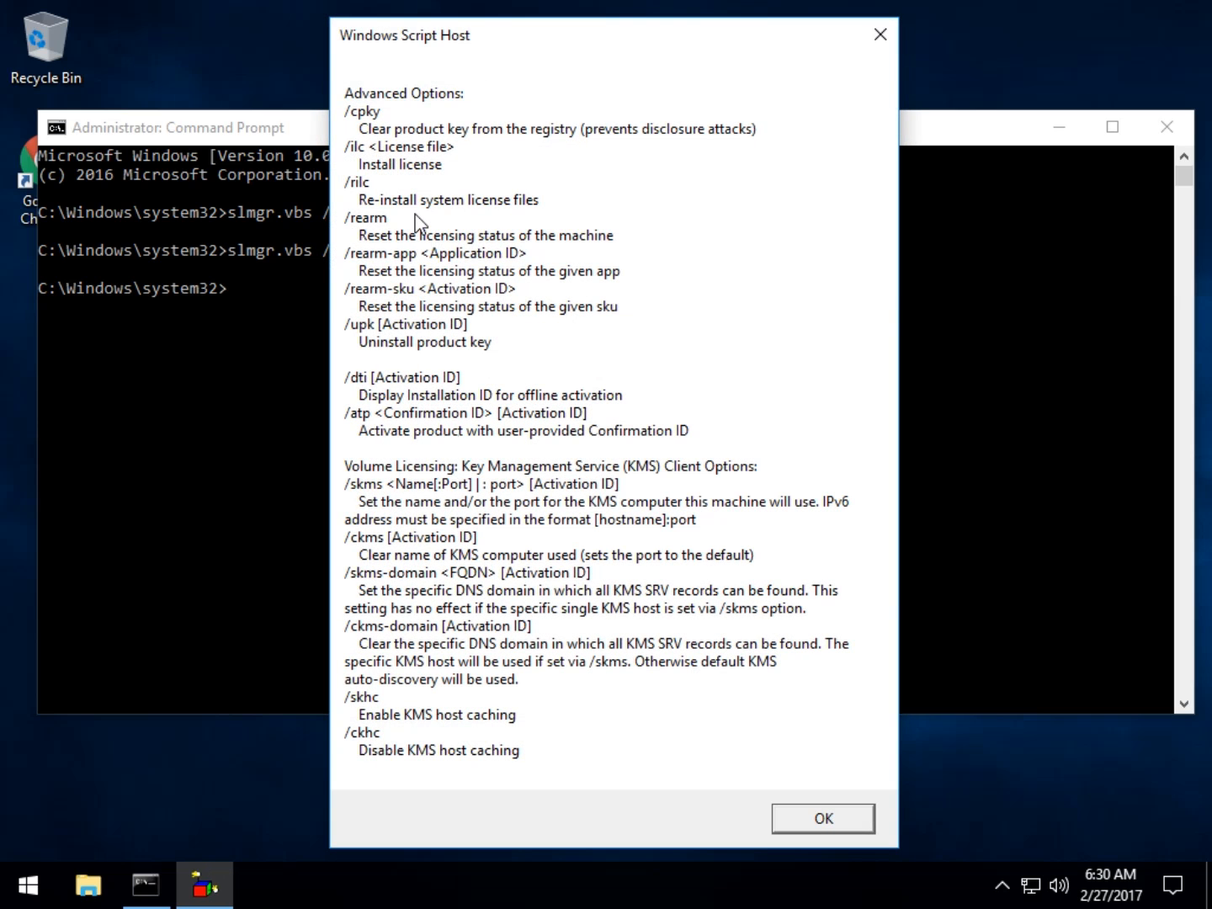
click(824, 818)
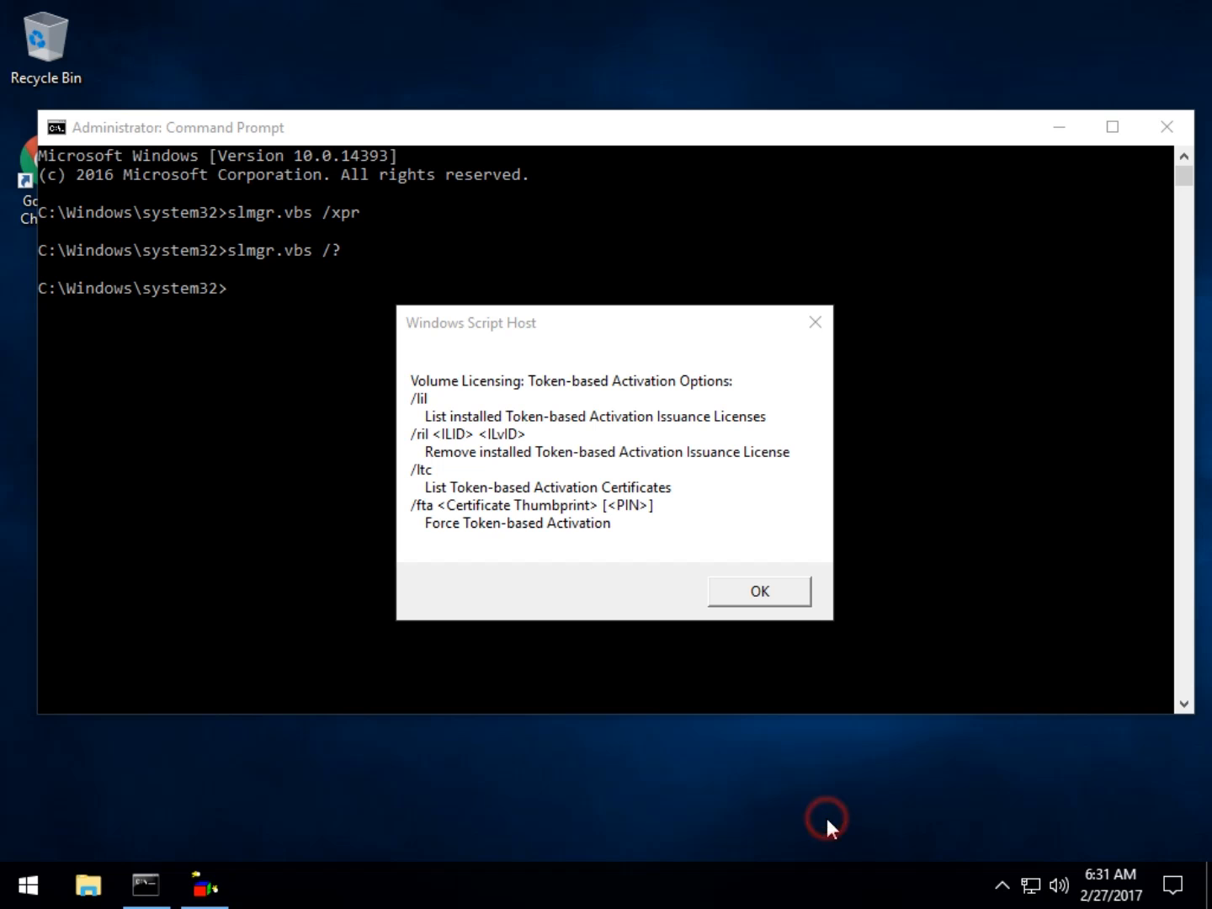
click(759, 591)
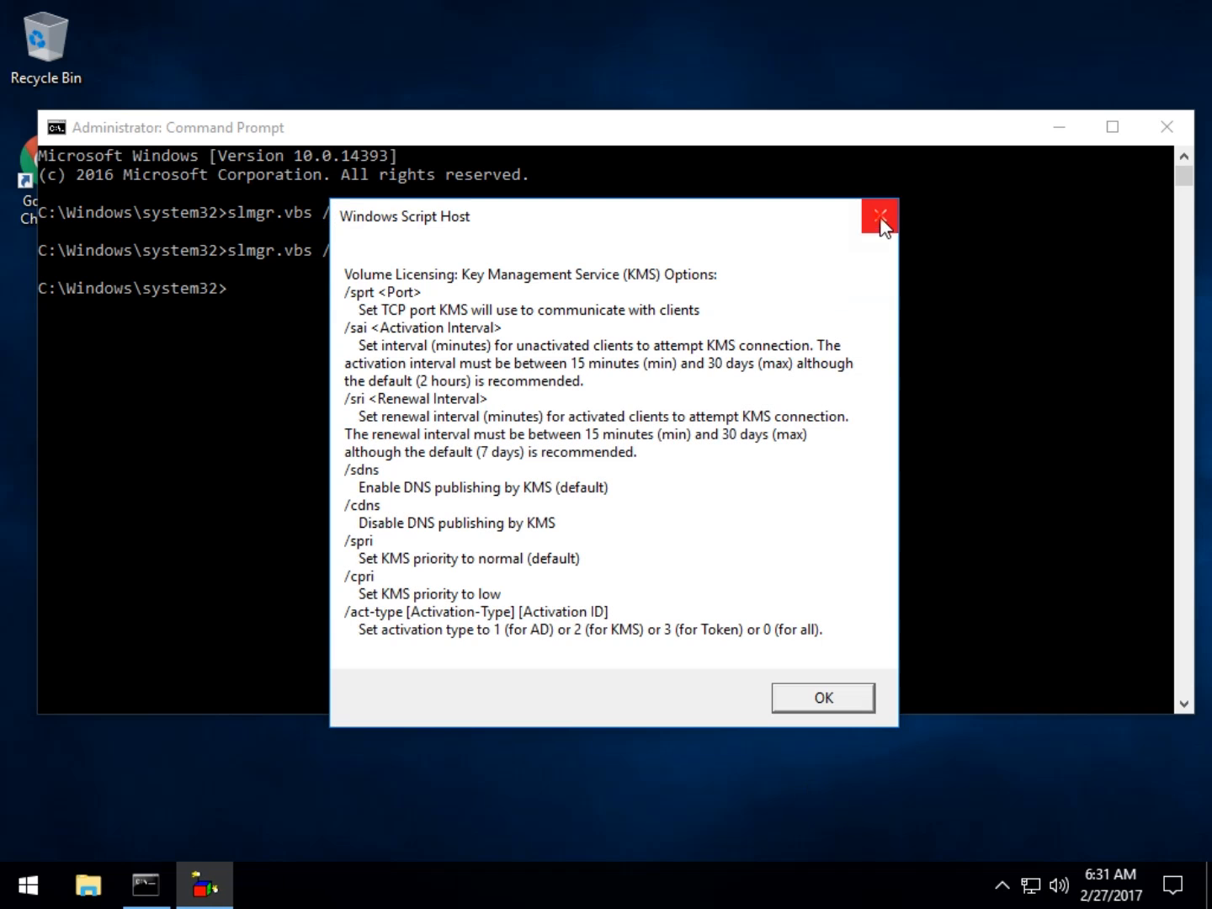
click(879, 215)
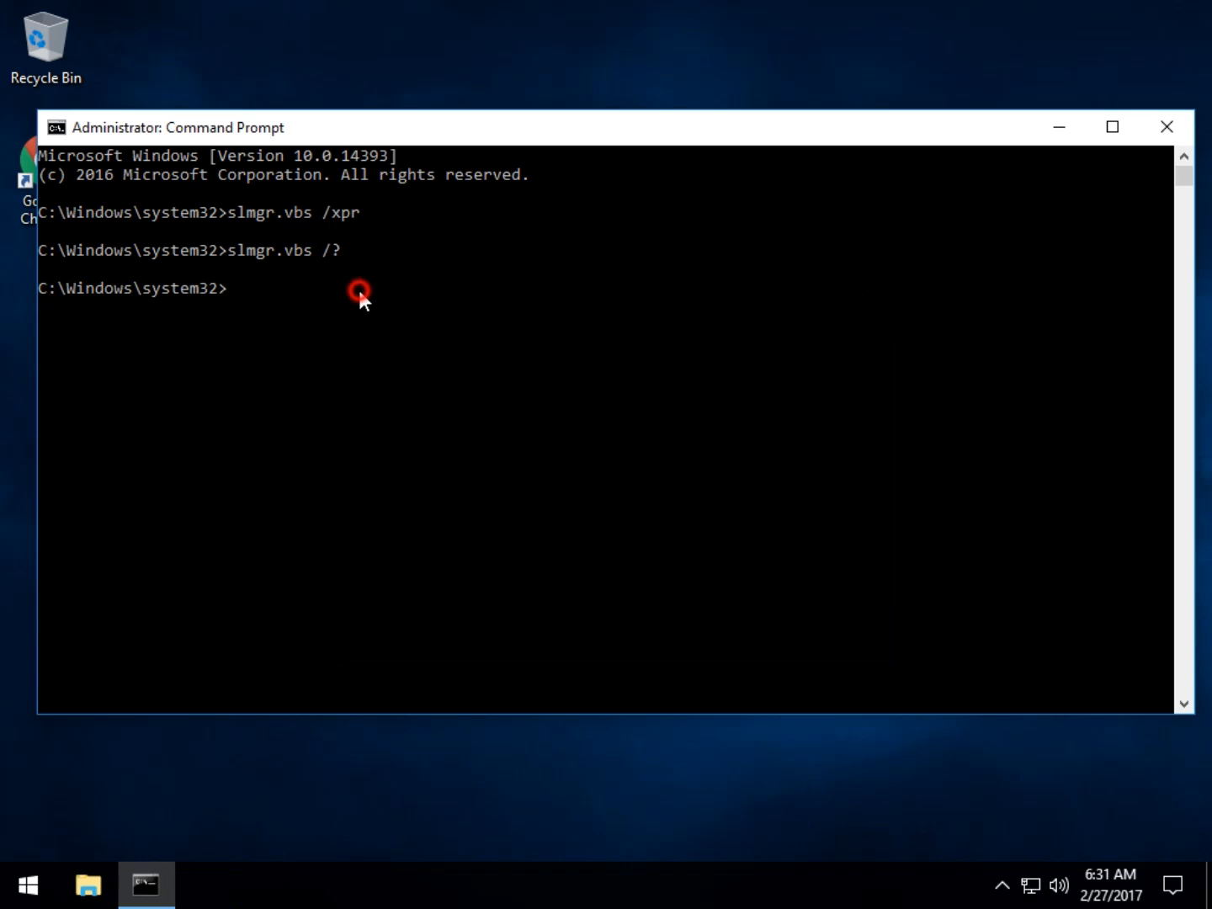
Run slmgr.vbs /? again and close every help page through Active Directory activation options
text(s)
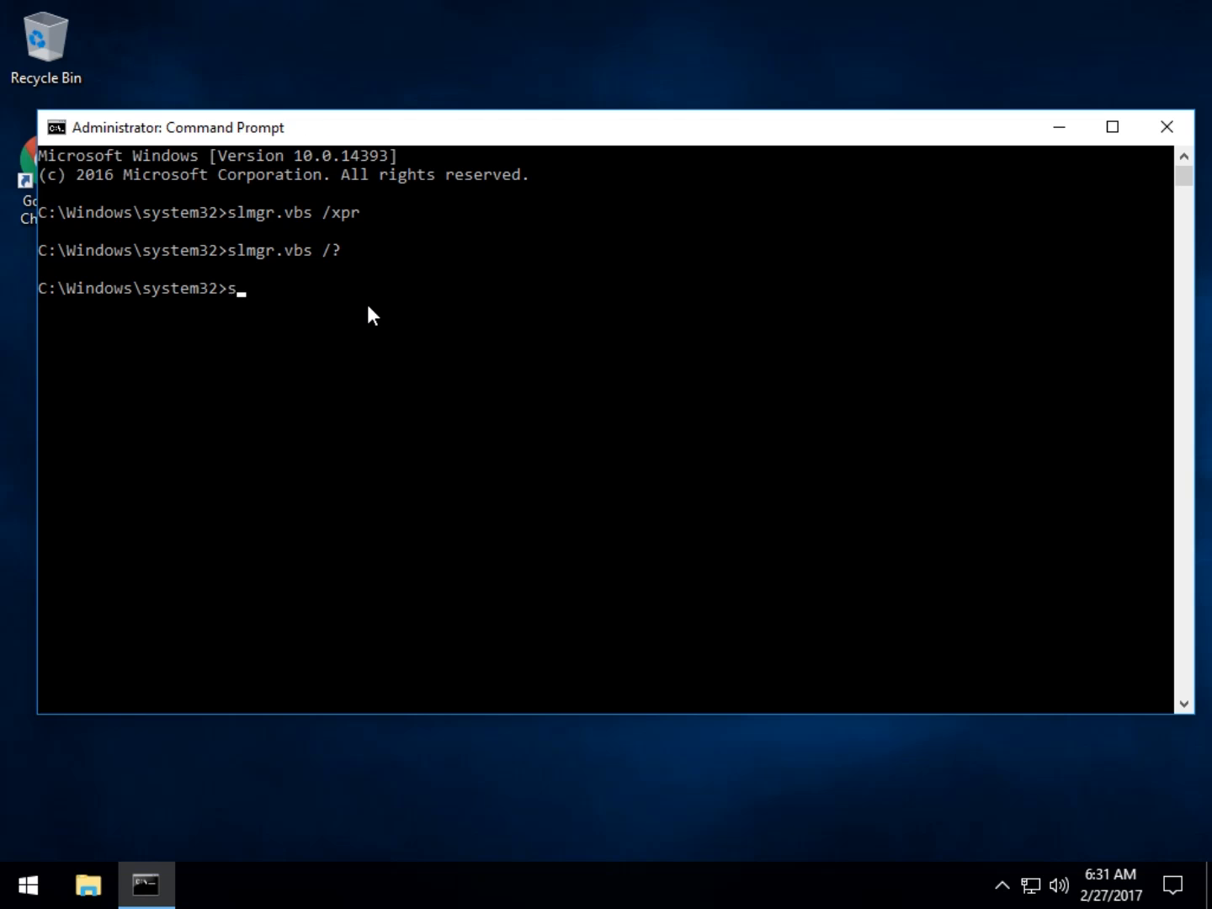
text(lmgr)
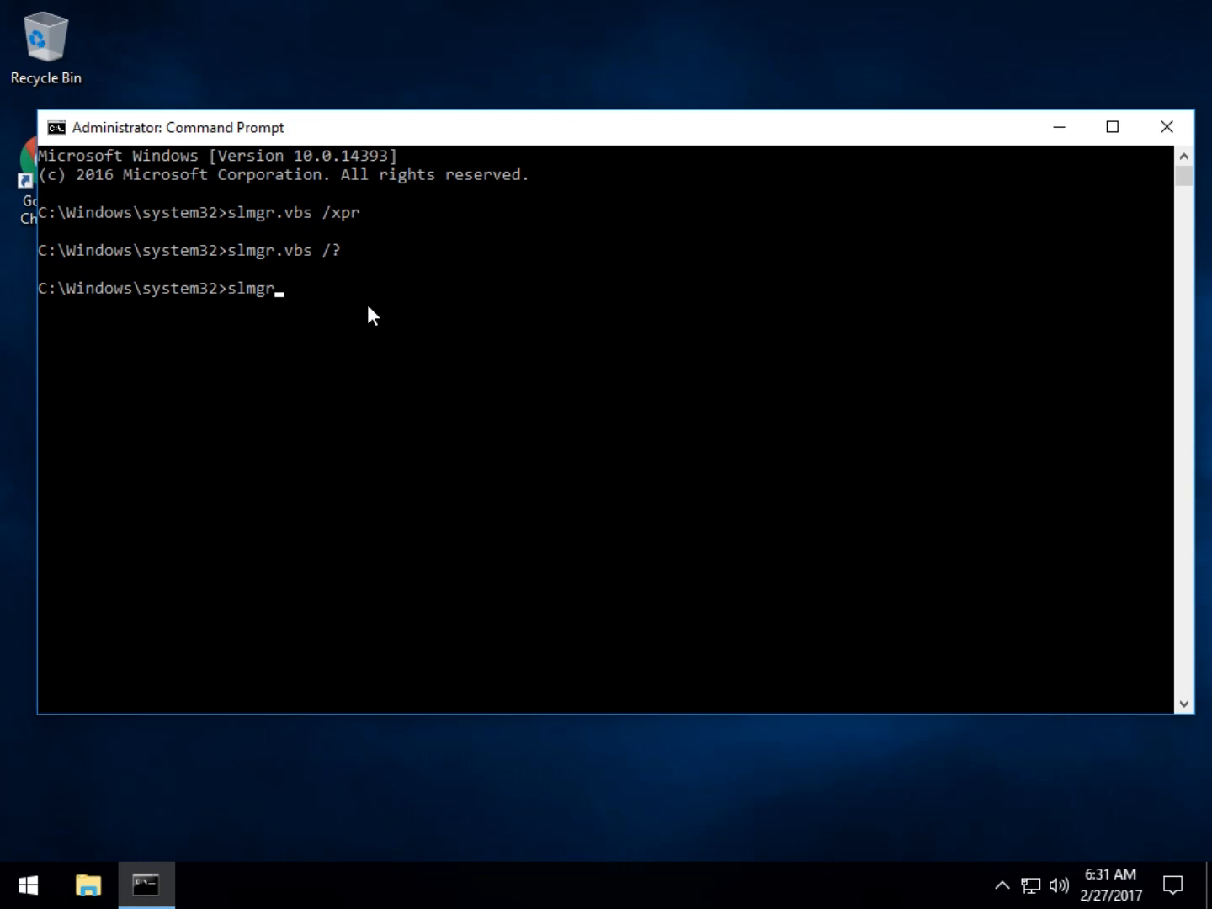
text(.vbs)
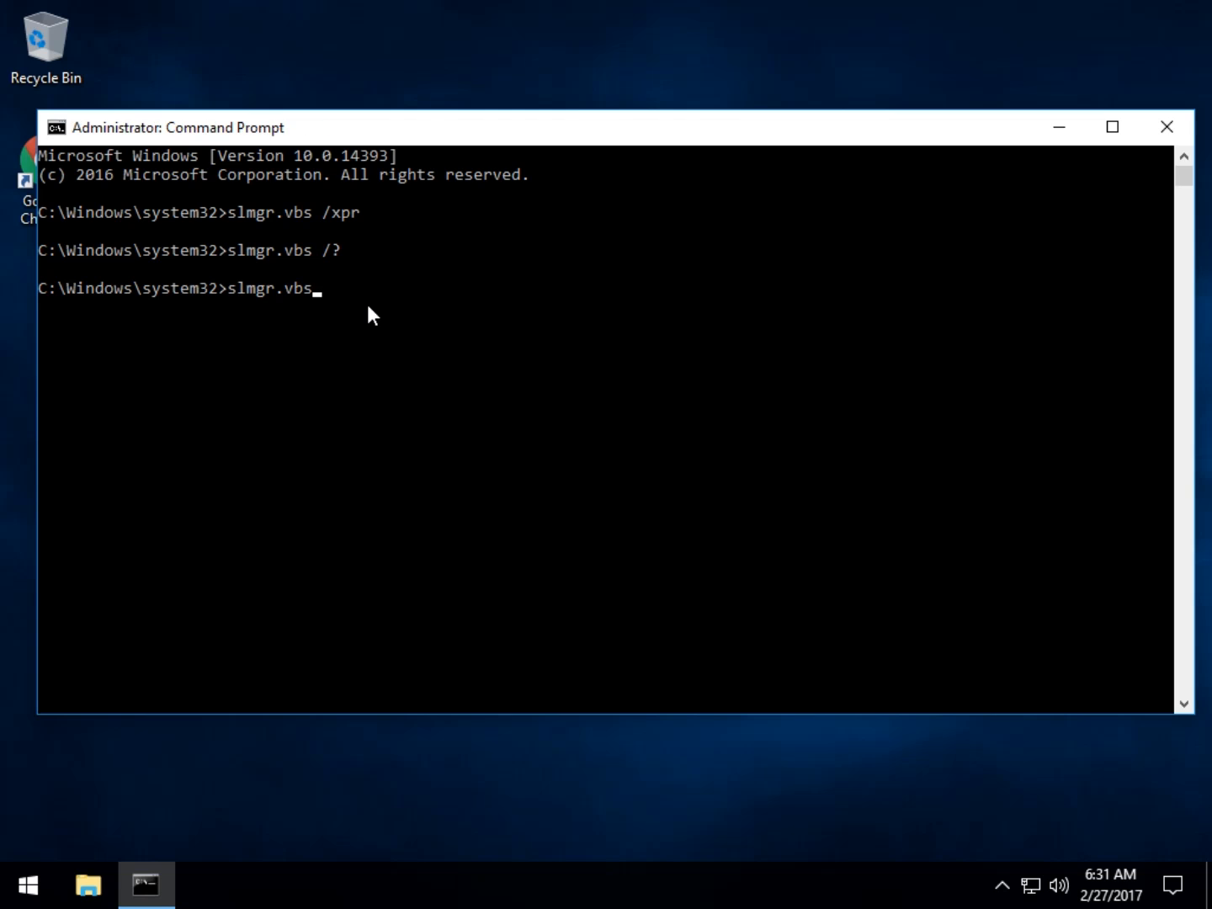
key(Enter)
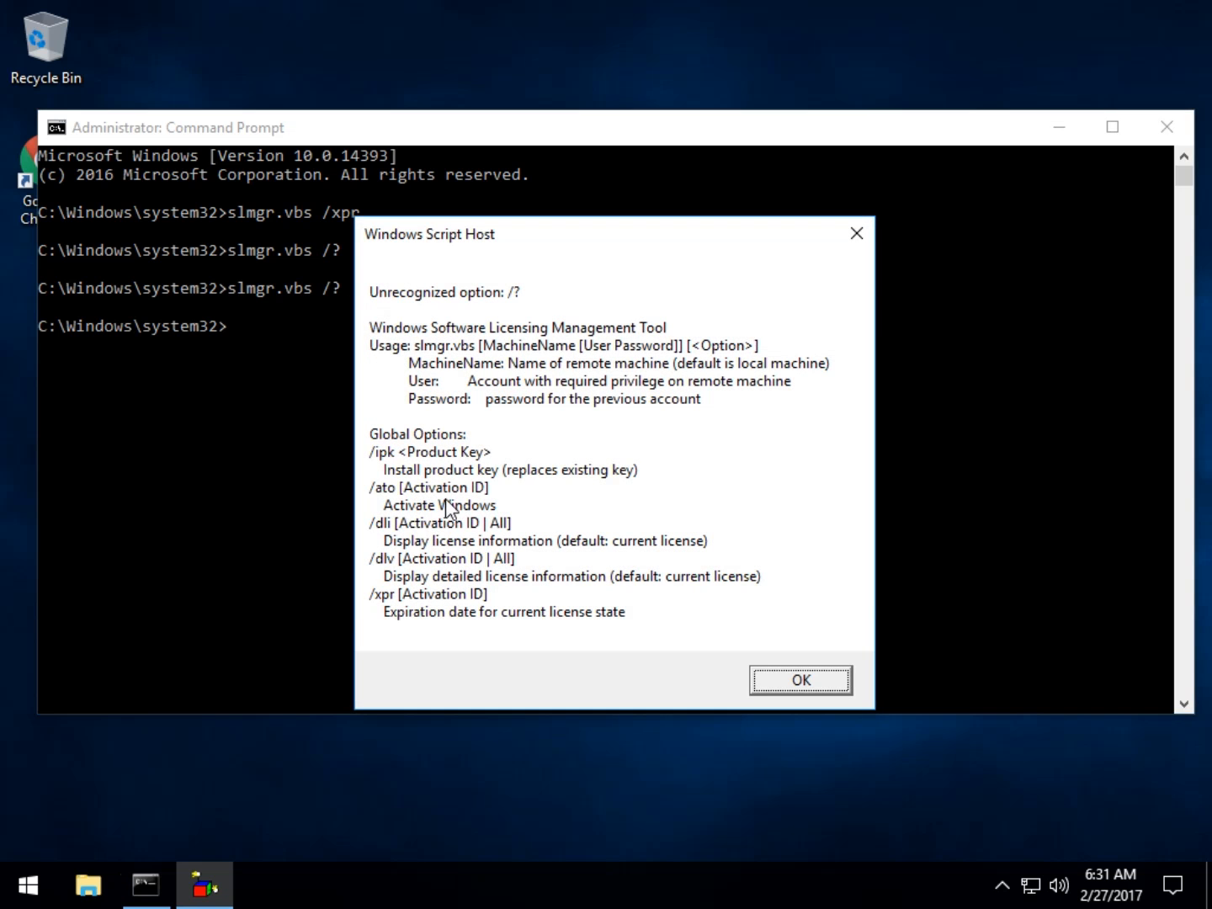
mouse_move(549, 593)
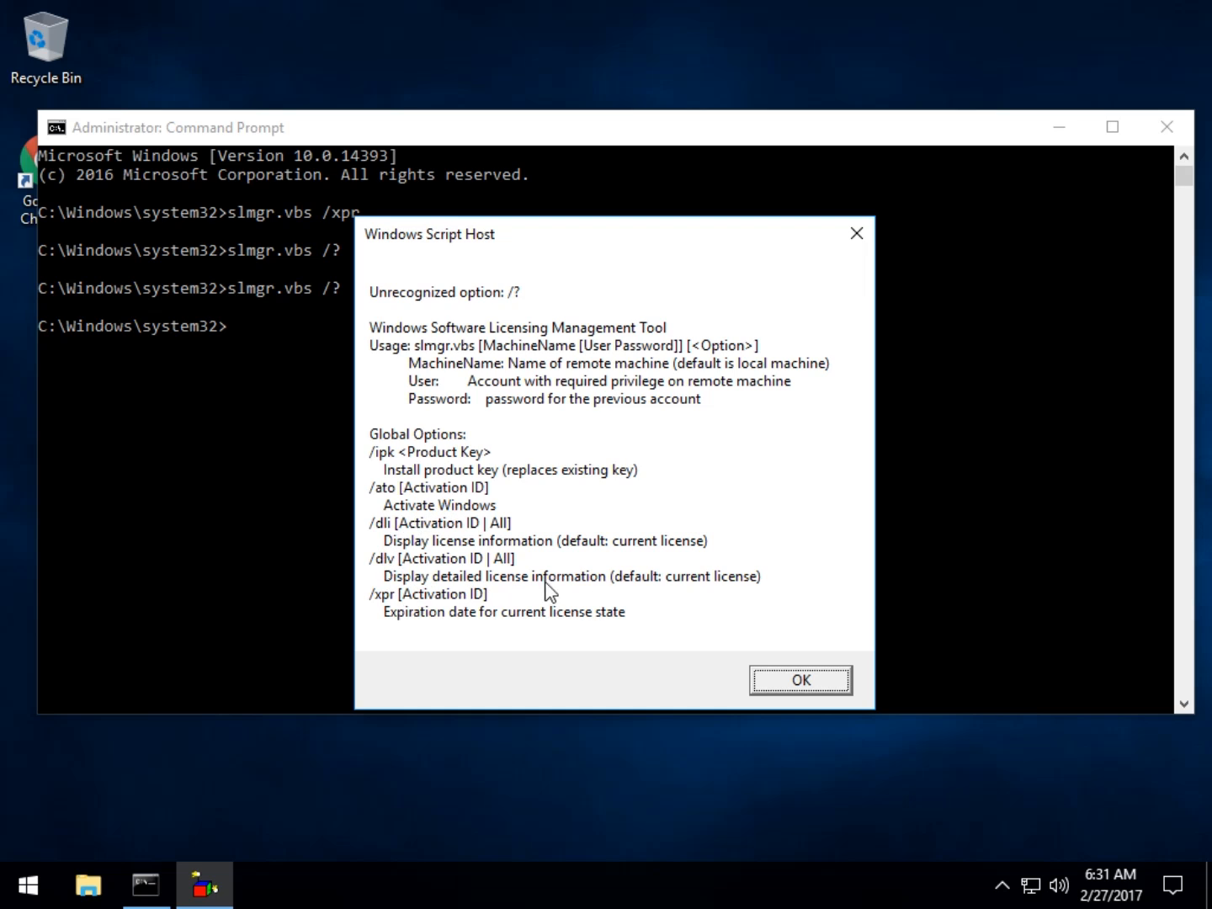
mouse_move(475, 648)
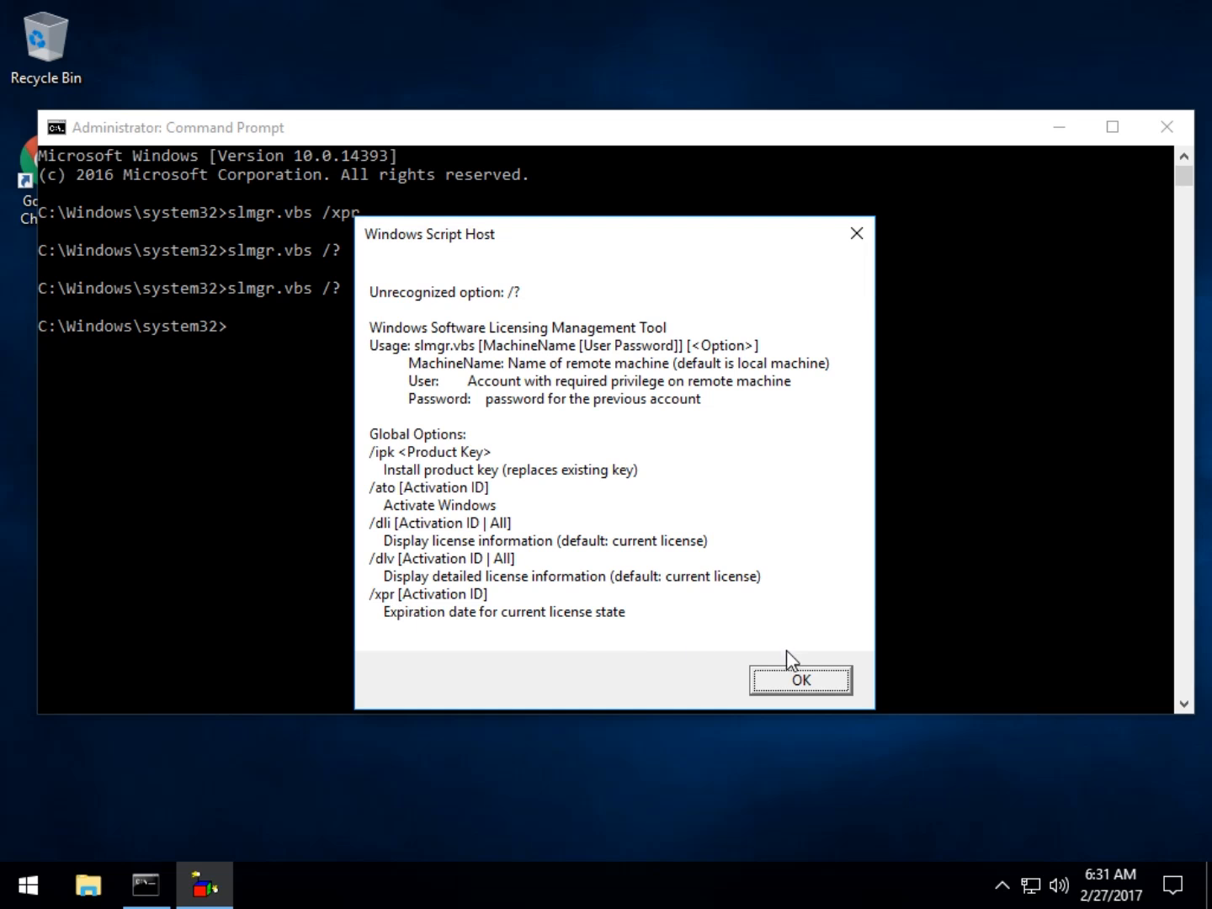
mouse_move(764, 667)
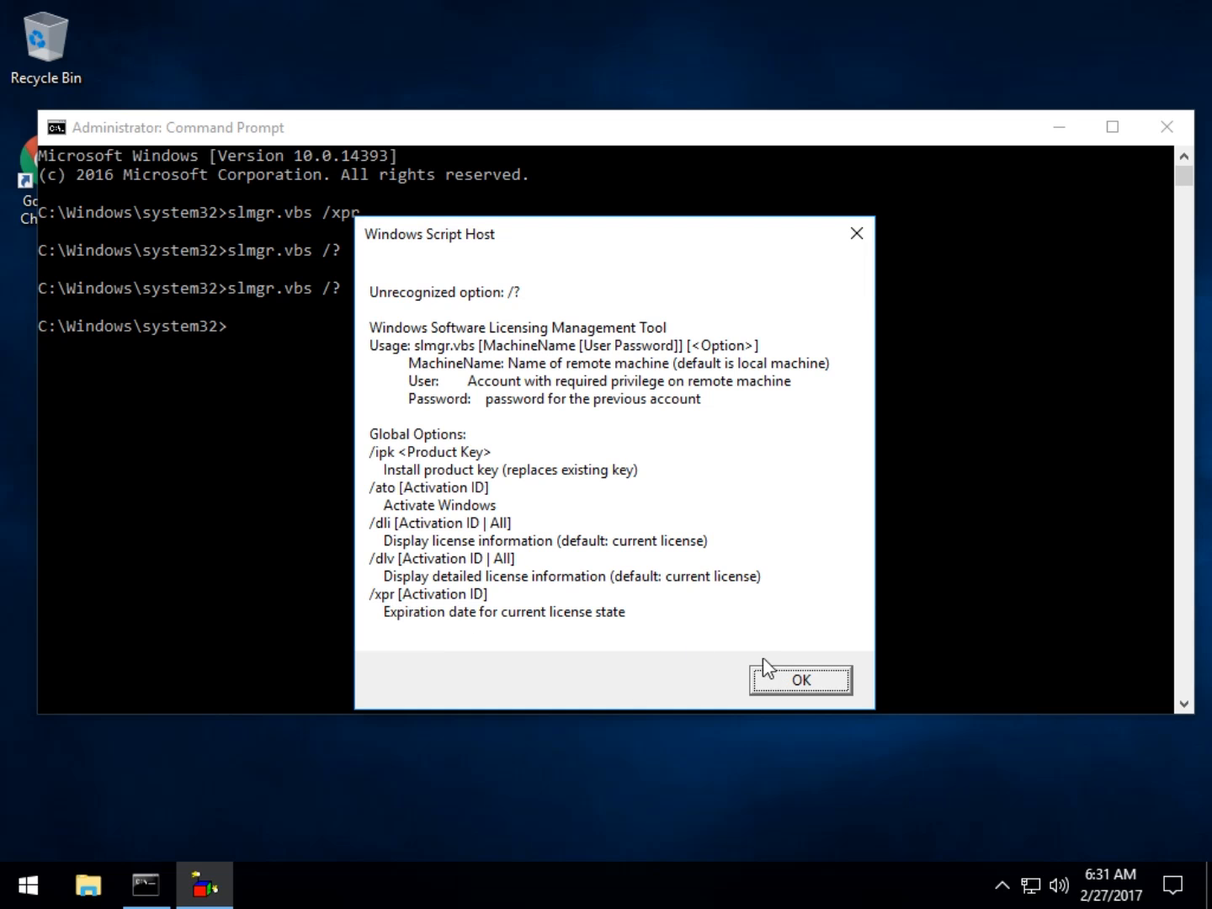
mouse_move(785, 702)
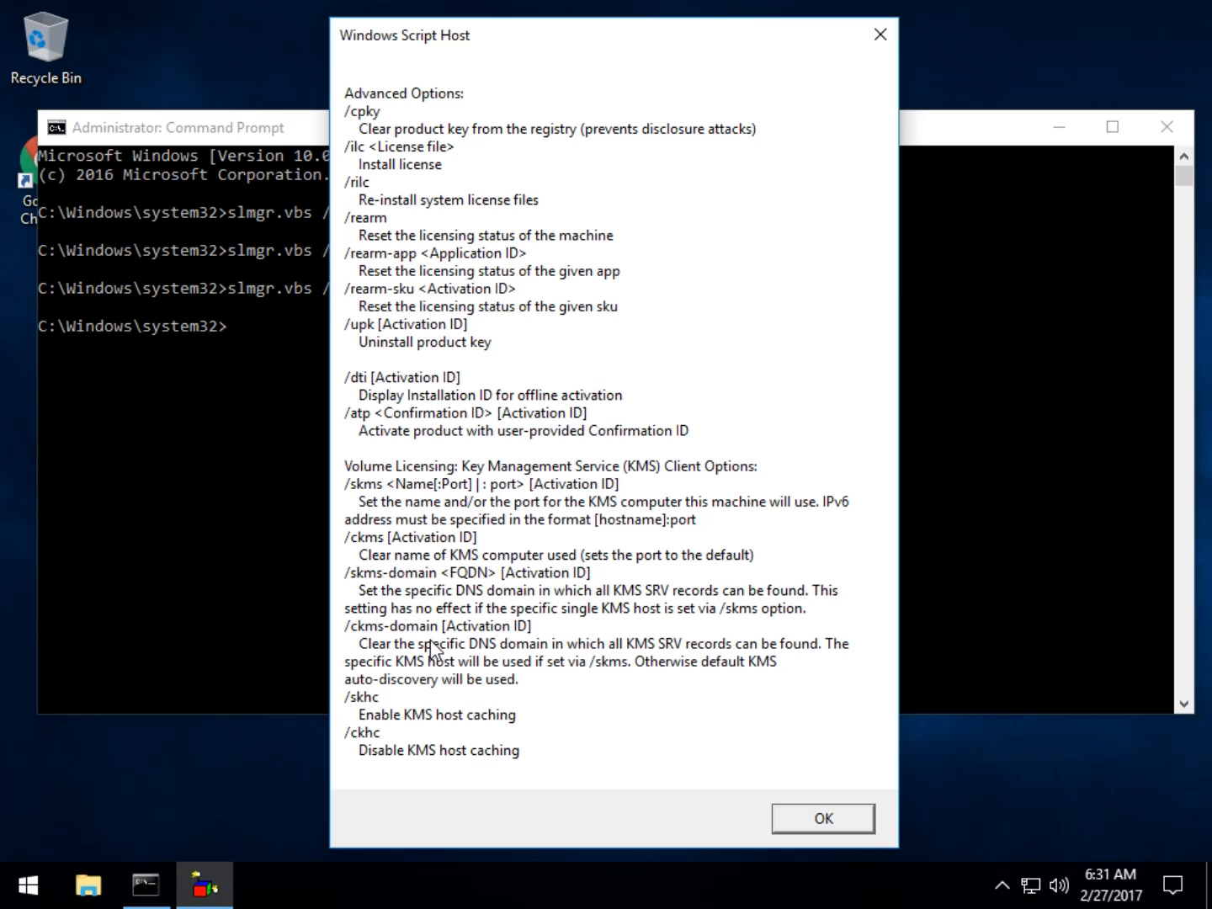
mouse_move(428, 566)
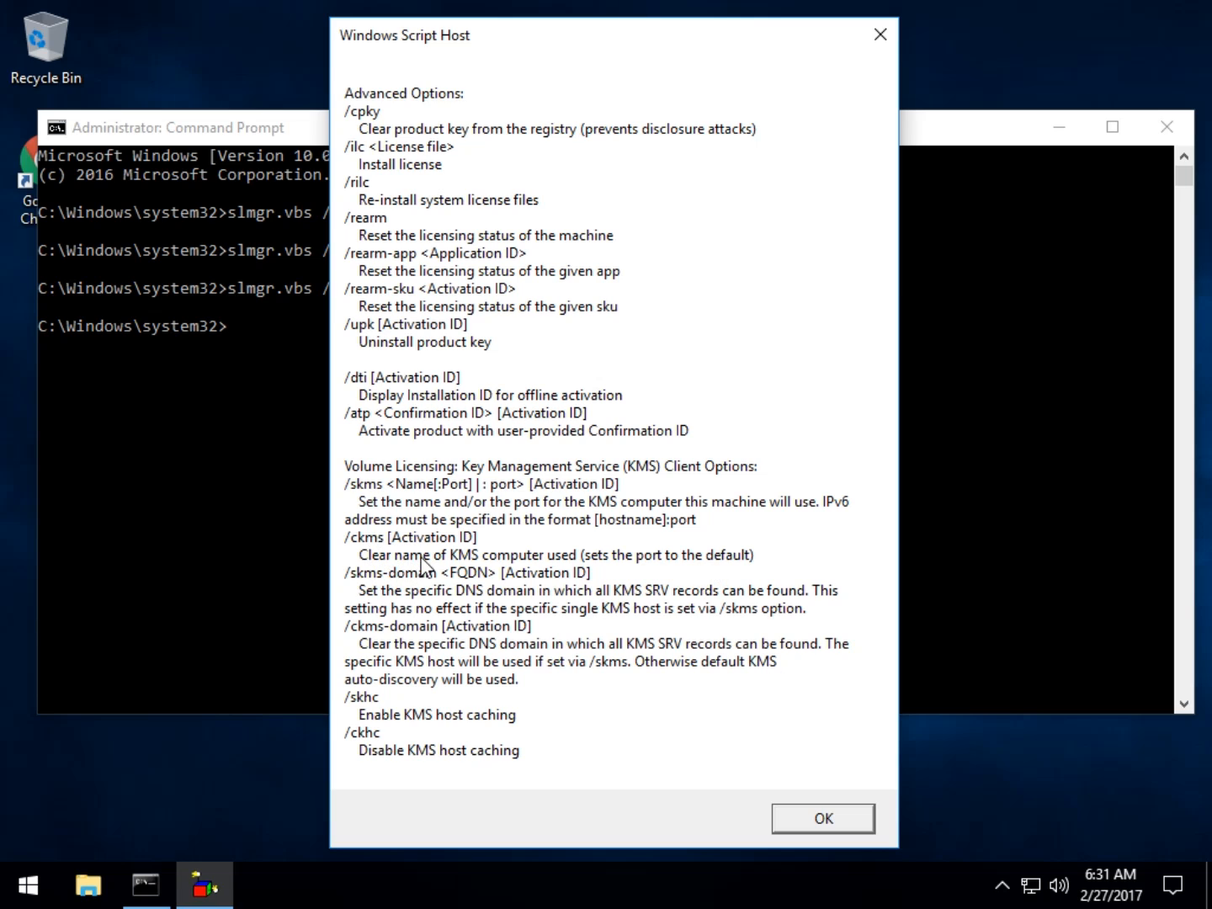
mouse_move(538, 472)
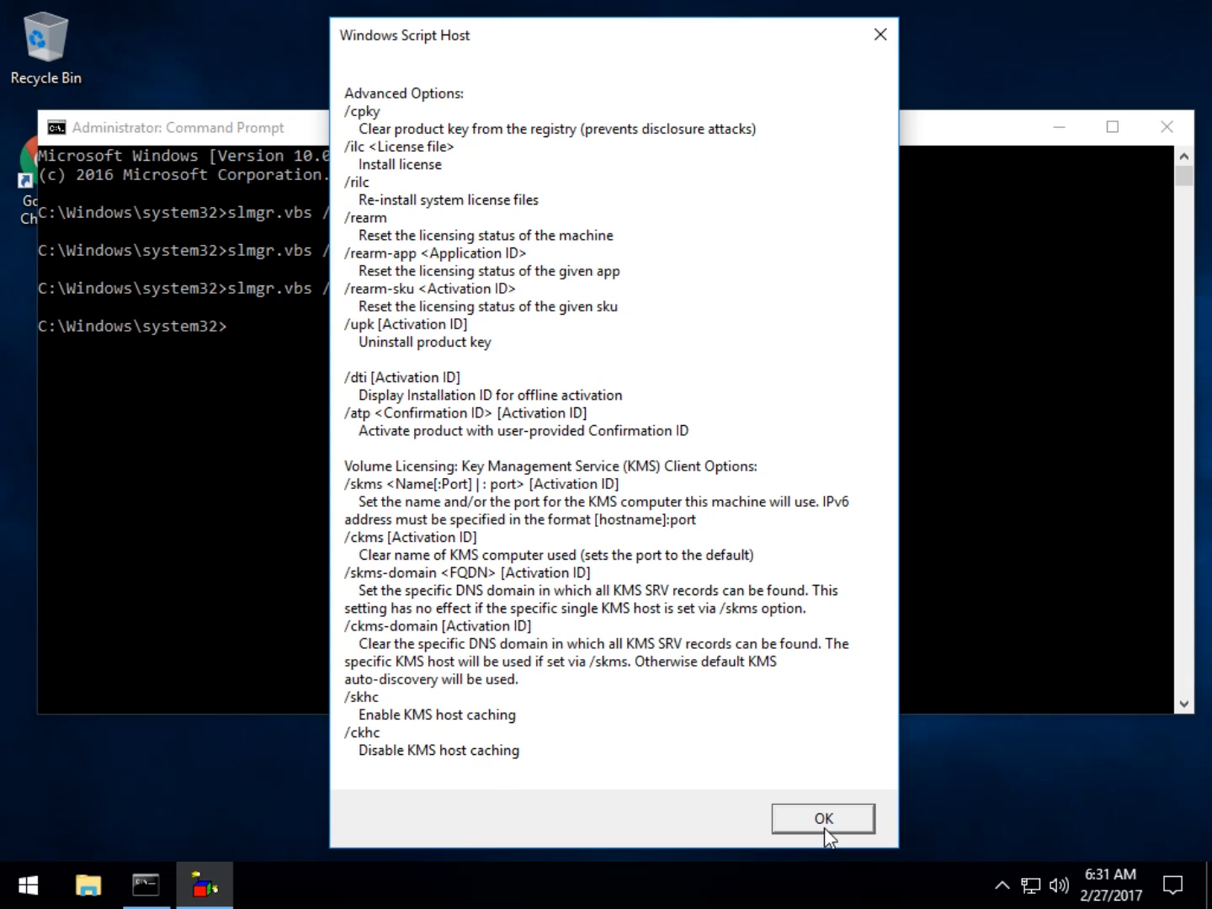
click(825, 819)
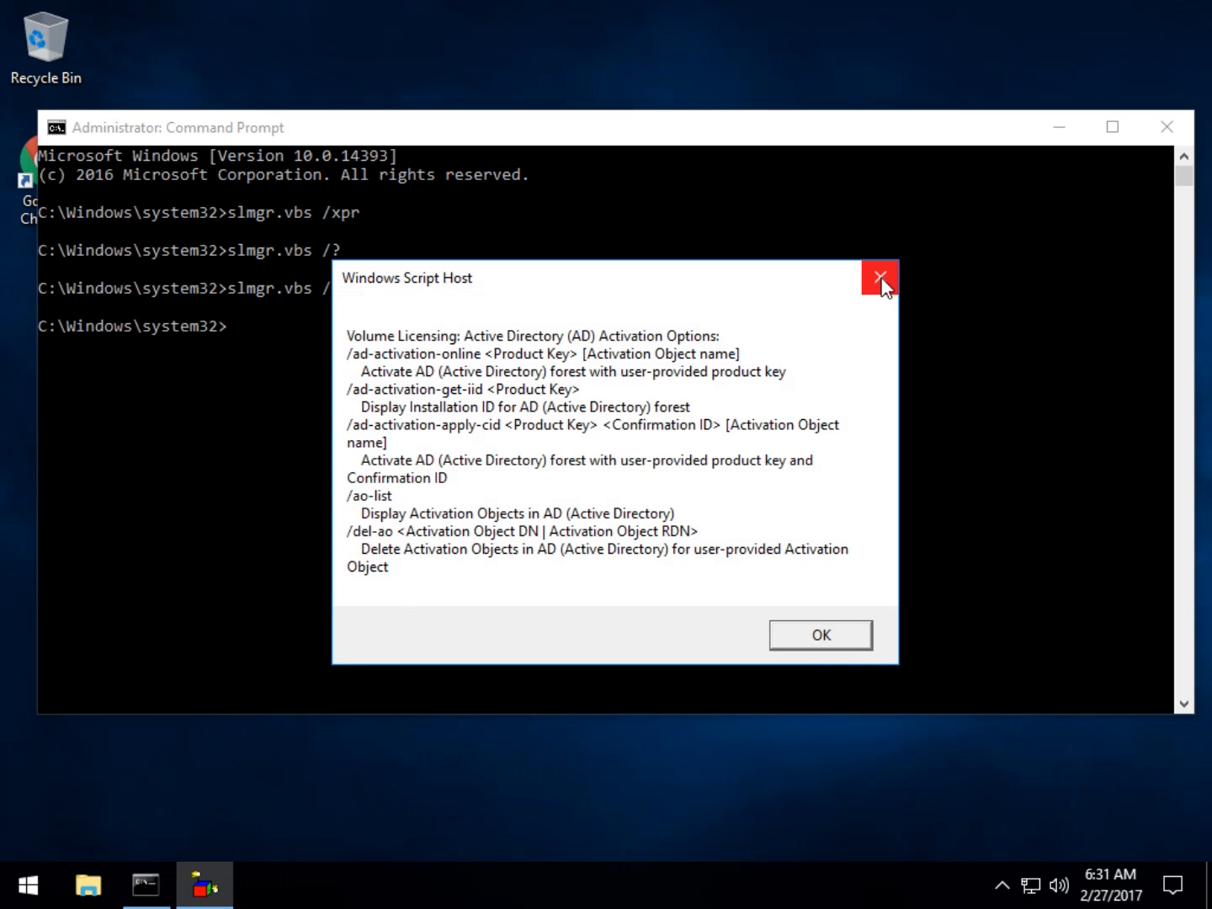
click(879, 277)
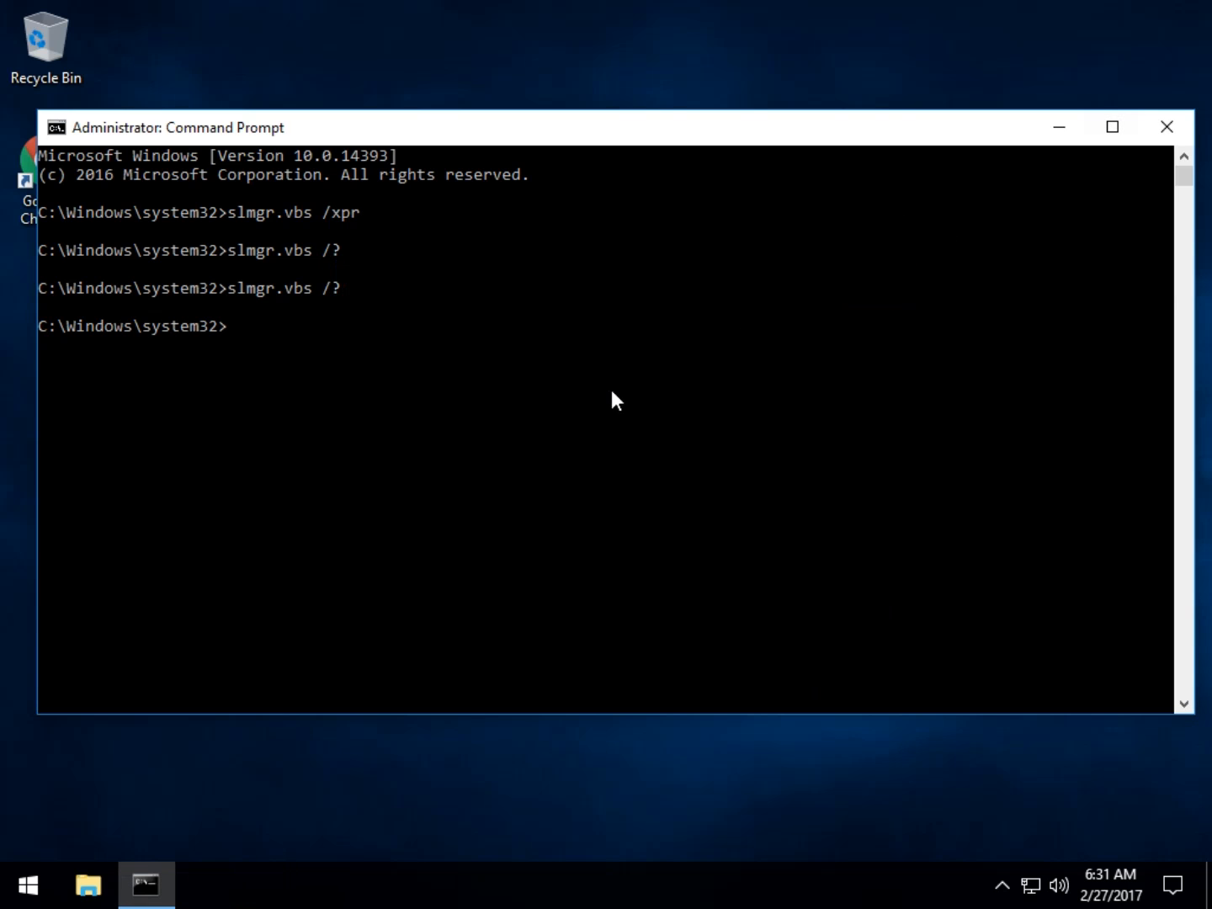
mouse_move(7, 576)
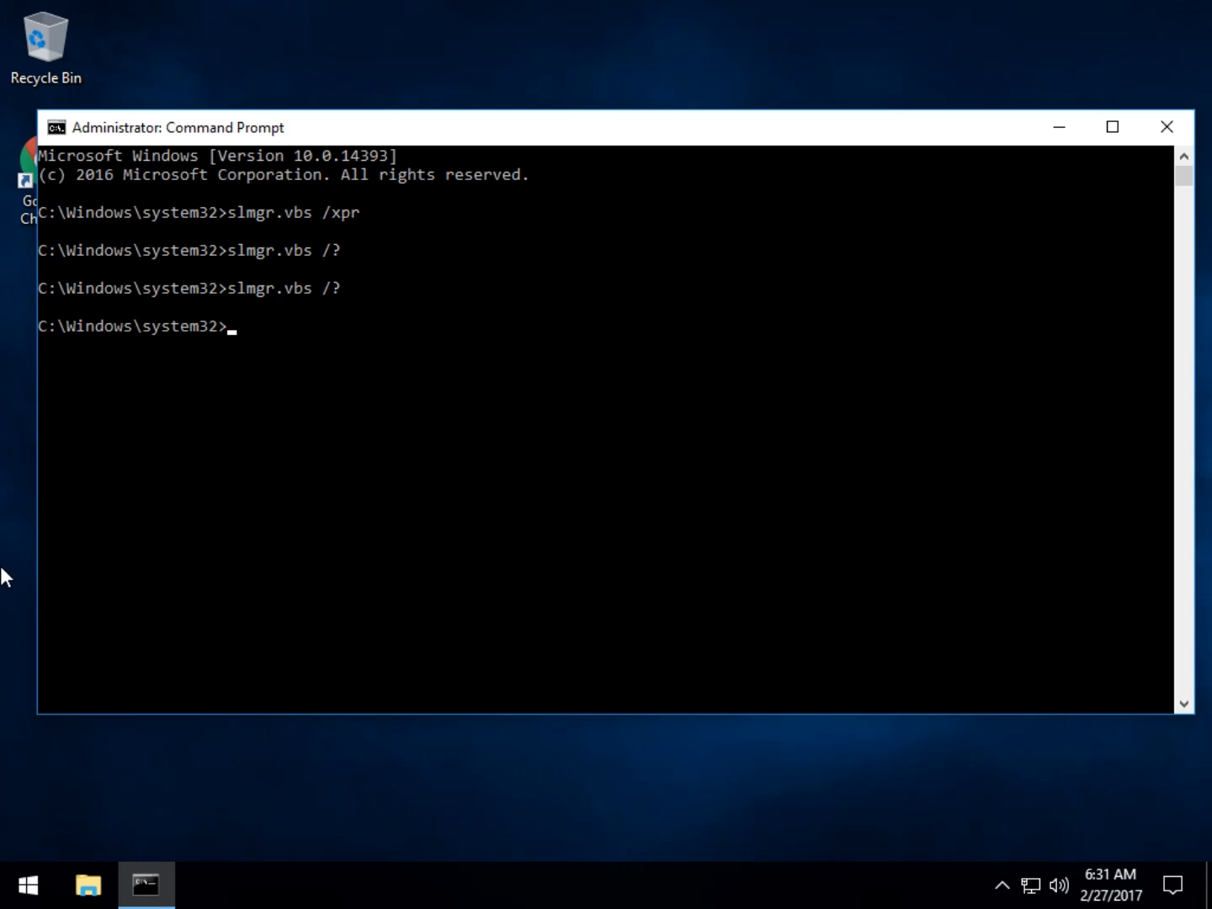